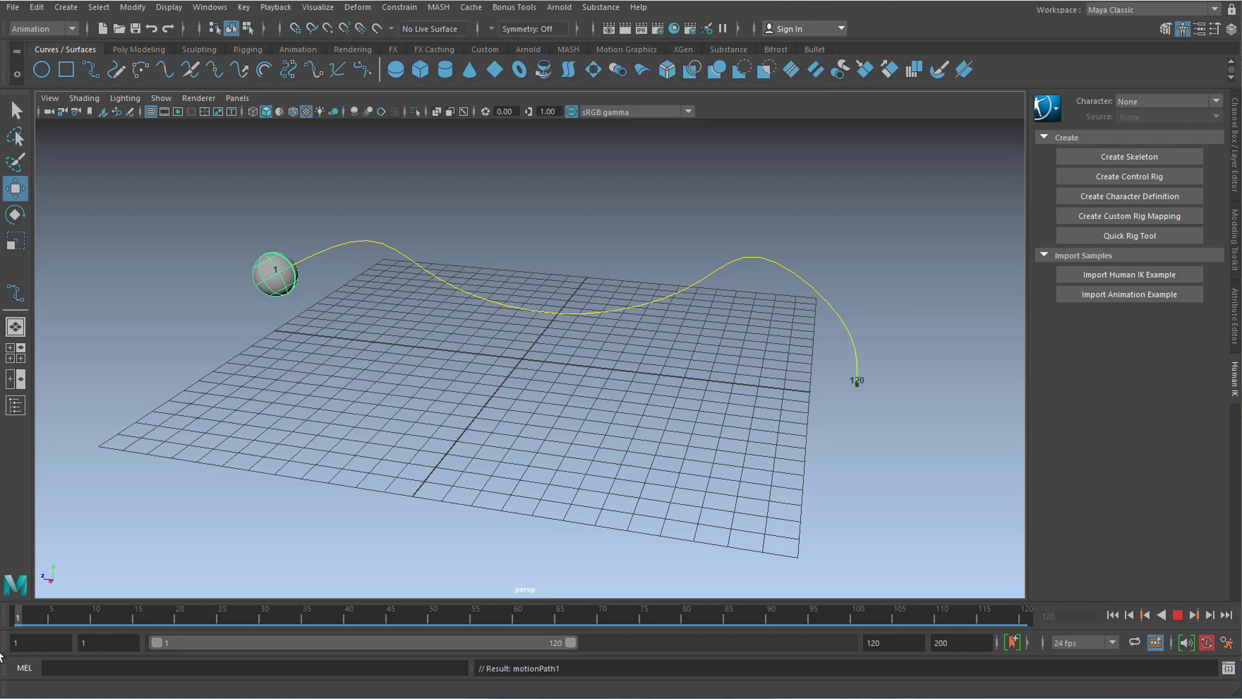
# Play the example animation of spheres on their motion paths and step forward one frame
pyautogui.click(1176, 591)
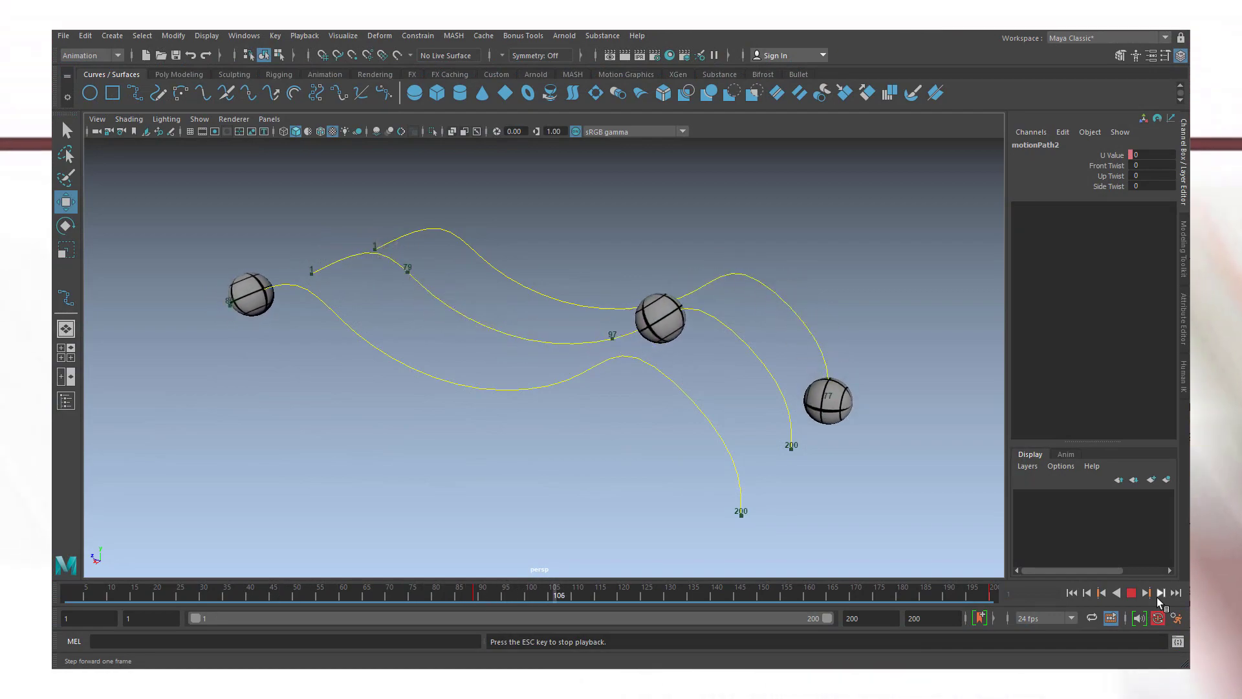
pyautogui.click(1132, 593)
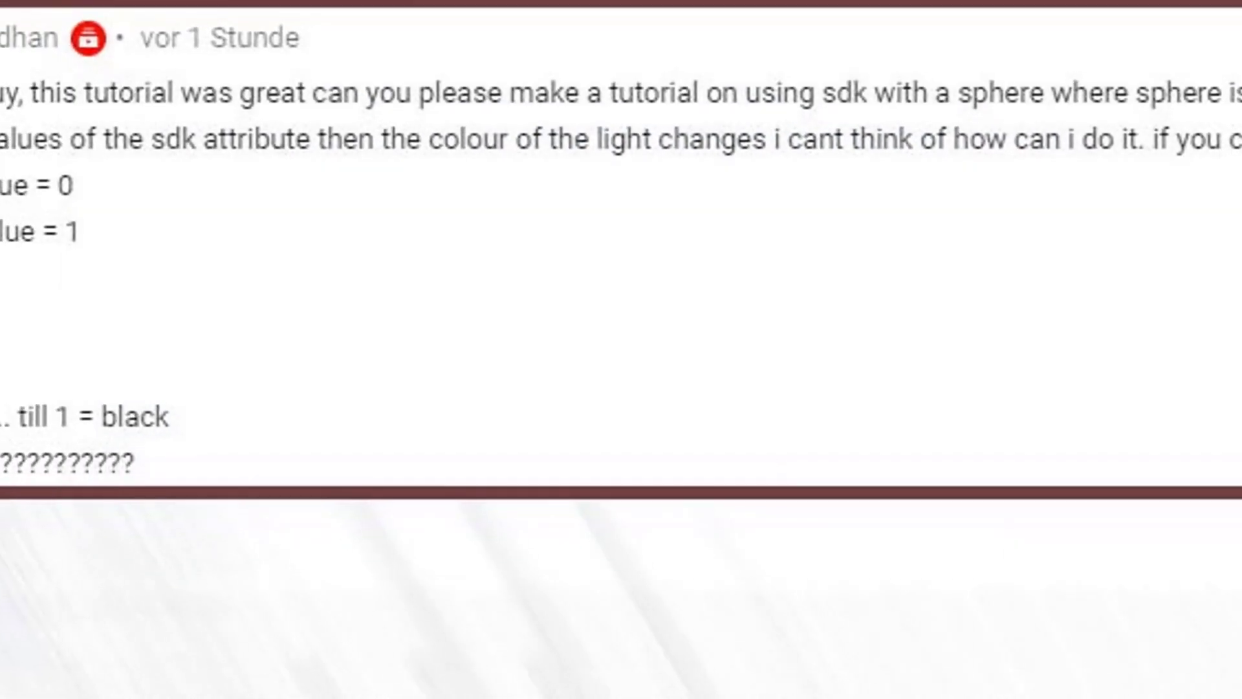
pyautogui.scroll(-3)
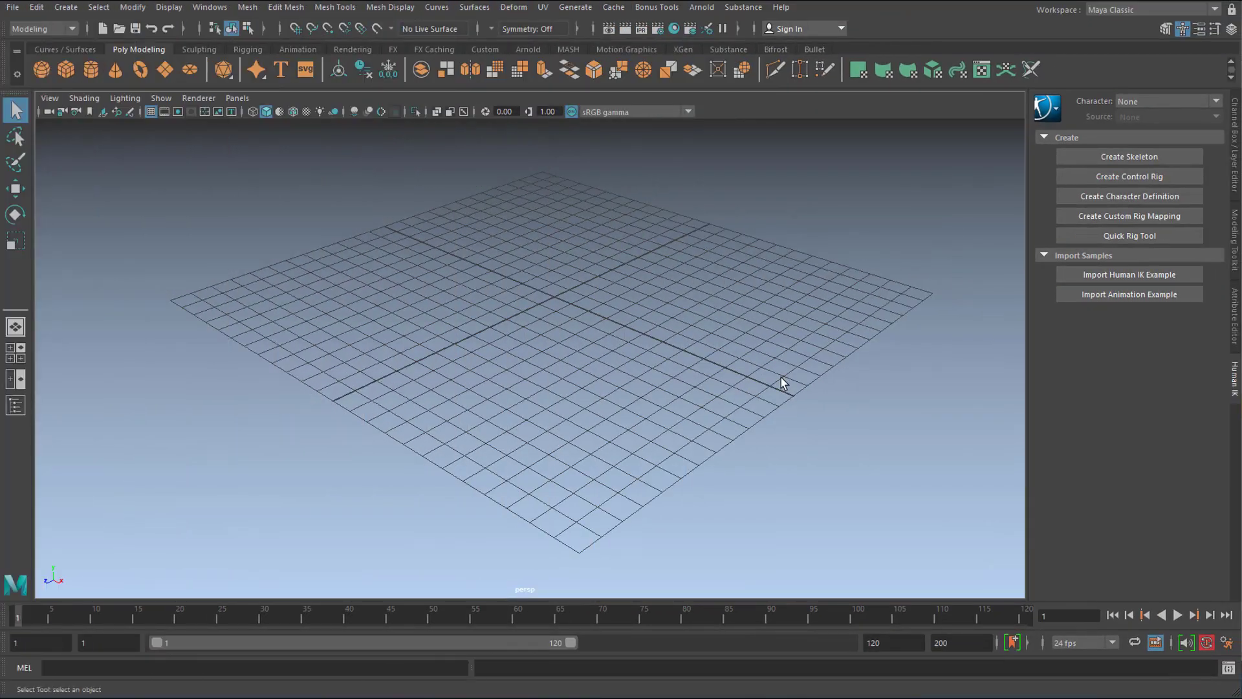
pyautogui.moveTo(685, 406)
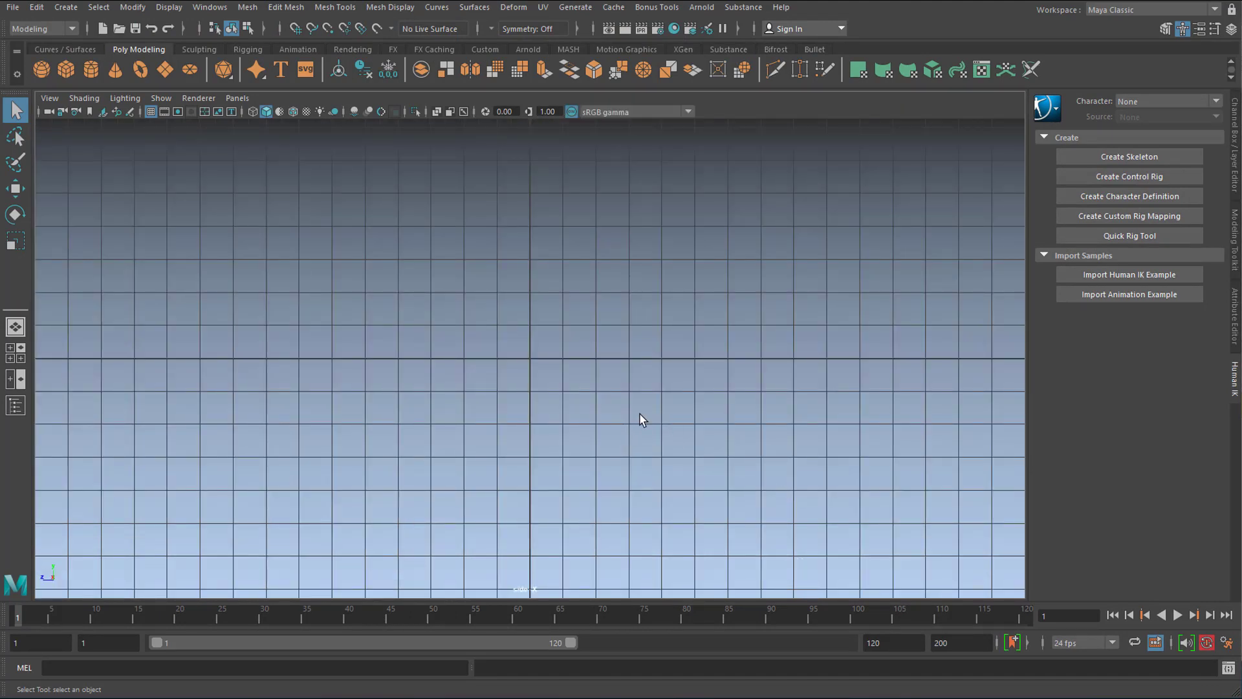
pyautogui.moveTo(60, 49)
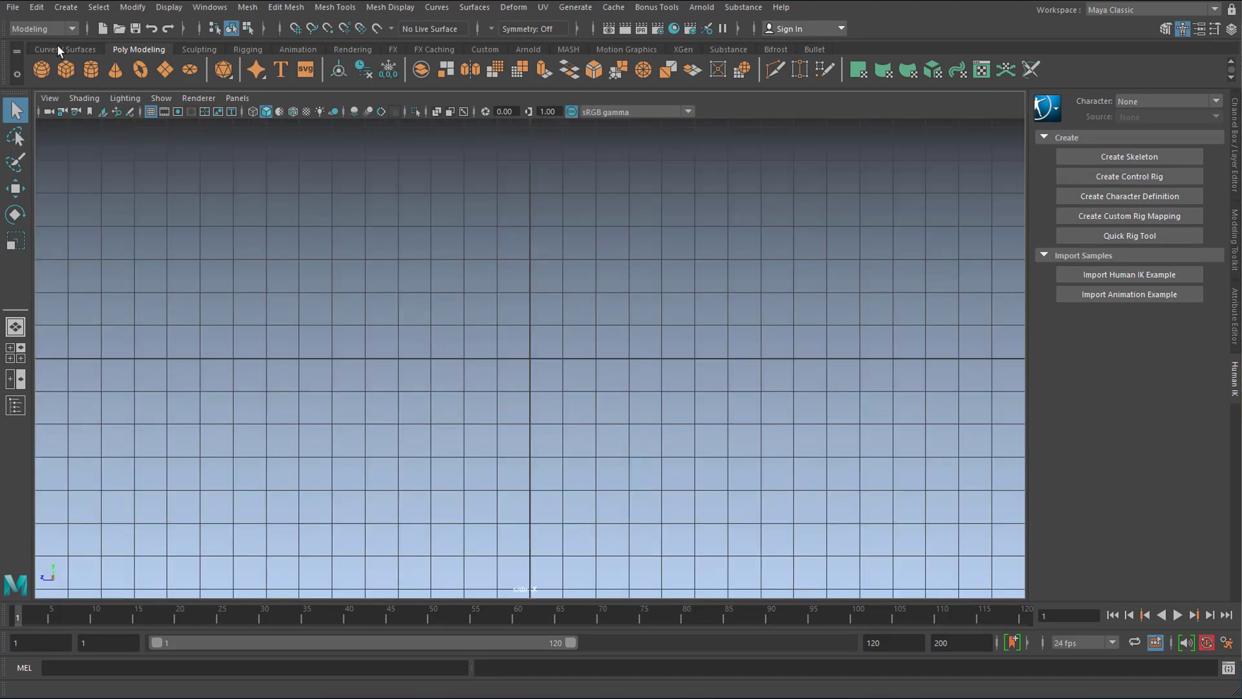
# Draw a long two-humped wavy EP curve across the grid from the Curves/Surfaces shelf
pyautogui.click(65, 48)
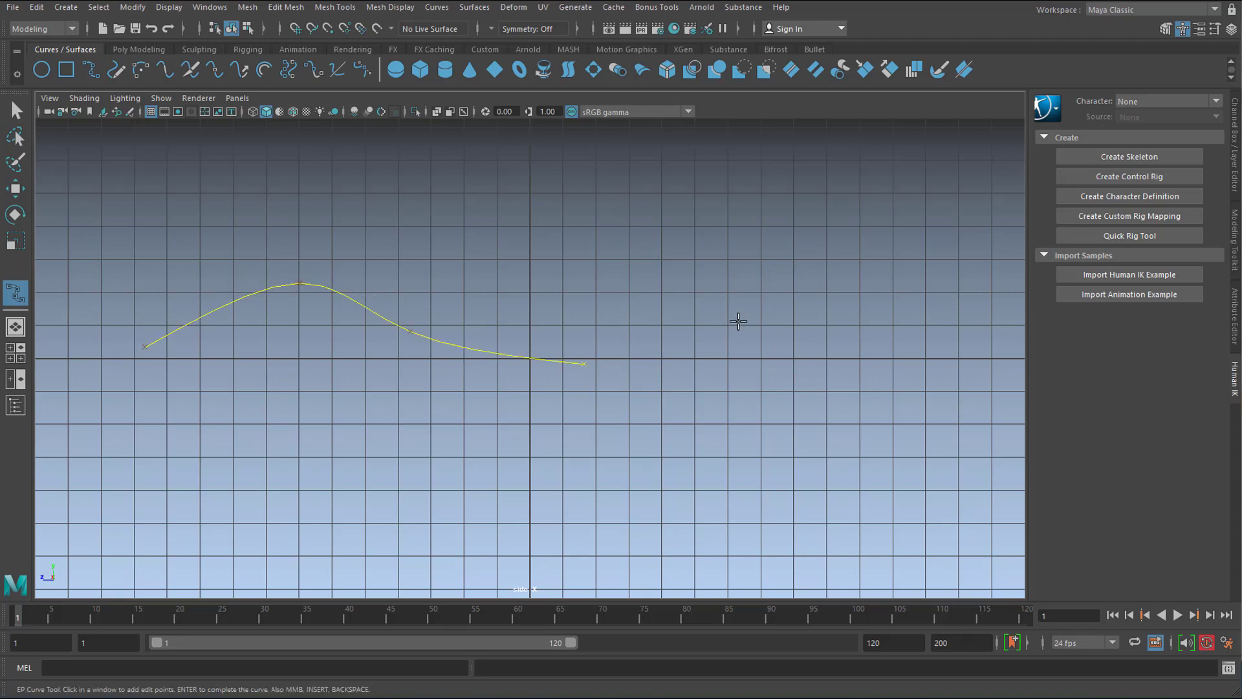
pyautogui.click(989, 422)
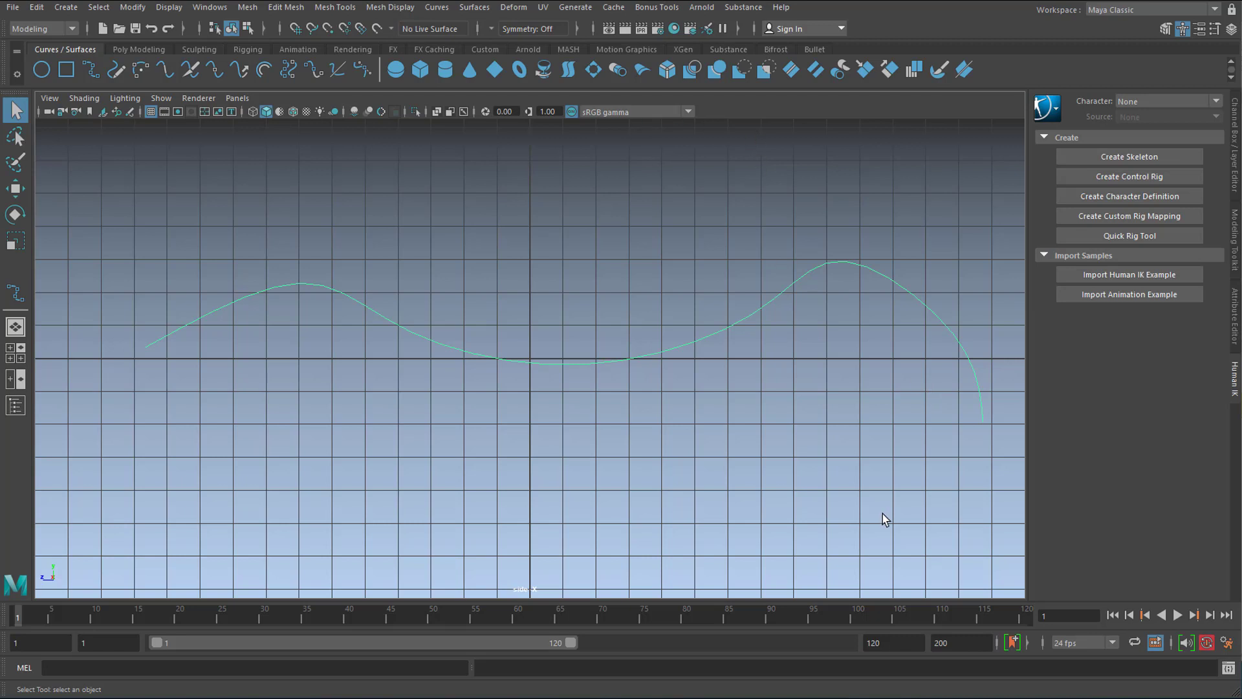
pyautogui.moveTo(608, 488)
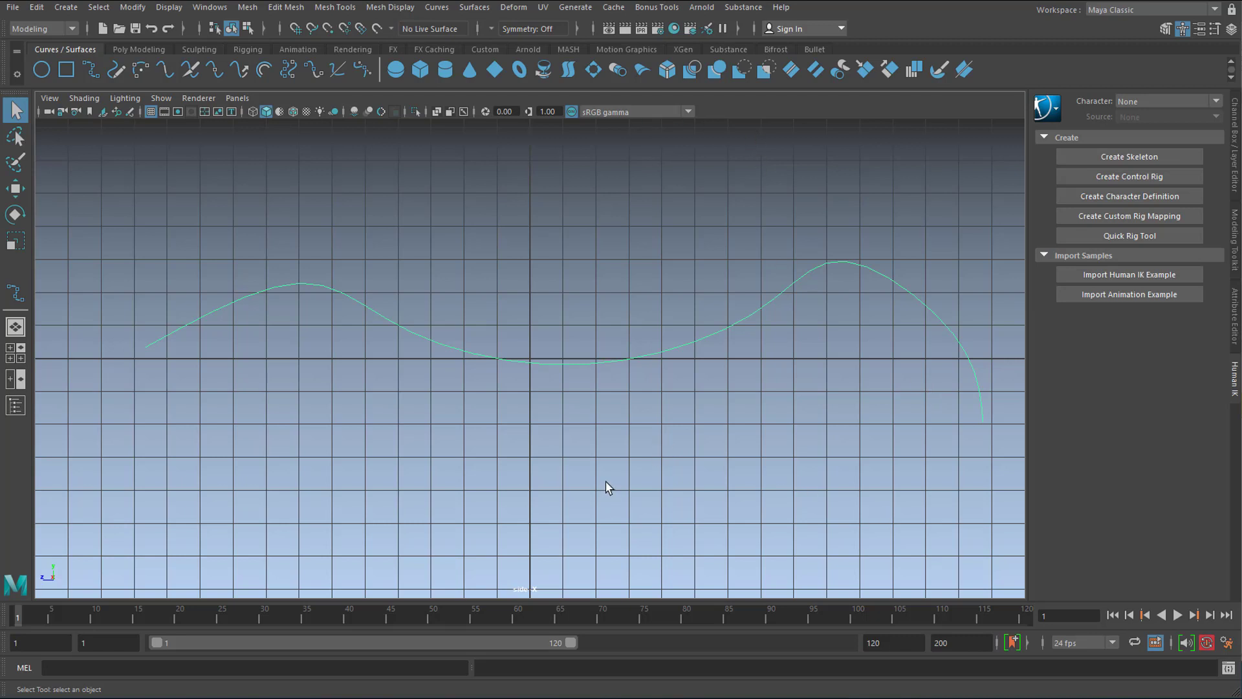
pyautogui.moveTo(153, 613)
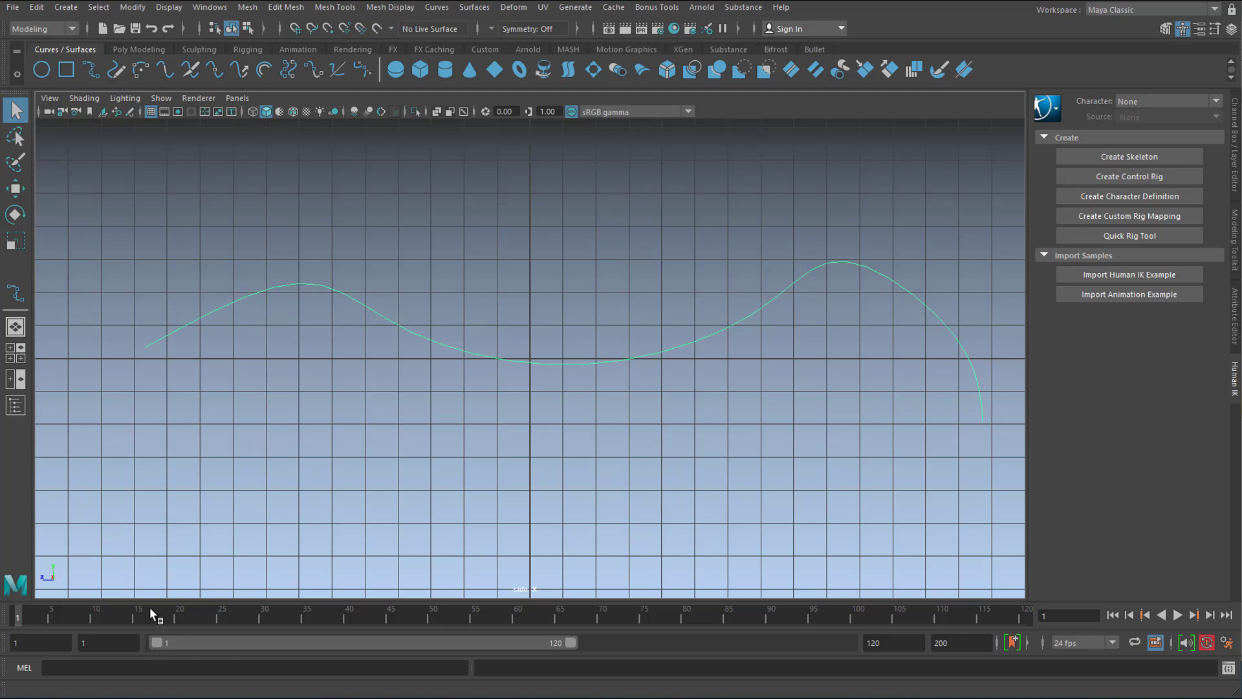
pyautogui.click(1178, 615)
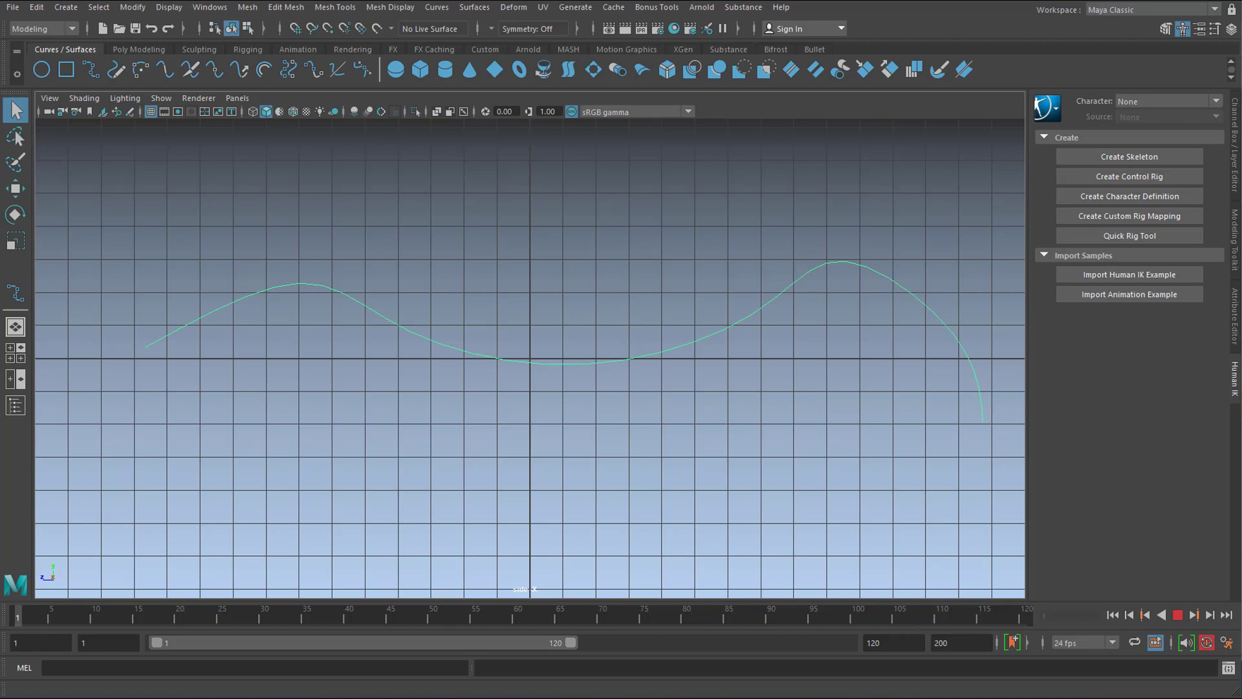
pyautogui.click(474, 611)
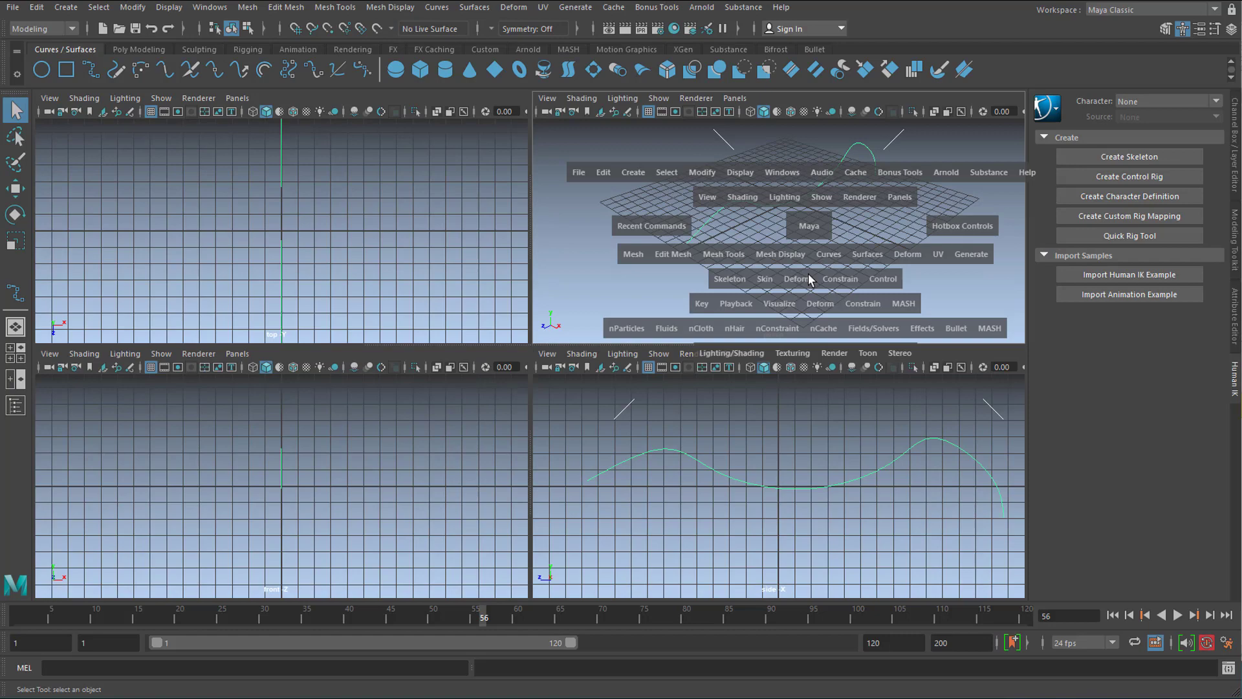
# Lift the curve along Y above the grid in the maximized perspective view and hide the grid
pyautogui.press('space')
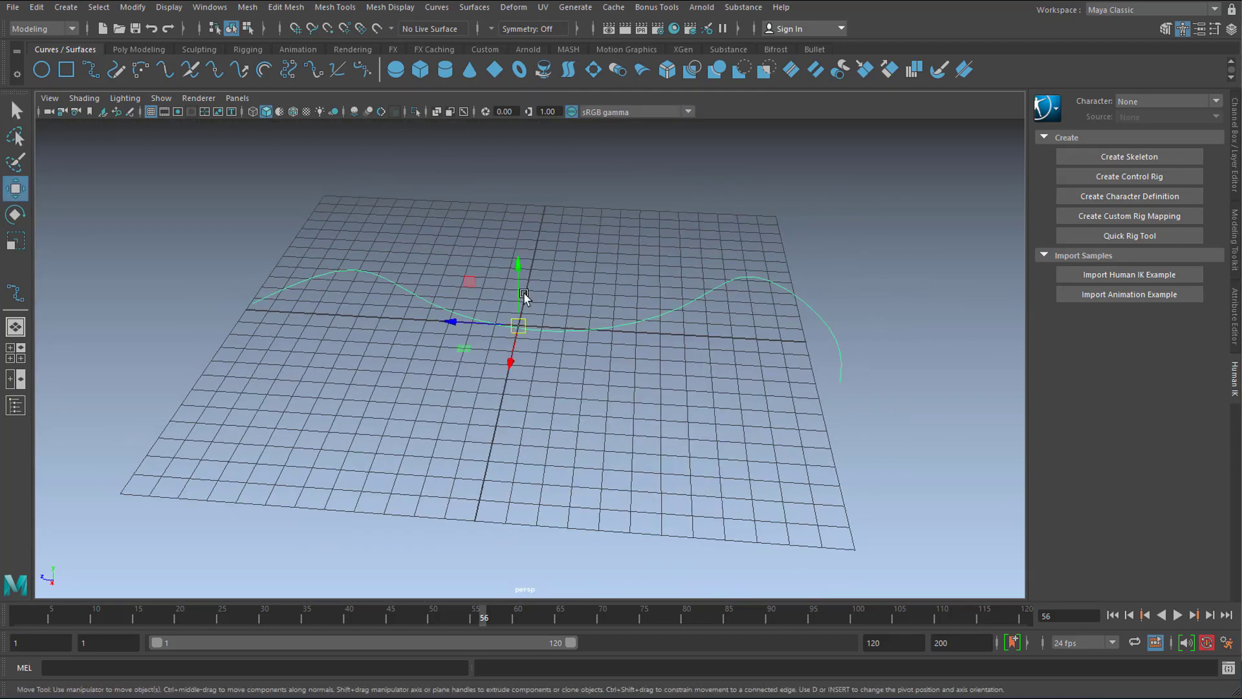
pyautogui.moveTo(523, 298); pyautogui.dragTo(656, 393)
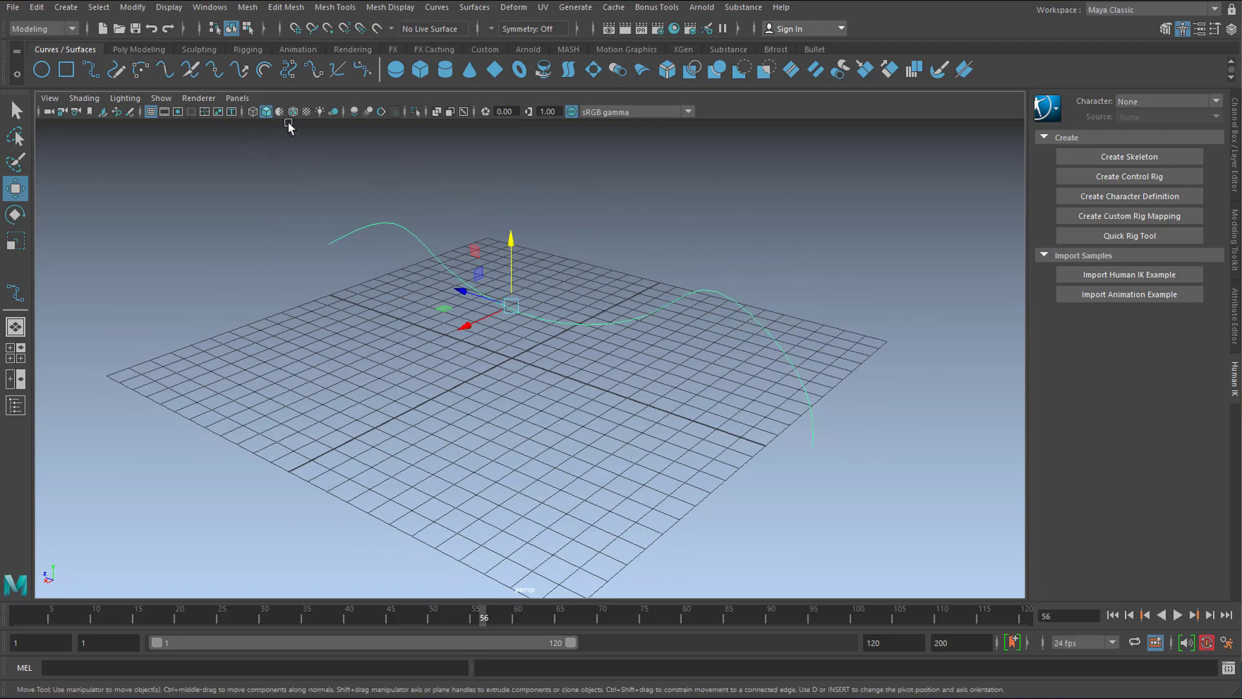
pyautogui.click(150, 112)
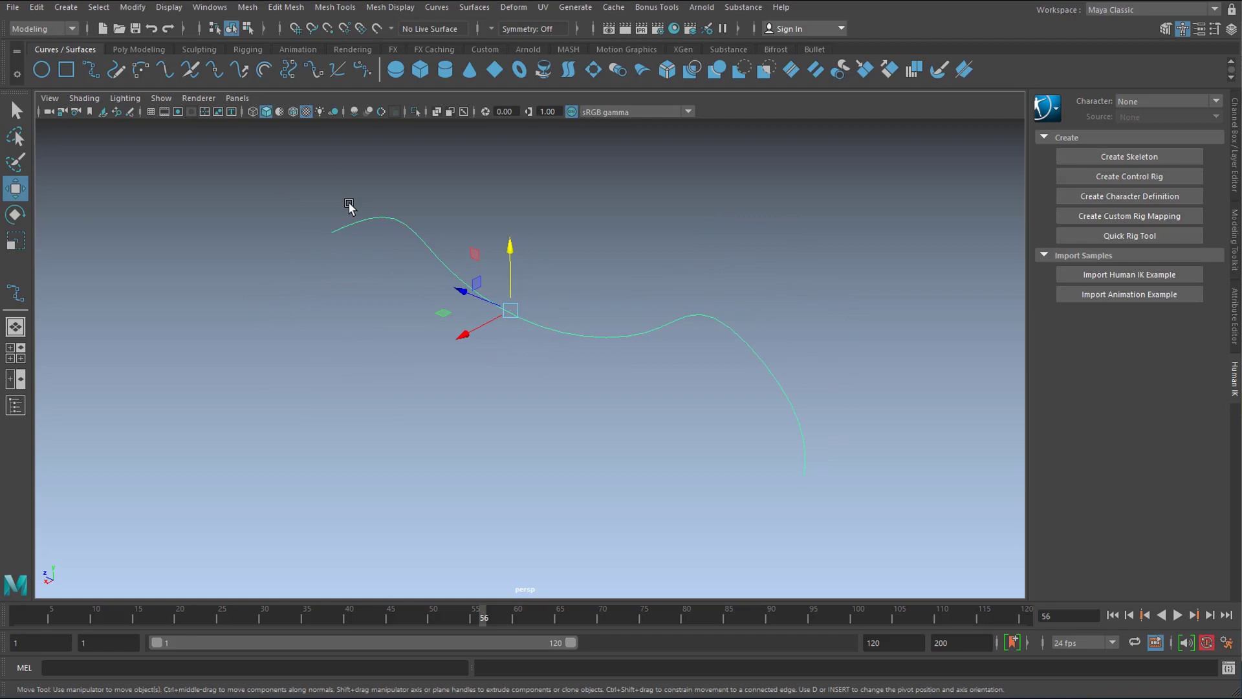
pyautogui.moveTo(153, 119)
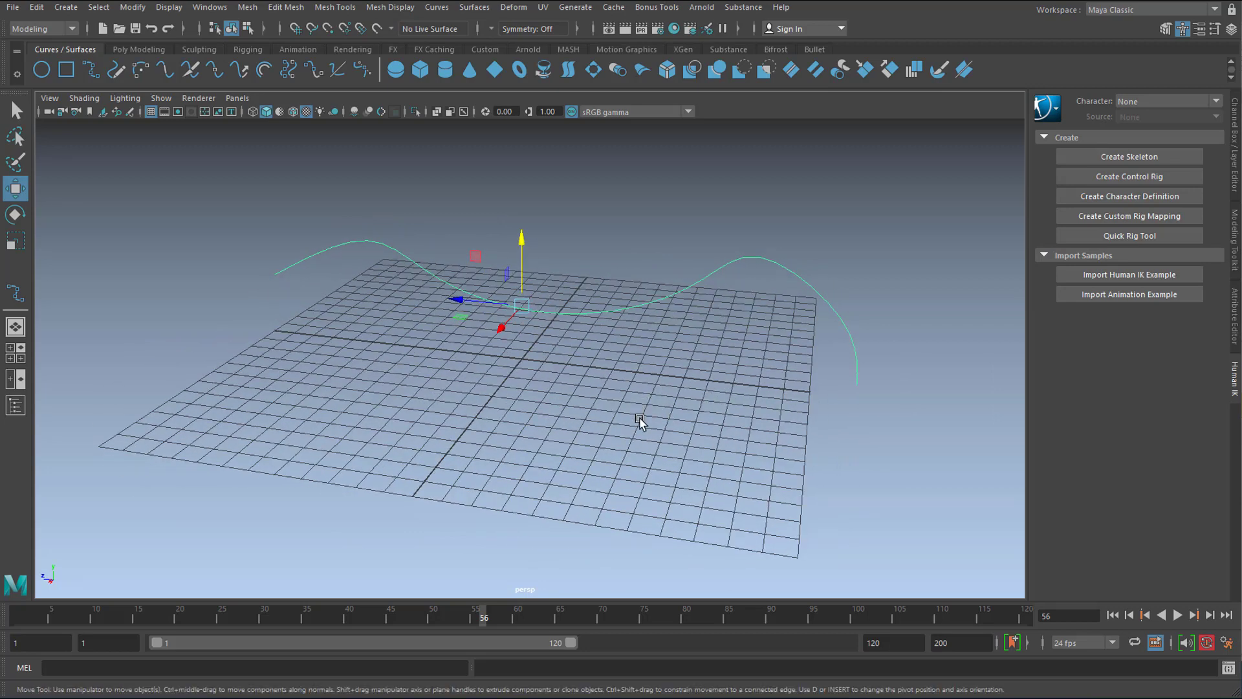
pyautogui.moveTo(585, 284)
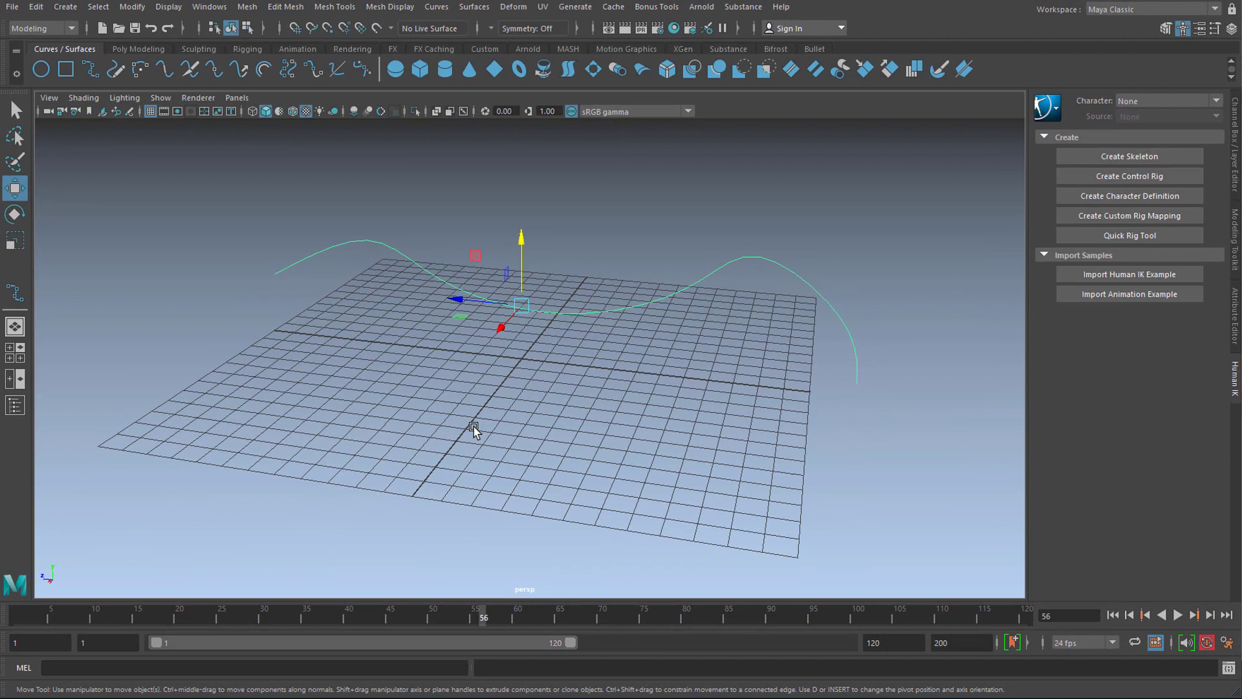
pyautogui.moveTo(424, 488)
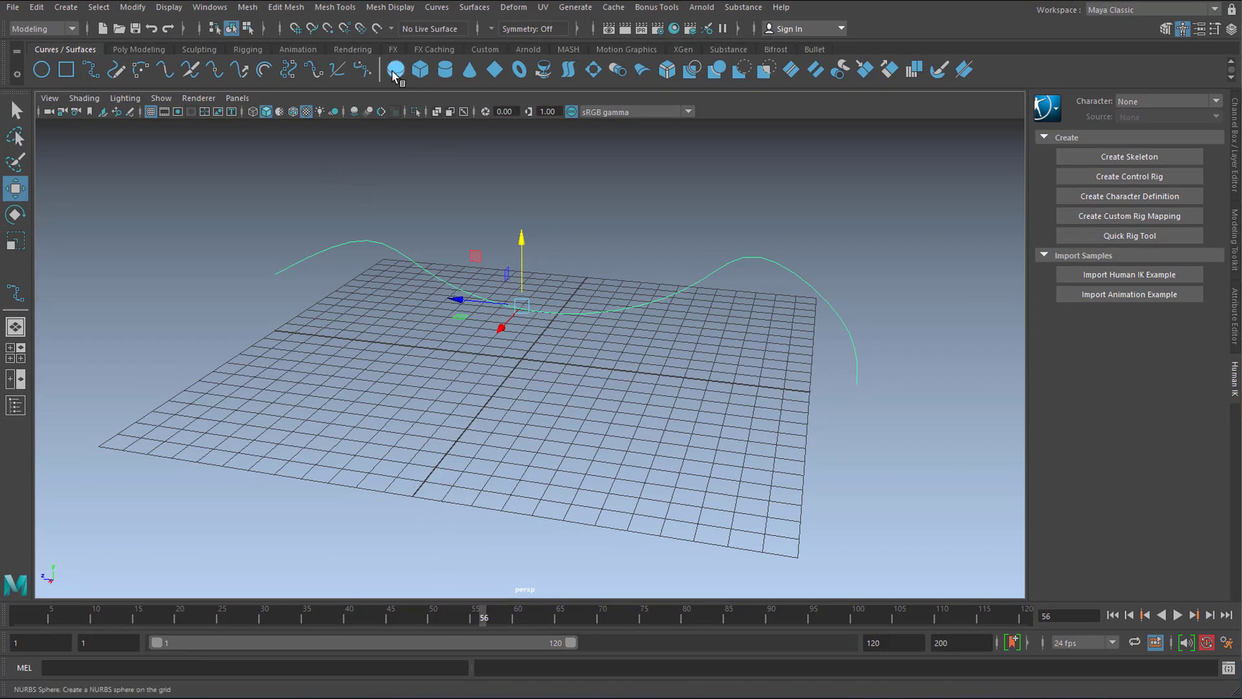
# Create a NURBS sphere at the grid centre beneath the curve and select it
pyautogui.click(396, 70)
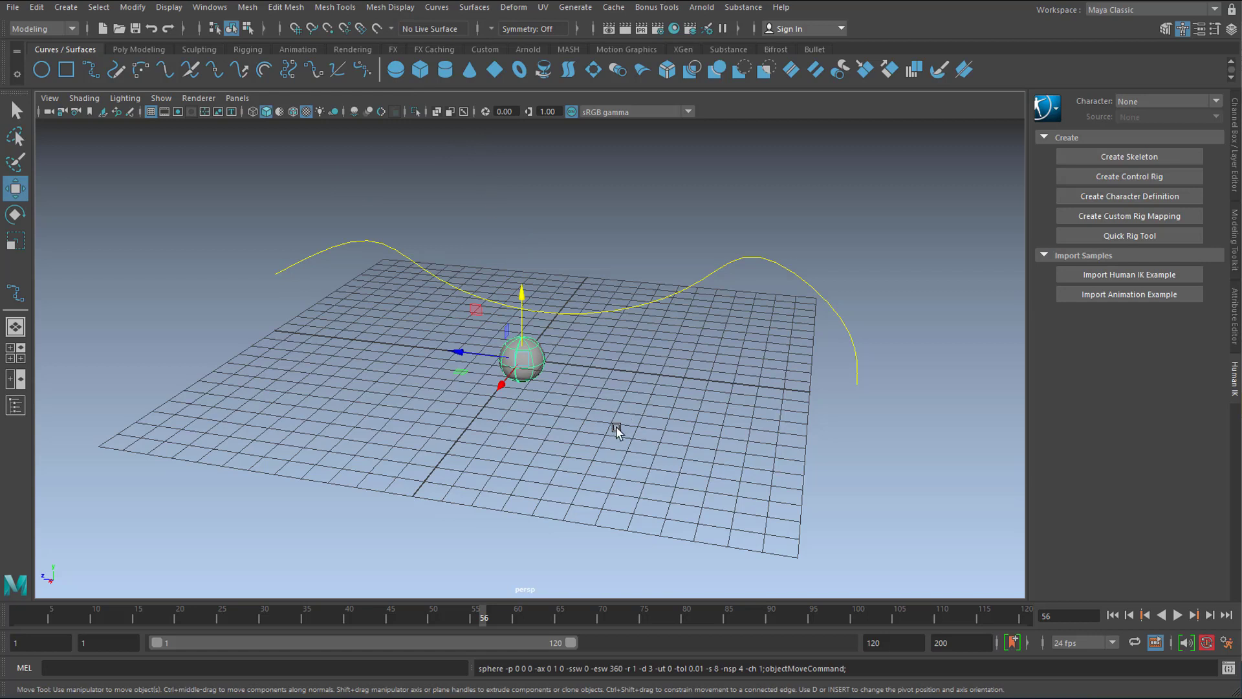
pyautogui.moveTo(542, 386)
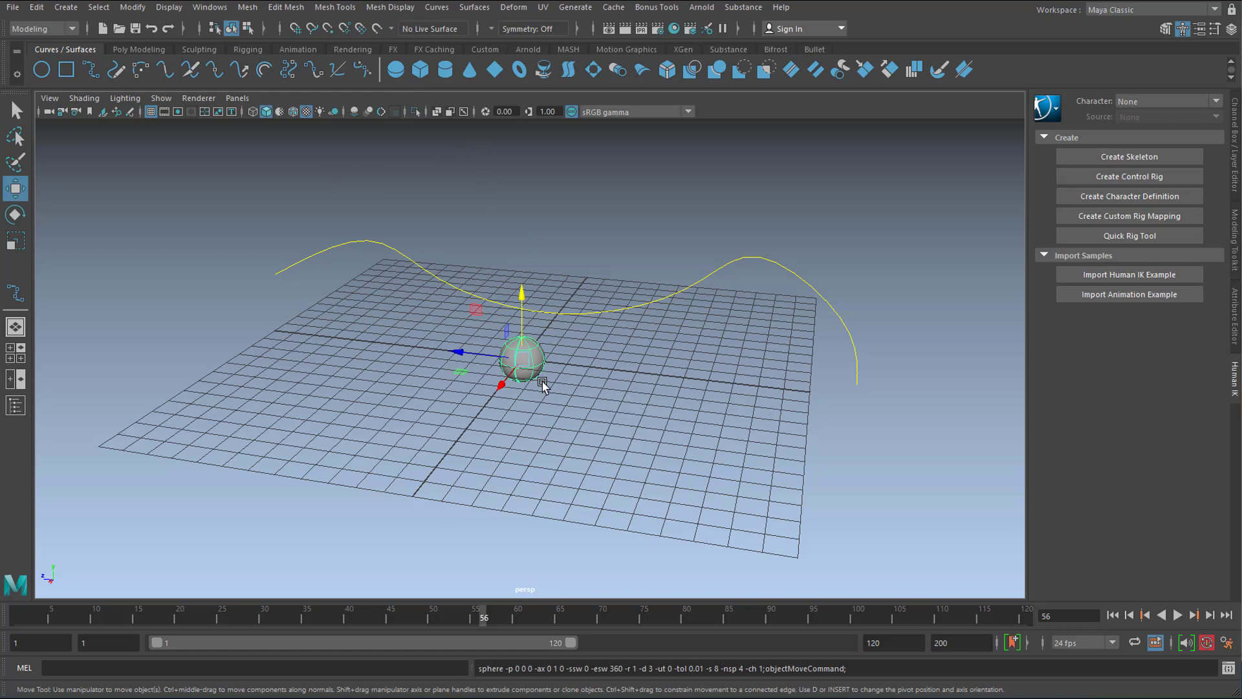
pyautogui.moveTo(653, 407)
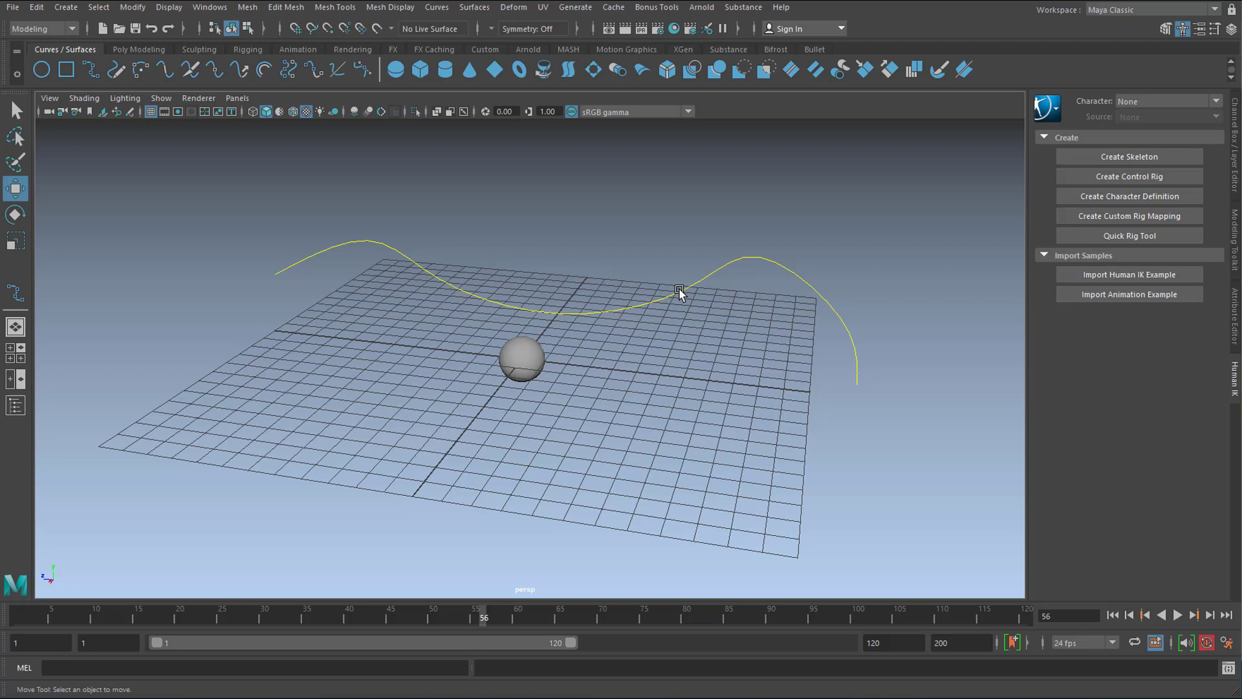
pyautogui.moveTo(616, 372)
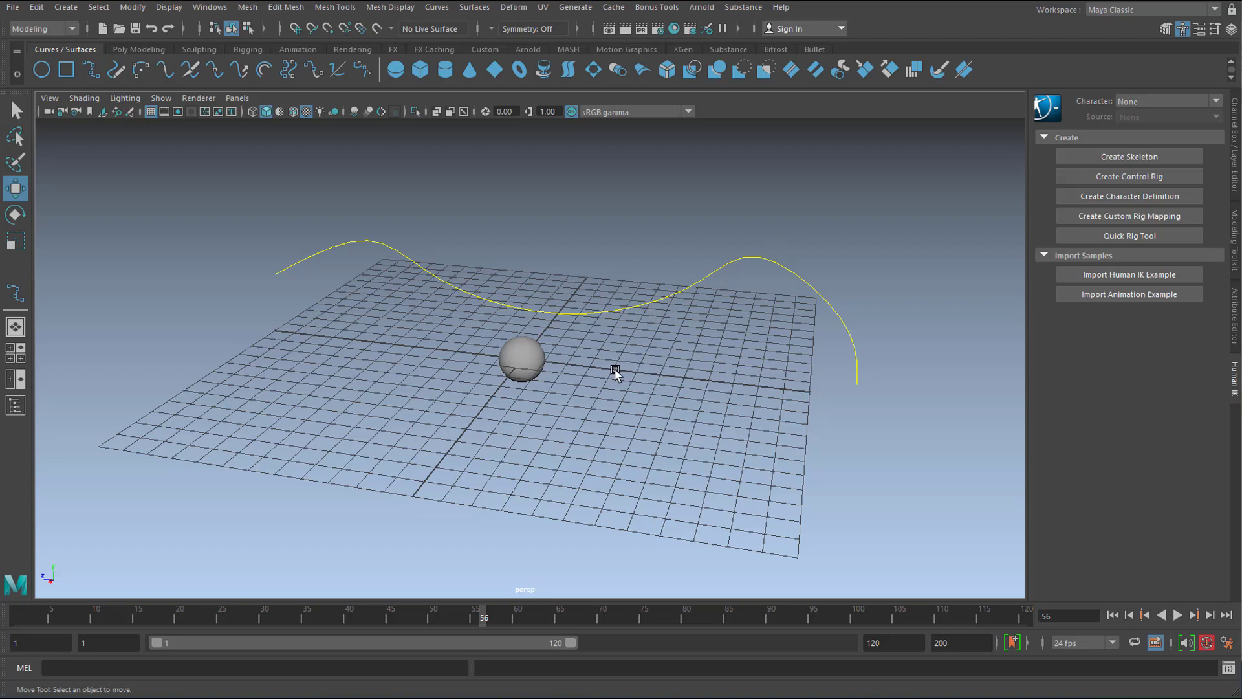
pyautogui.moveTo(586, 403)
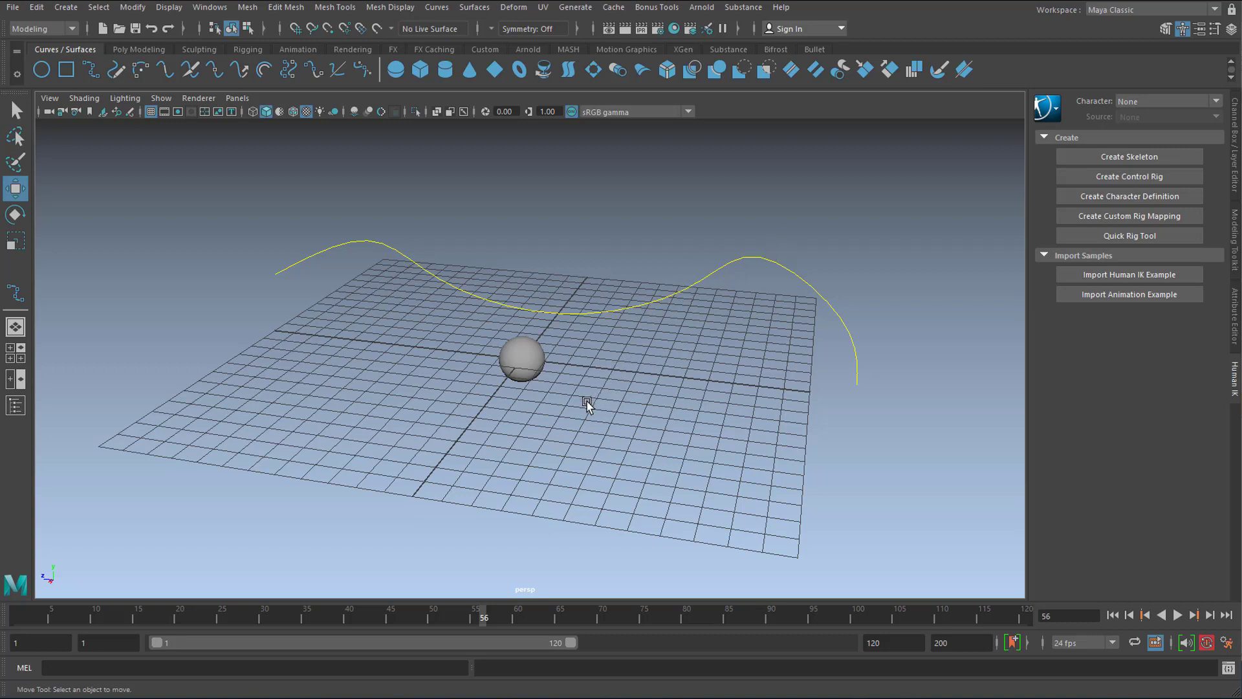
pyautogui.moveTo(584, 390)
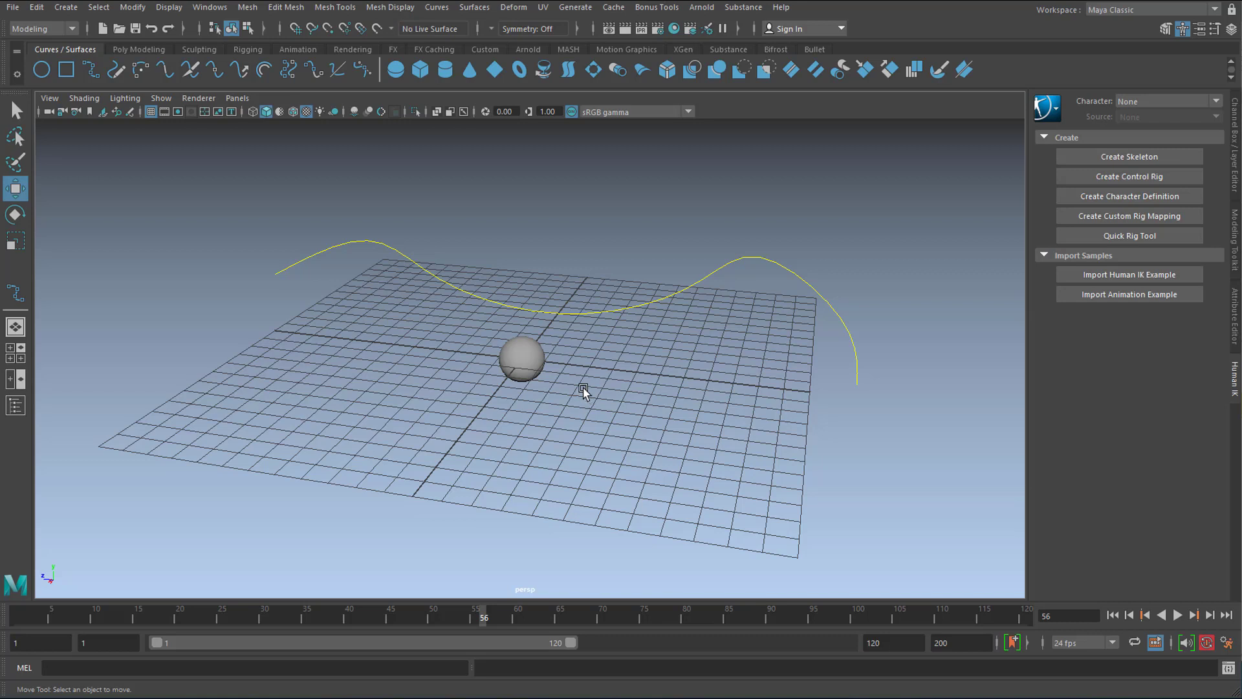
pyautogui.moveTo(654, 299)
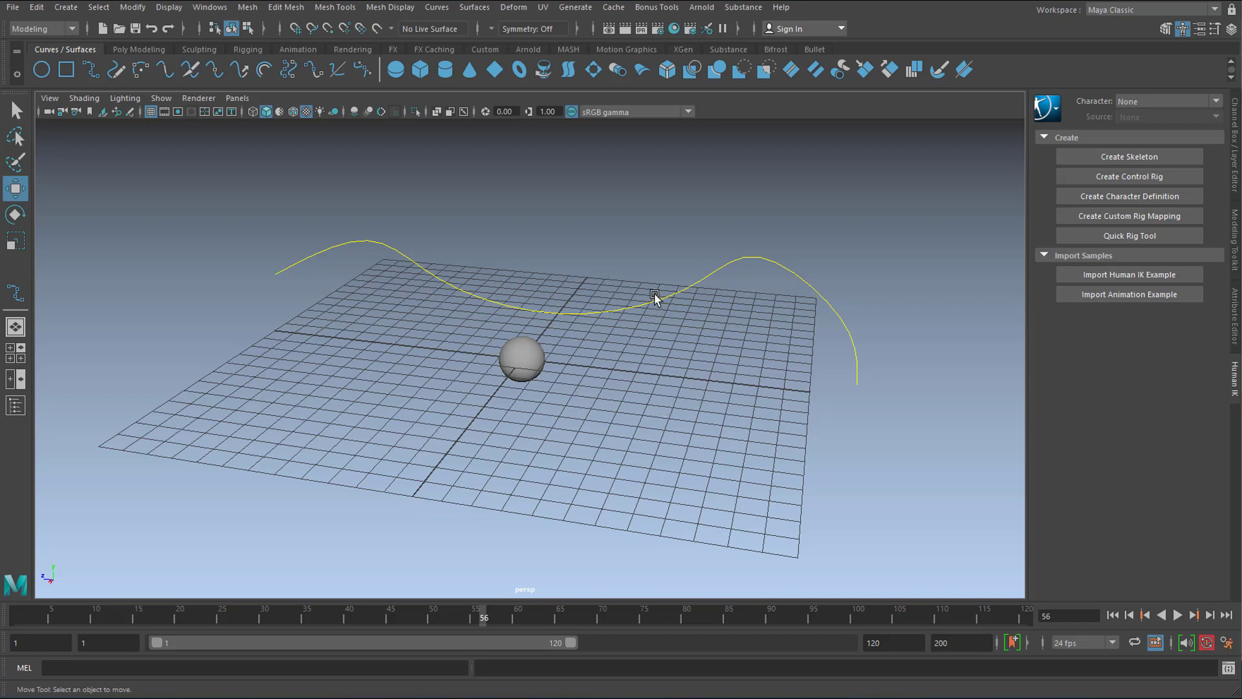
pyautogui.moveTo(660, 299)
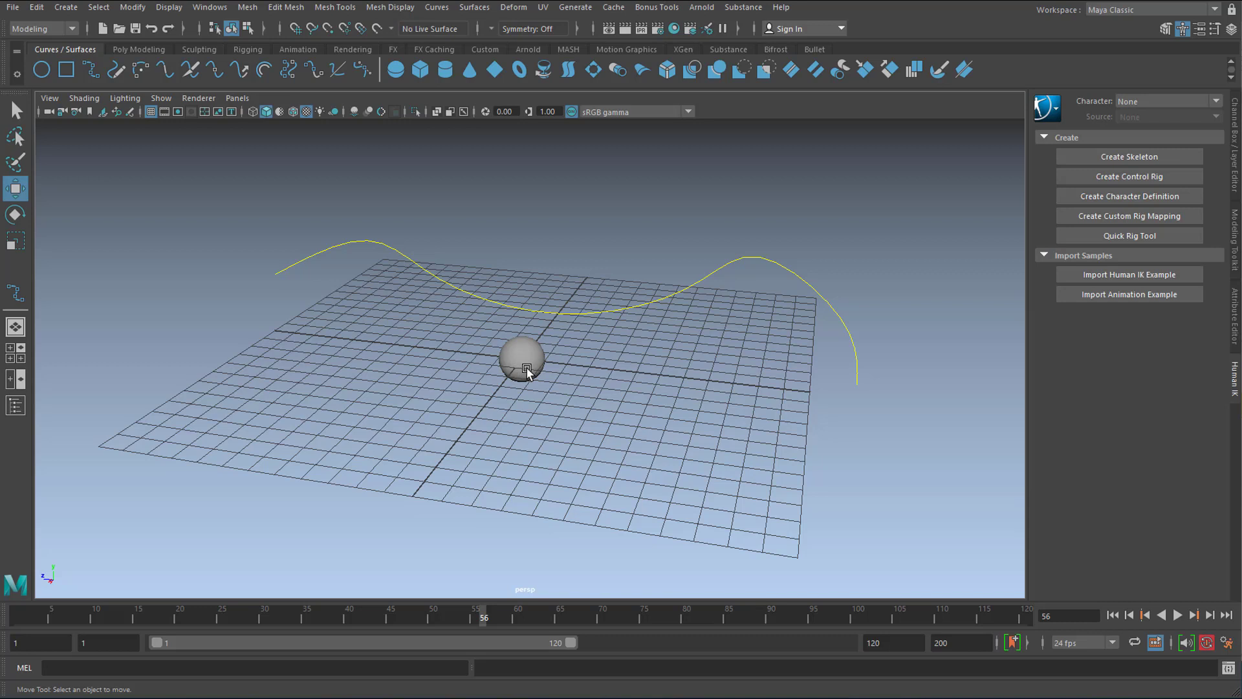
pyautogui.click(521, 361)
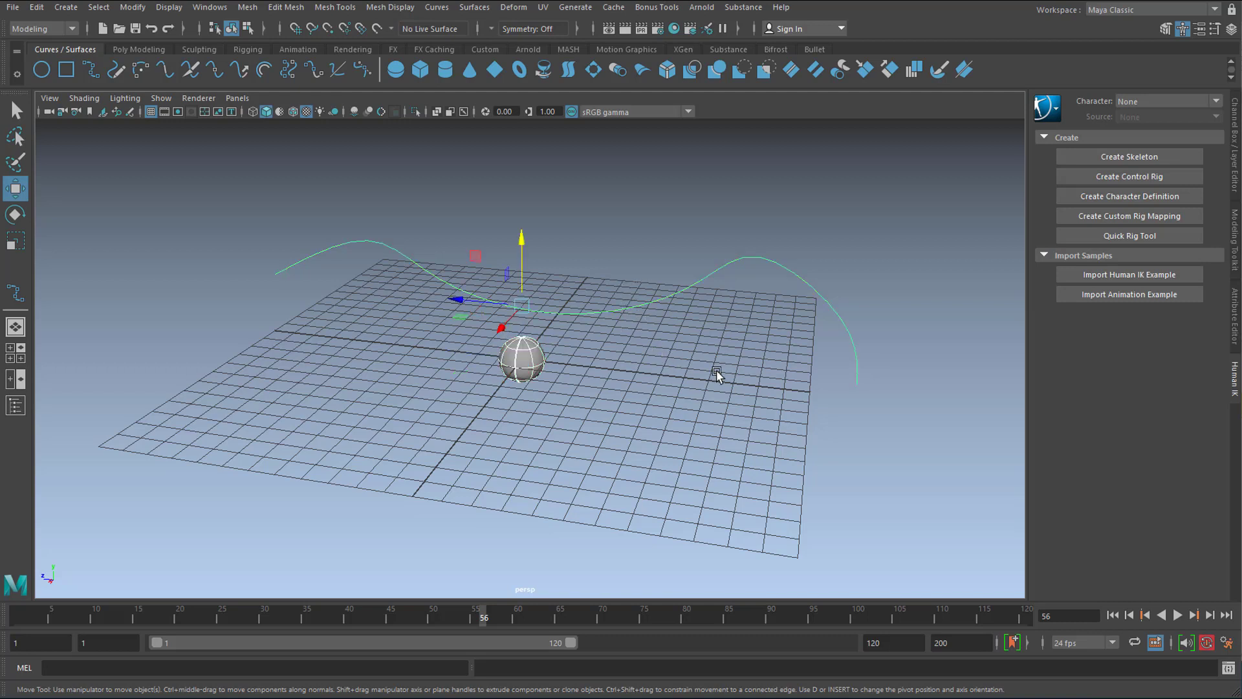
pyautogui.moveTo(665, 373)
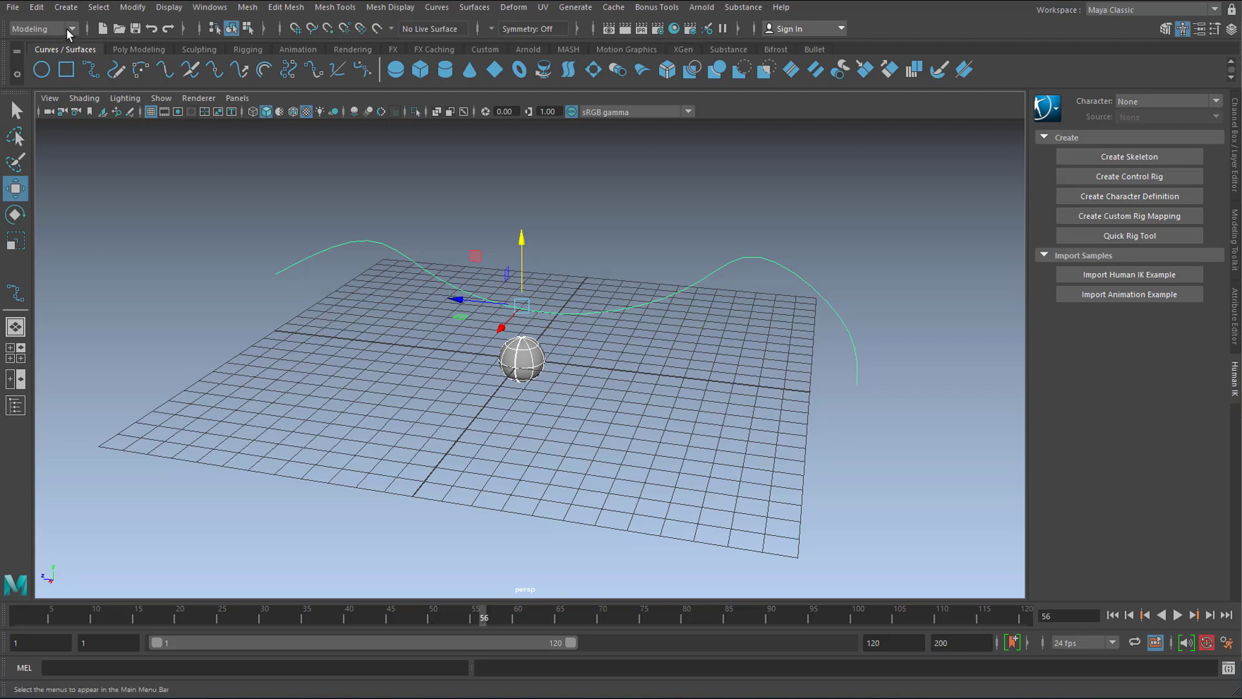
# Attach the sphere to the curve via Constrain > Motion Paths in the Animation menu set
pyautogui.click(41, 30)
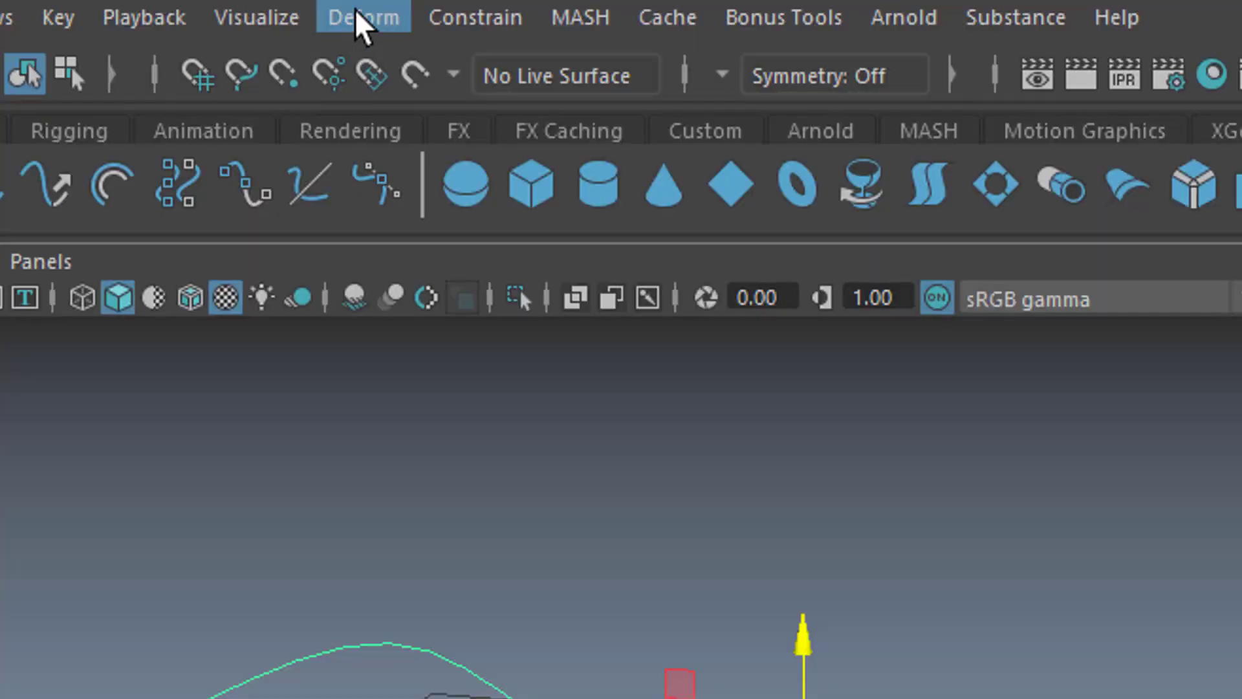
pyautogui.click(464, 16)
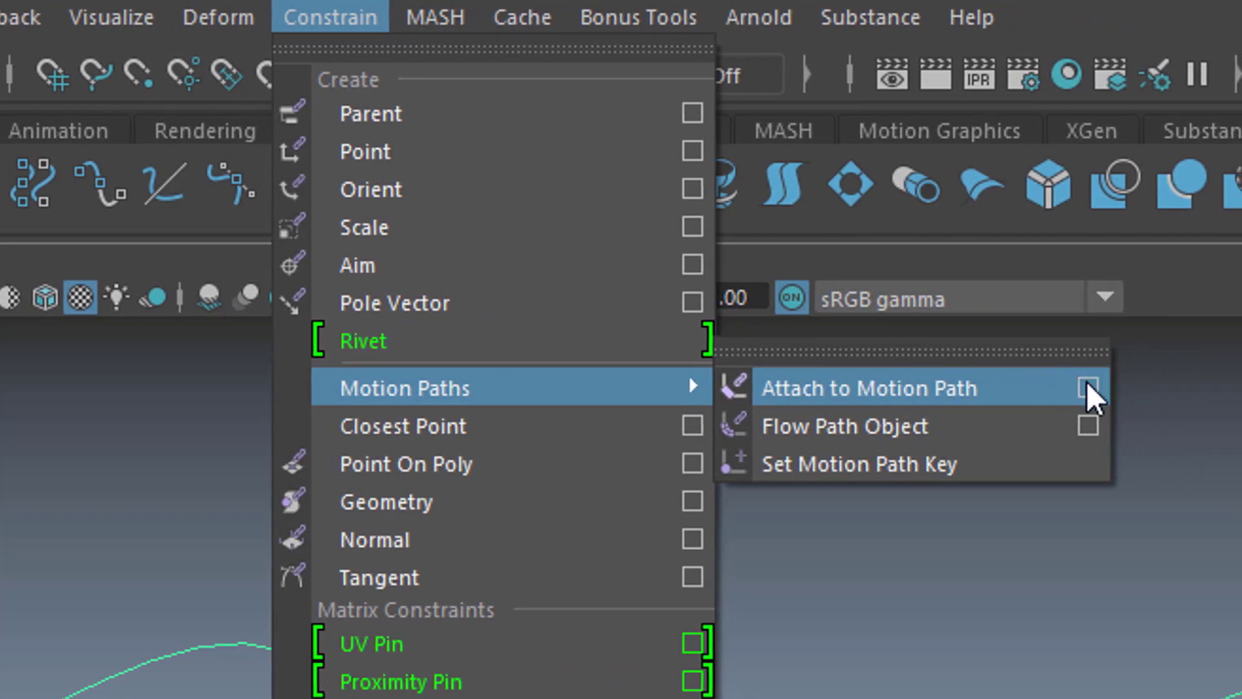
pyautogui.click(867, 387)
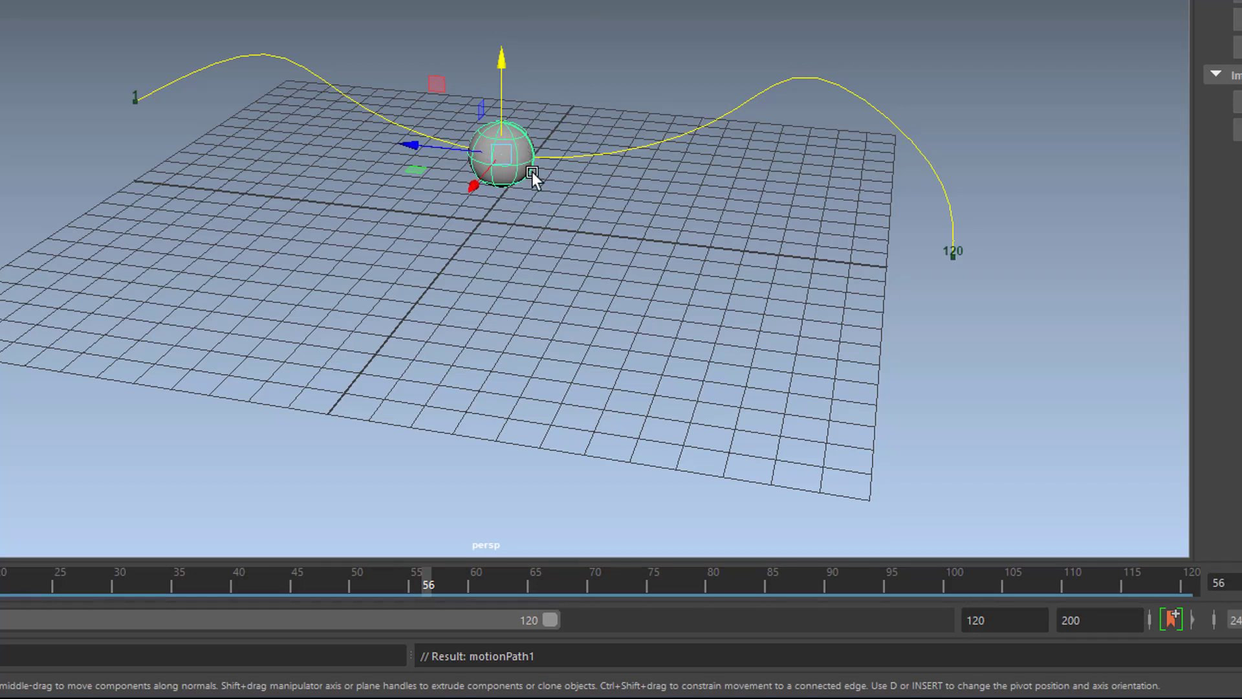
pyautogui.moveTo(459, 606)
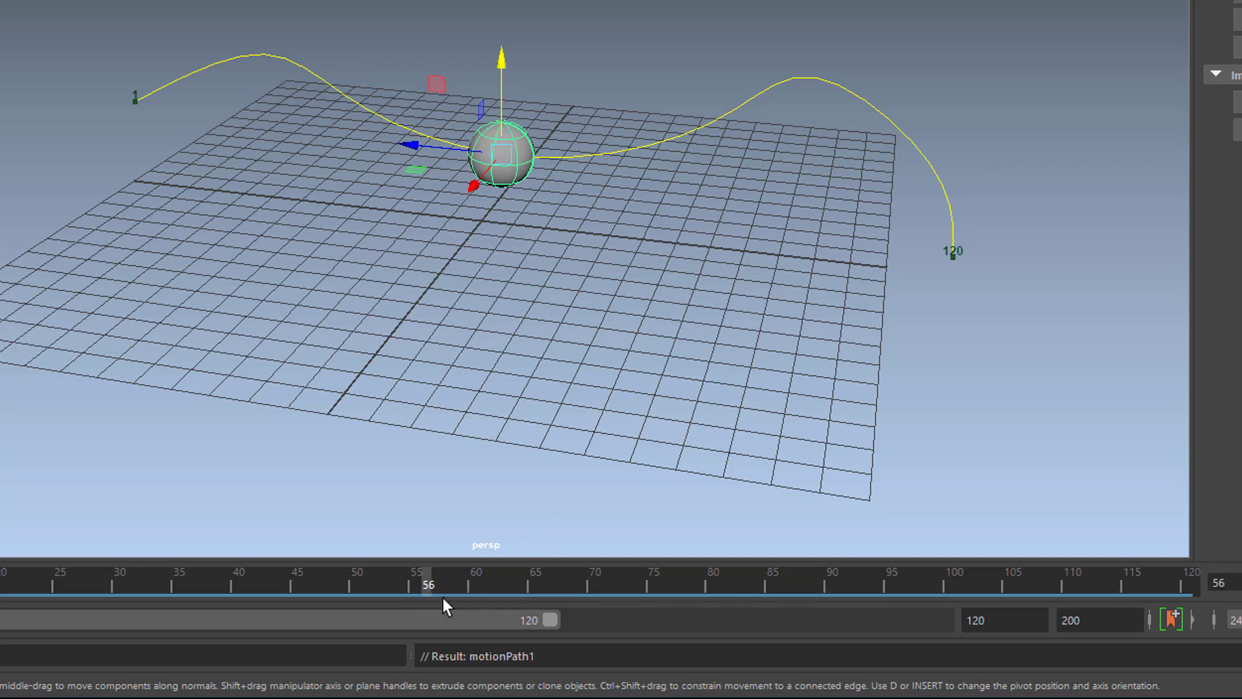
pyautogui.moveTo(441, 590)
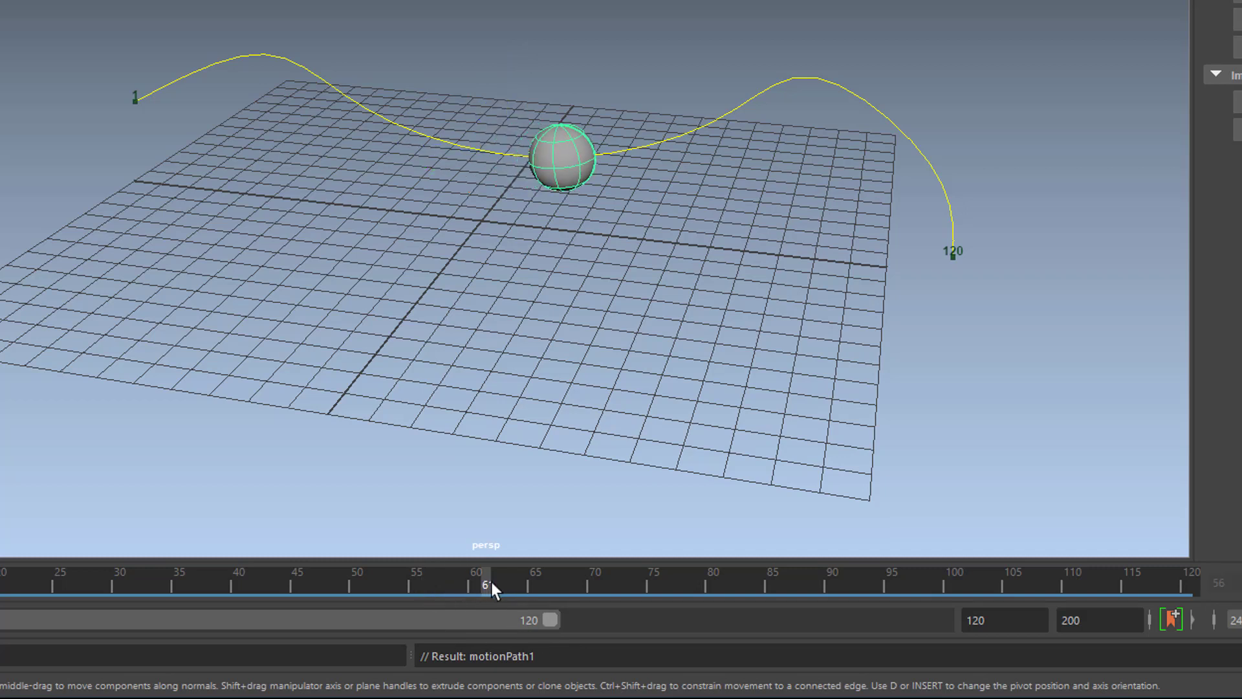
# Scrub the Time Slider toward the end to watch the sphere follow the curve
pyautogui.moveTo(488, 578); pyautogui.dragTo(760, 579)
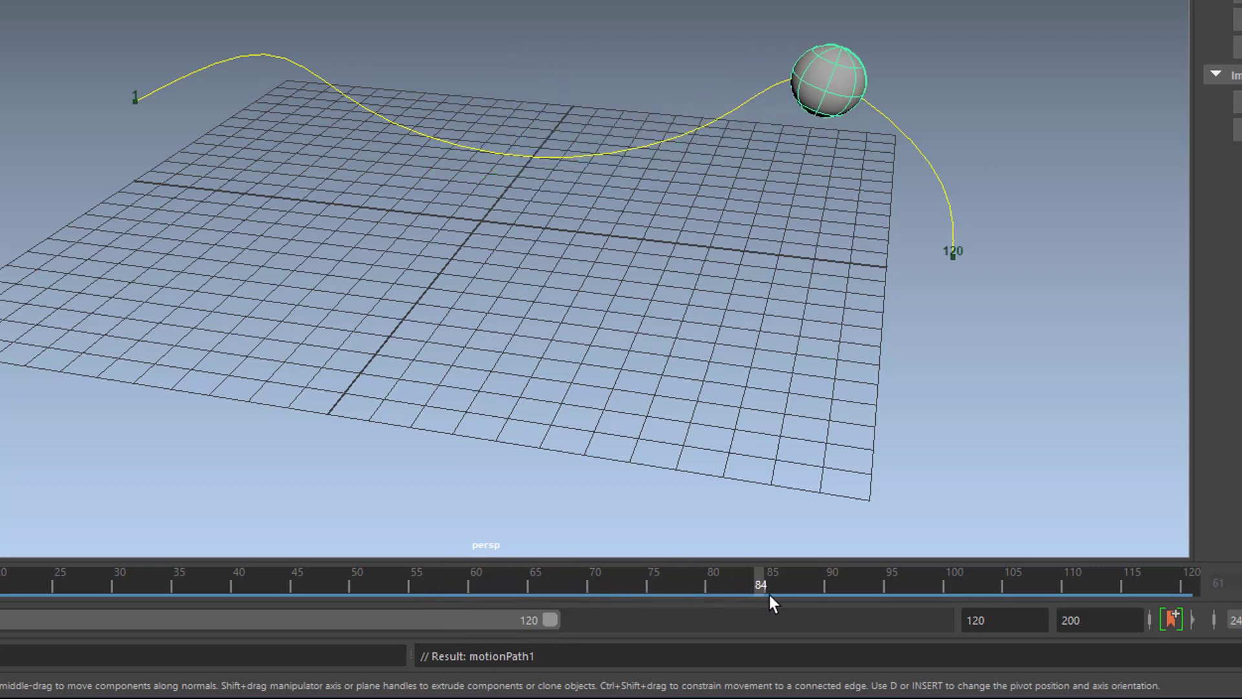
pyautogui.moveTo(761, 579); pyautogui.dragTo(1180, 579)
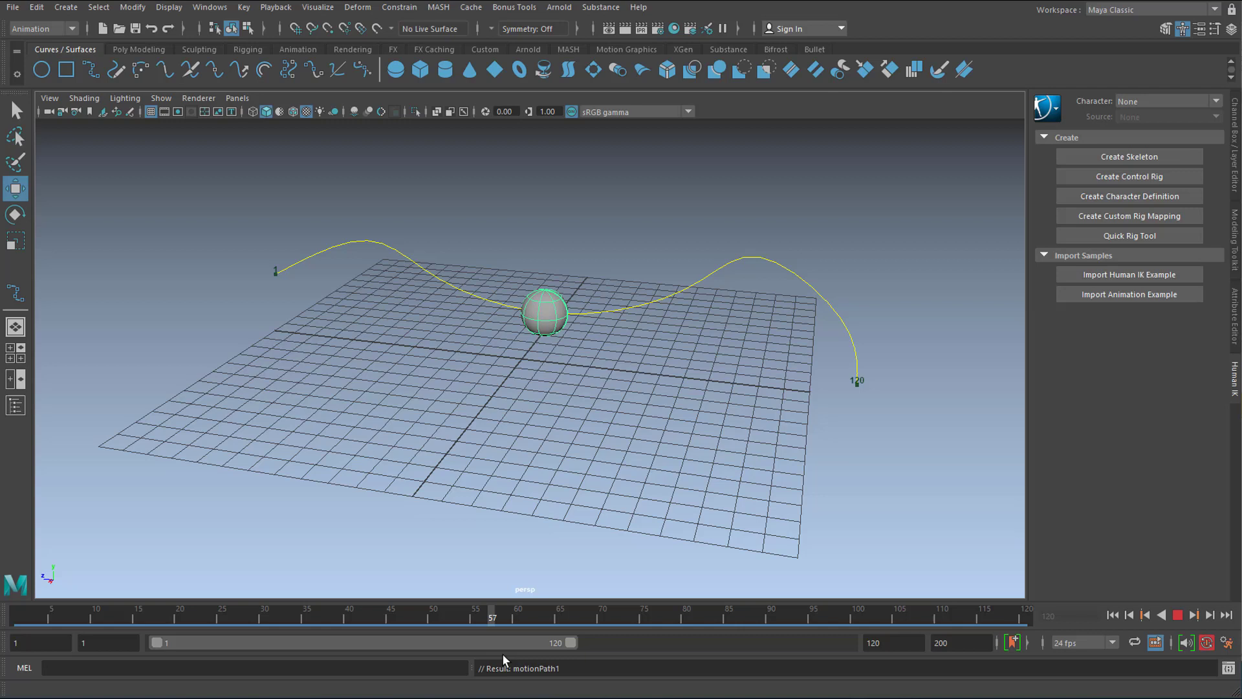
# Select the sphere and scrub through the 200-frame range to check its motion along the curve
pyautogui.click(544, 312)
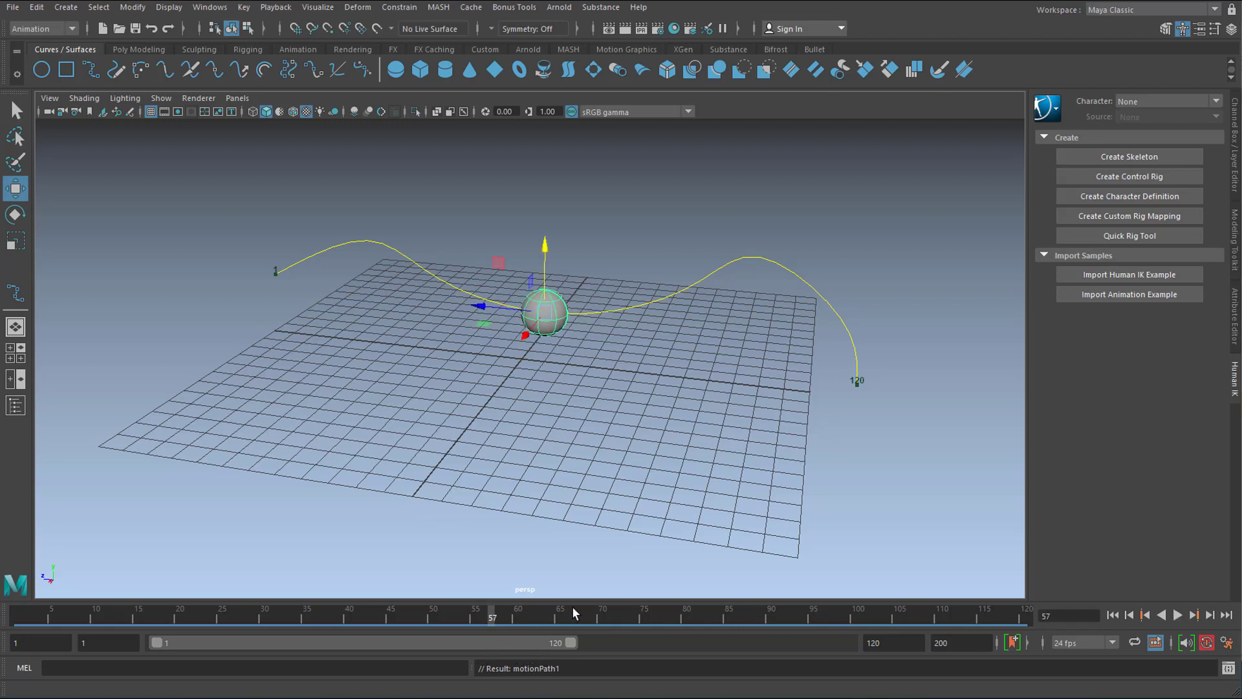
pyautogui.moveTo(610, 637)
pyautogui.write('200')
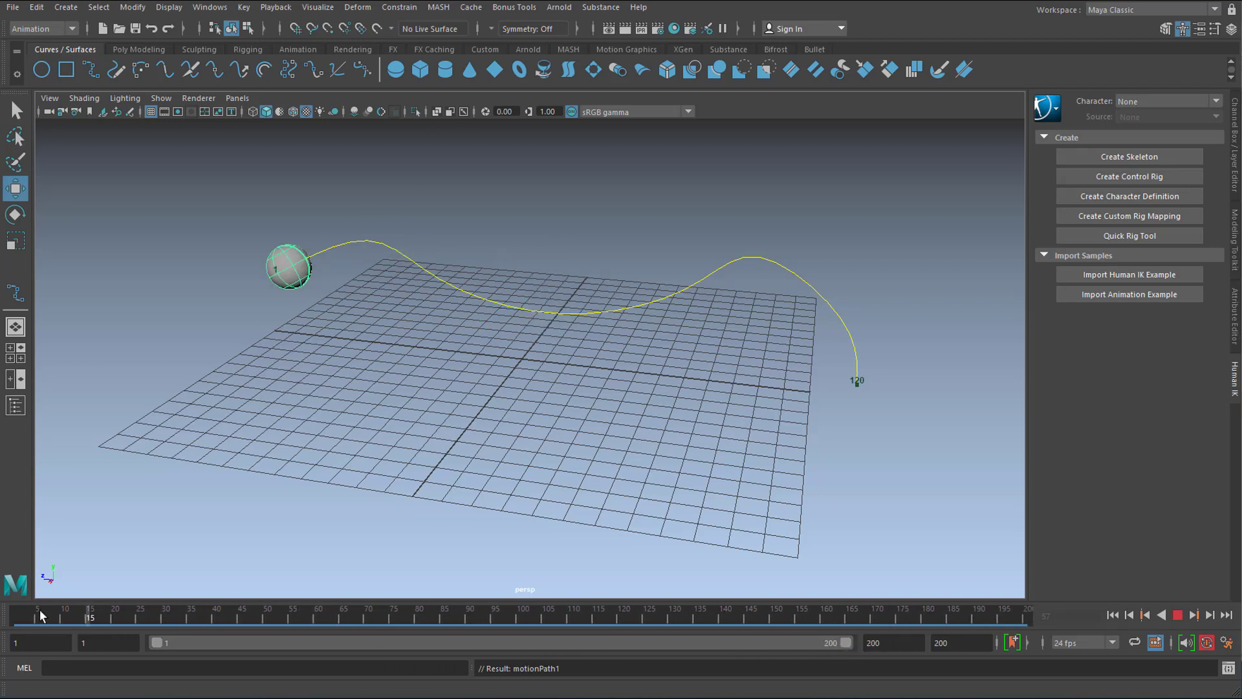
pyautogui.moveTo(89, 615); pyautogui.dragTo(221, 615)
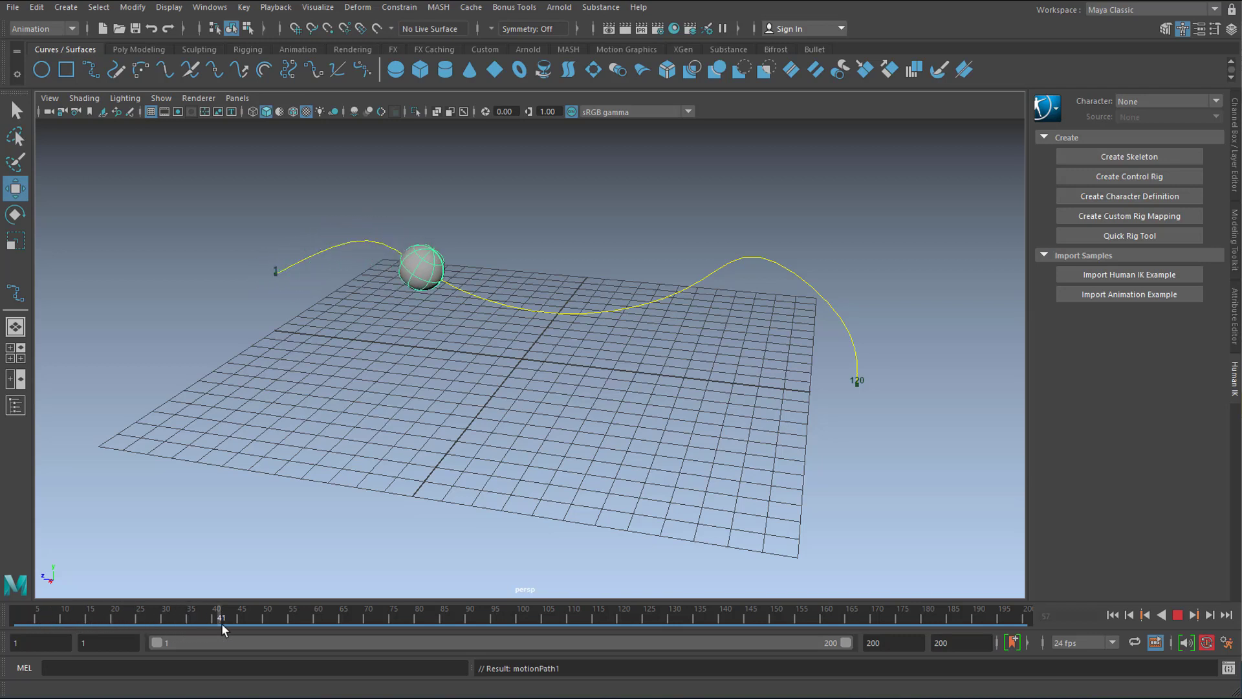
pyautogui.moveTo(224, 619); pyautogui.dragTo(409, 618)
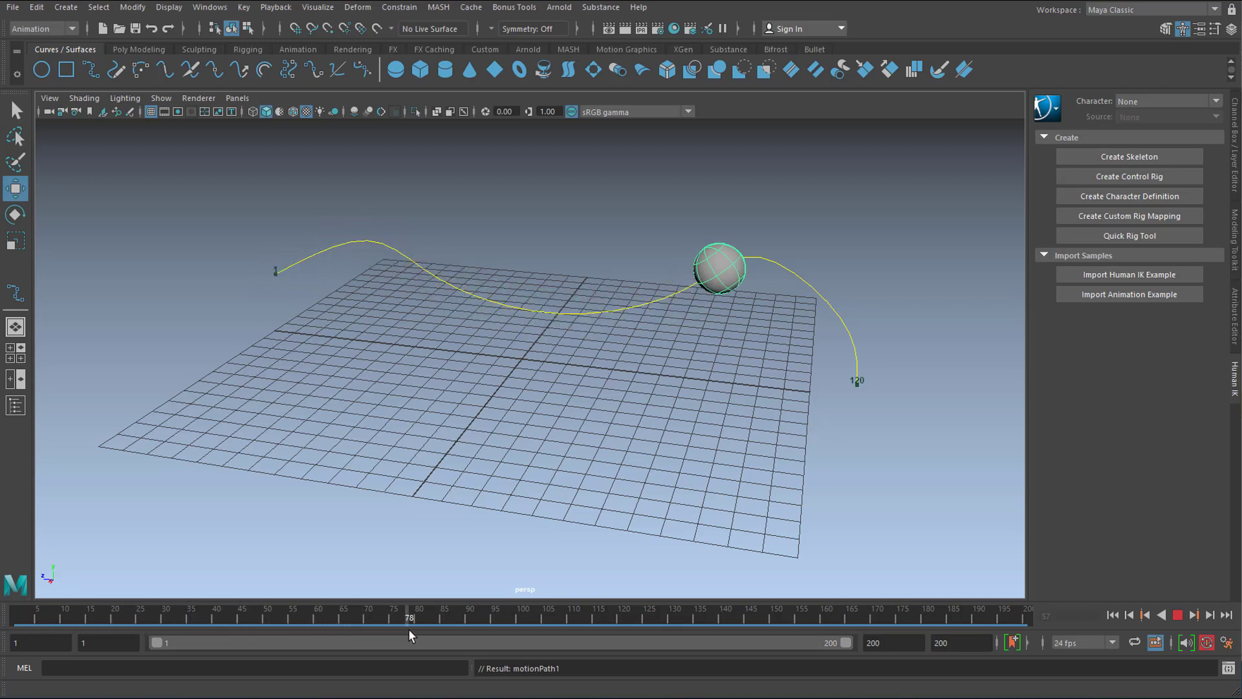
pyautogui.moveTo(410, 617); pyautogui.dragTo(517, 616)
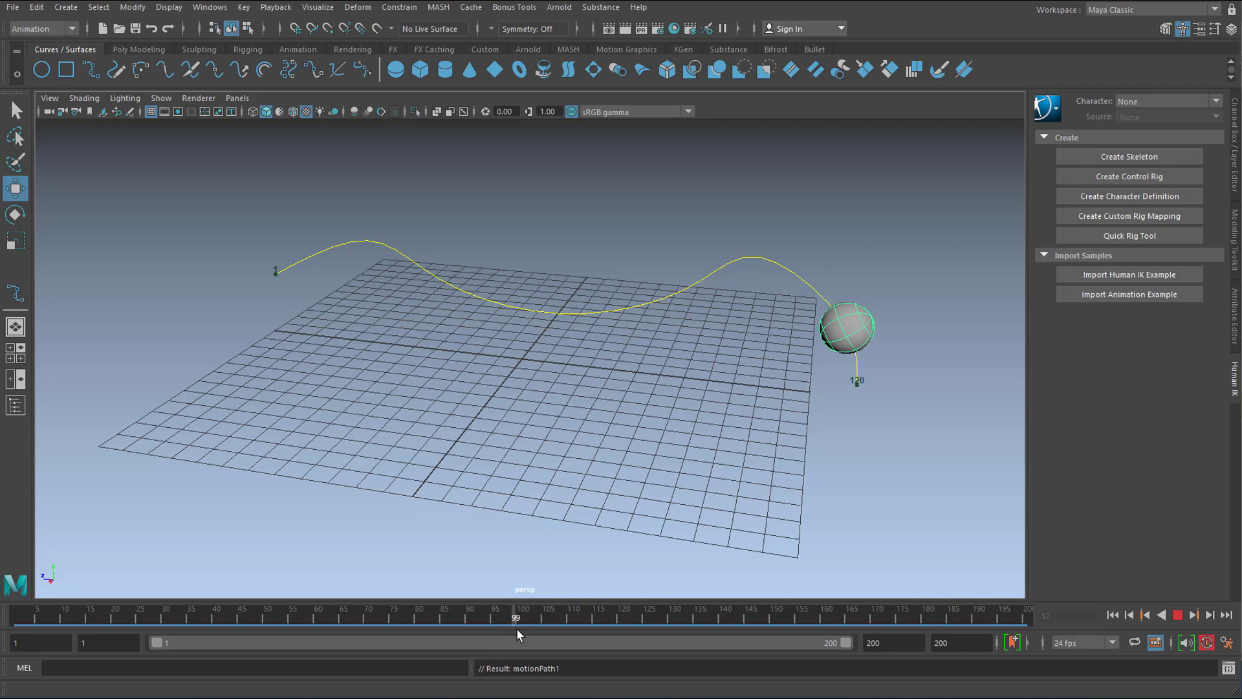
pyautogui.moveTo(517, 619); pyautogui.dragTo(617, 619)
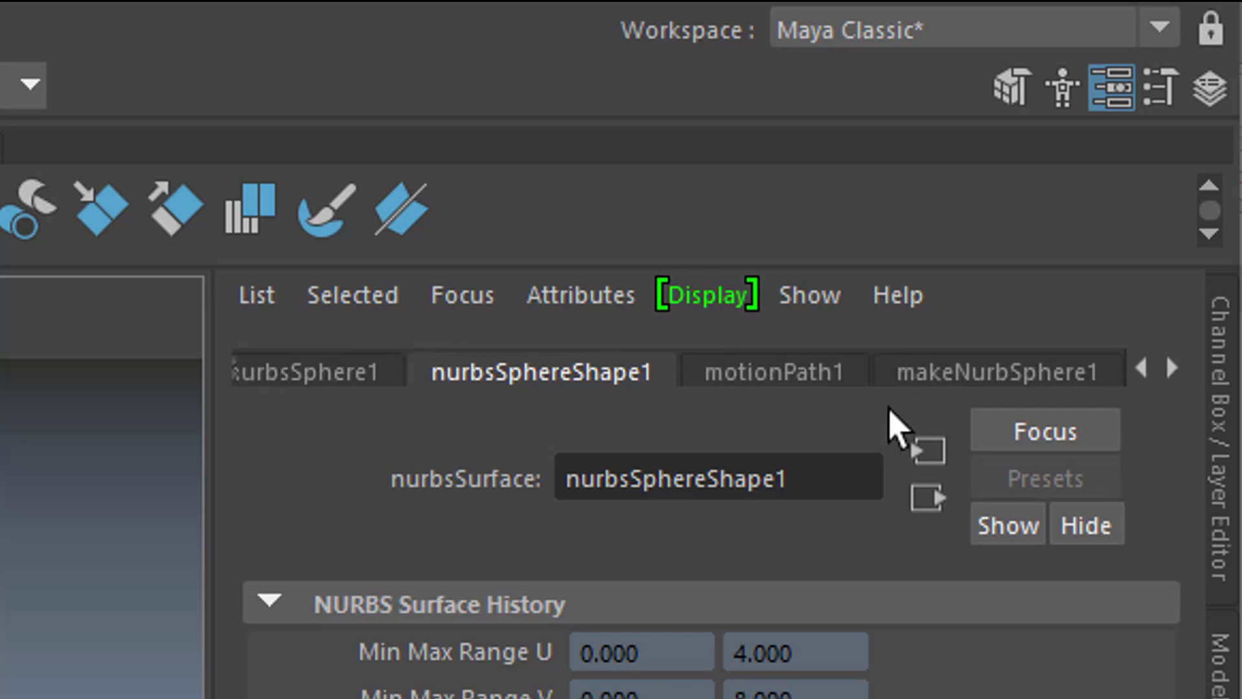
# Show the motionPath1 node's attributes with its U Value of 1.000
pyautogui.click(773, 373)
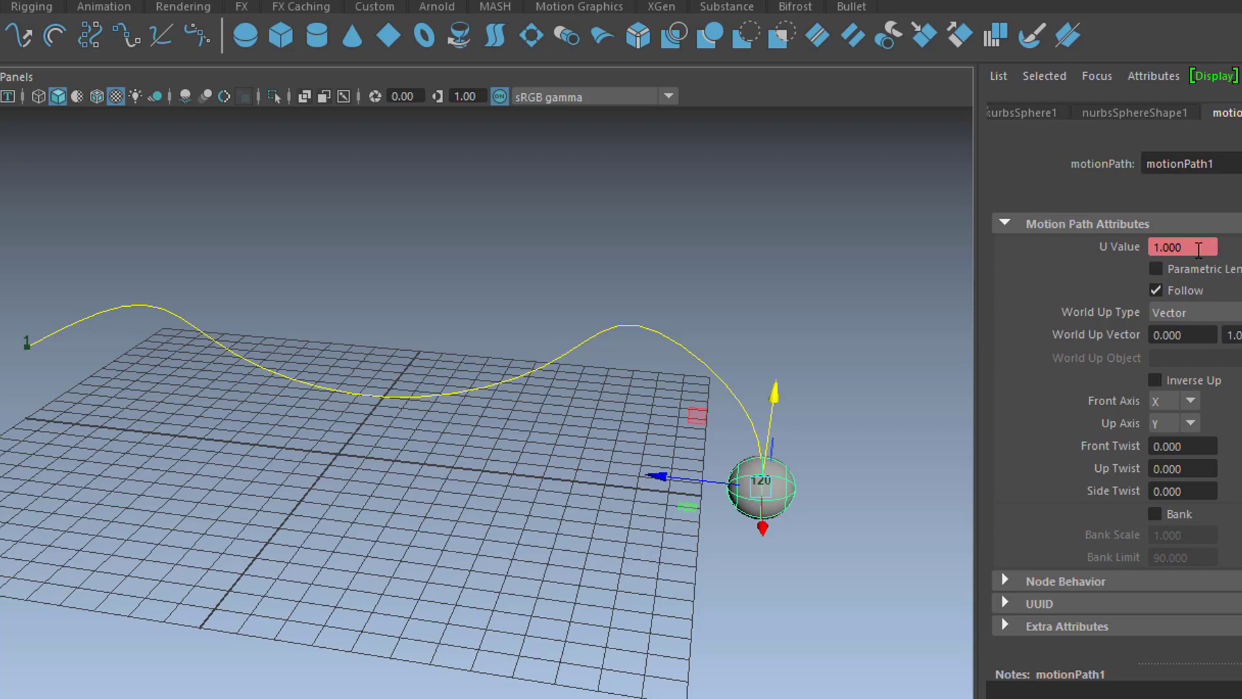
pyautogui.moveTo(726, 312)
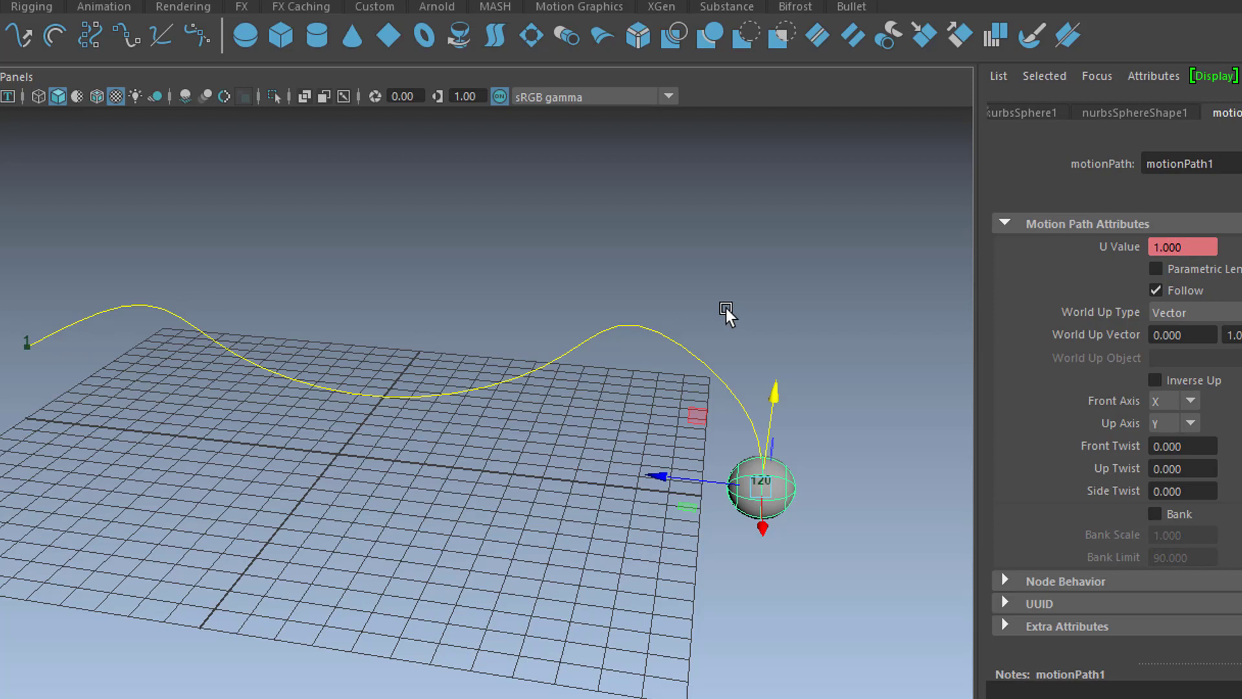
pyautogui.moveTo(366, 463)
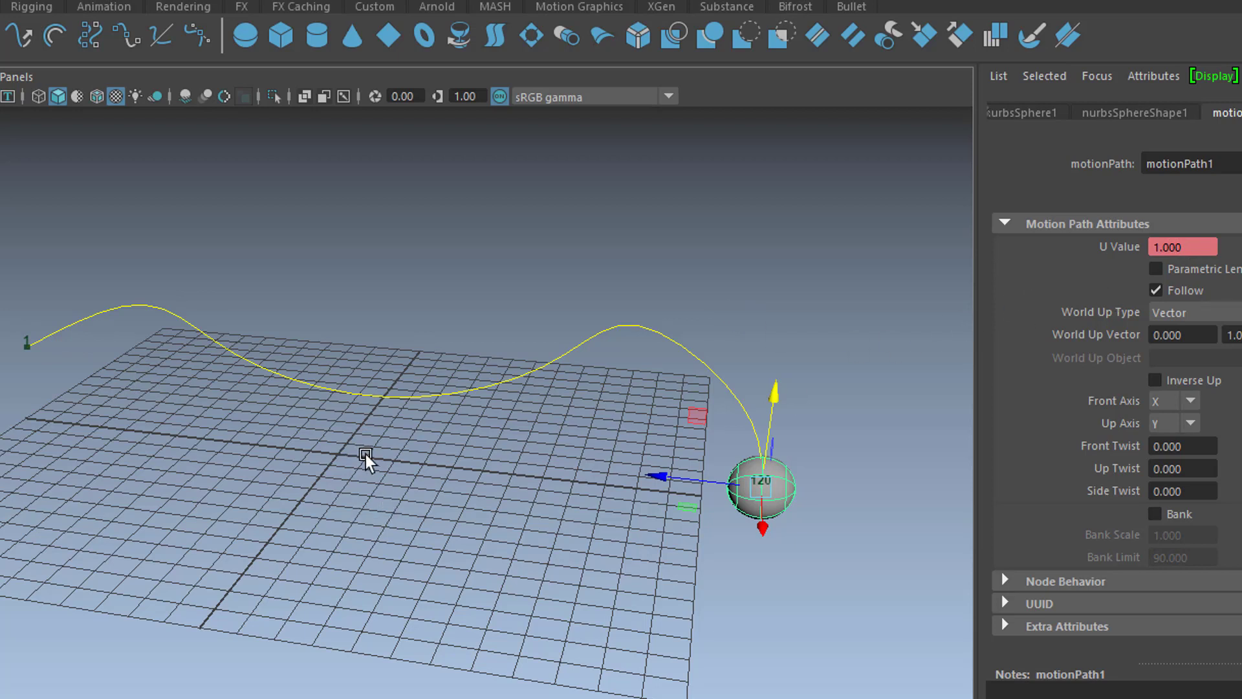
pyautogui.moveTo(1107, 291)
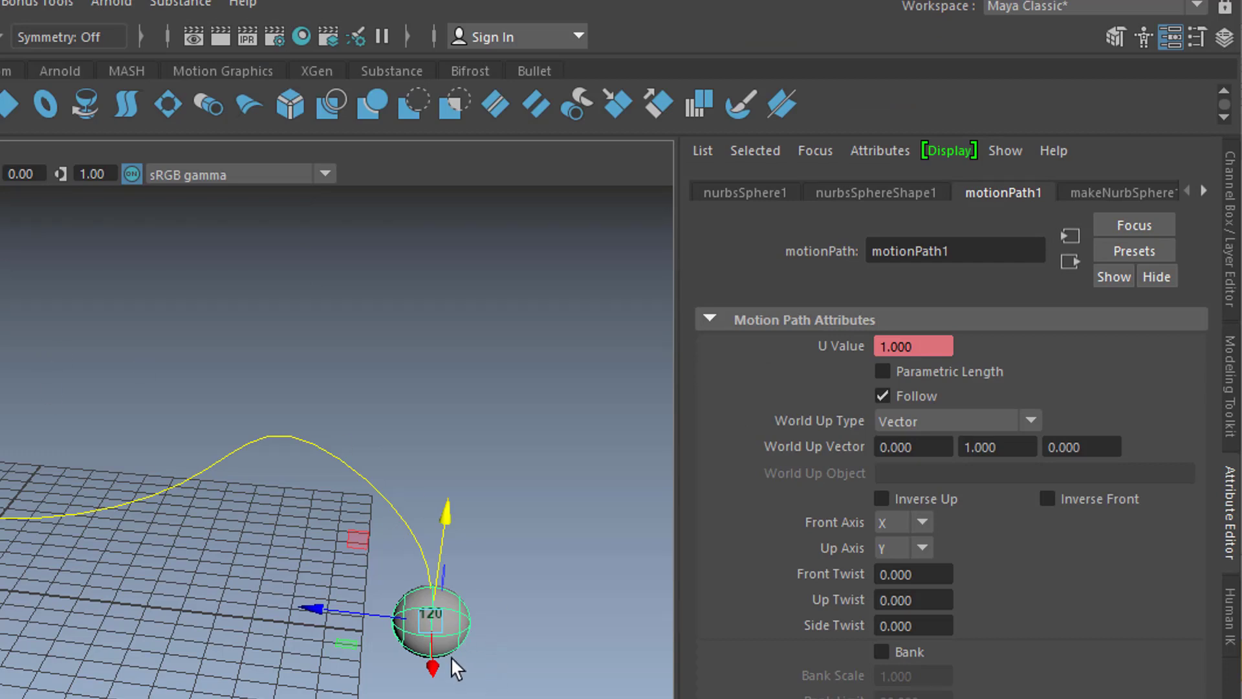
pyautogui.moveTo(474, 620)
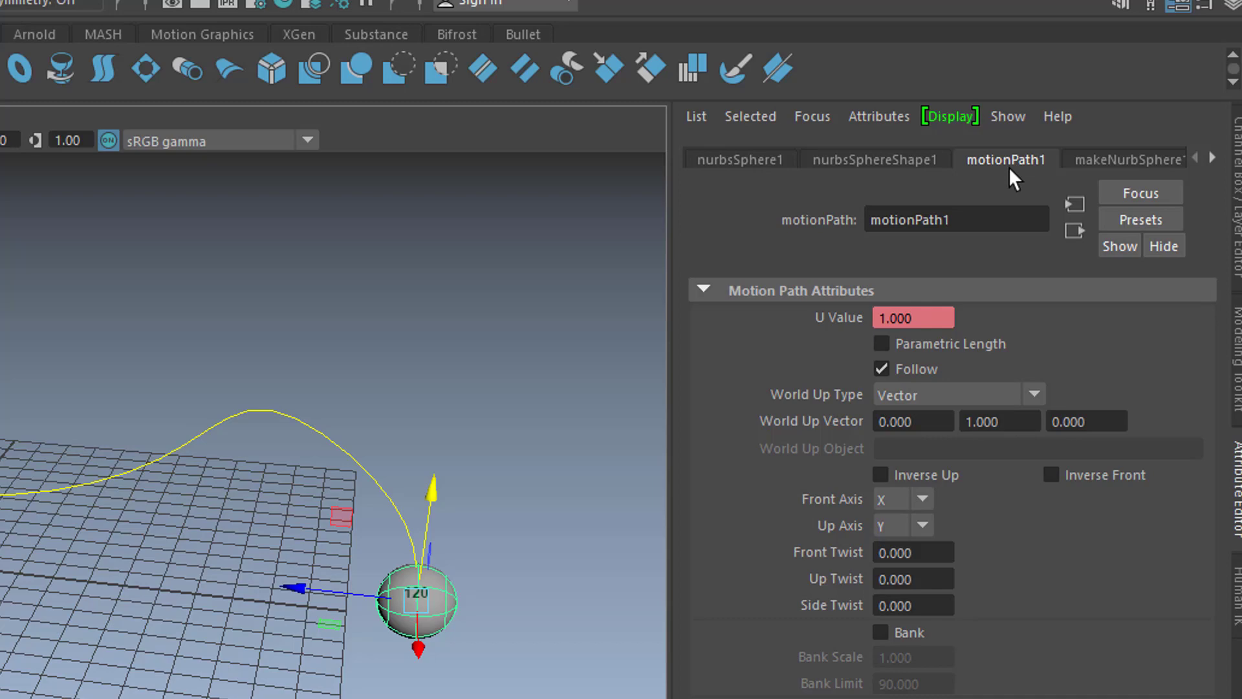
# Scrub to about frame 109 to confirm the sphere reaches the curve's end early
pyautogui.scroll(-3)
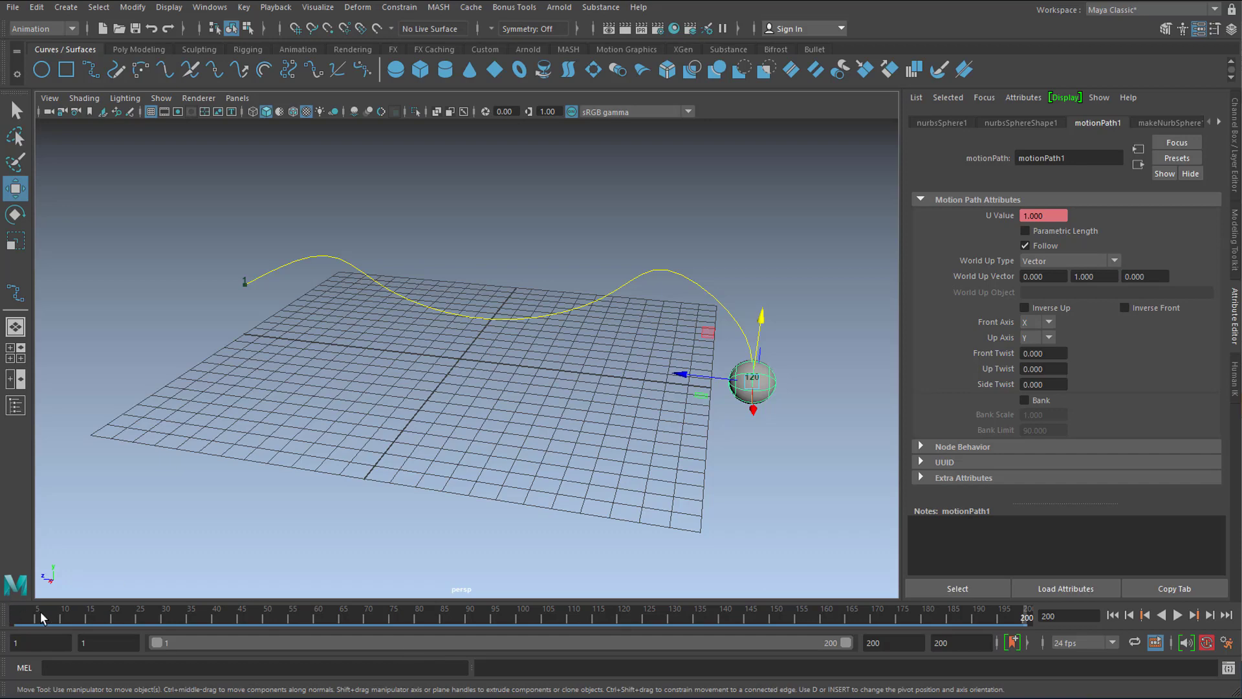
pyautogui.click(956, 588)
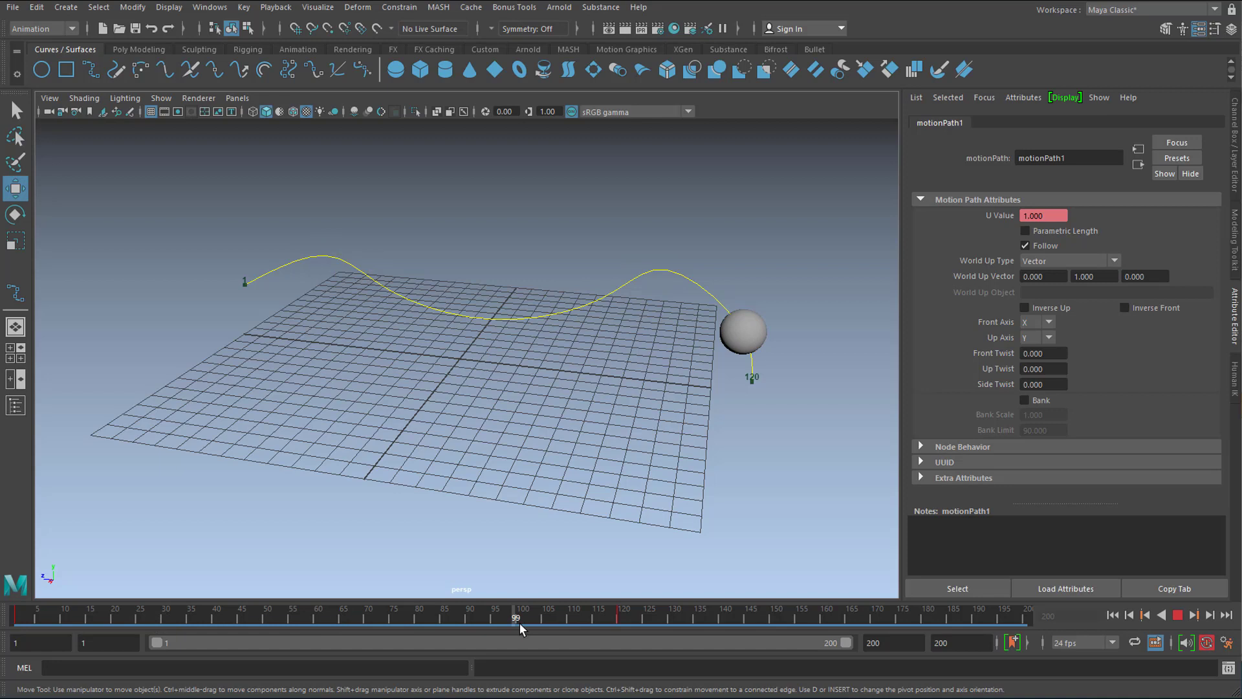
pyautogui.moveTo(521, 625); pyautogui.dragTo(624, 625)
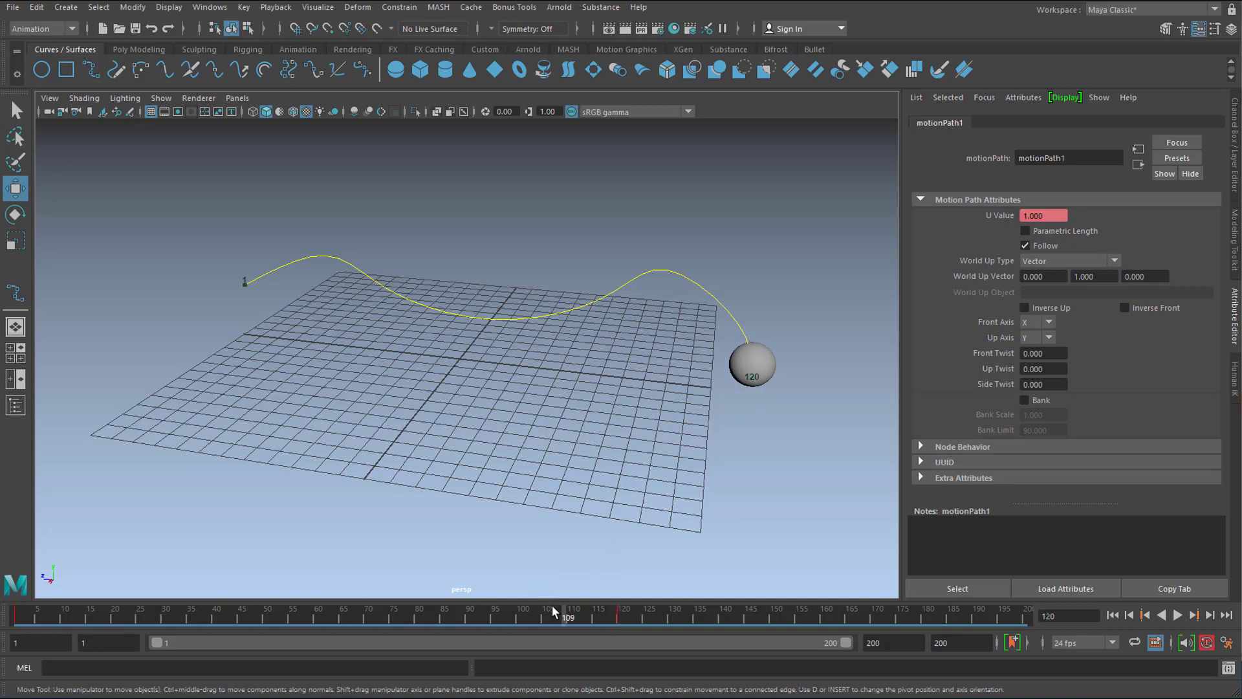
# Jump to the end frame and set a U Value key of 1.000 at frame 200
pyautogui.click(1176, 615)
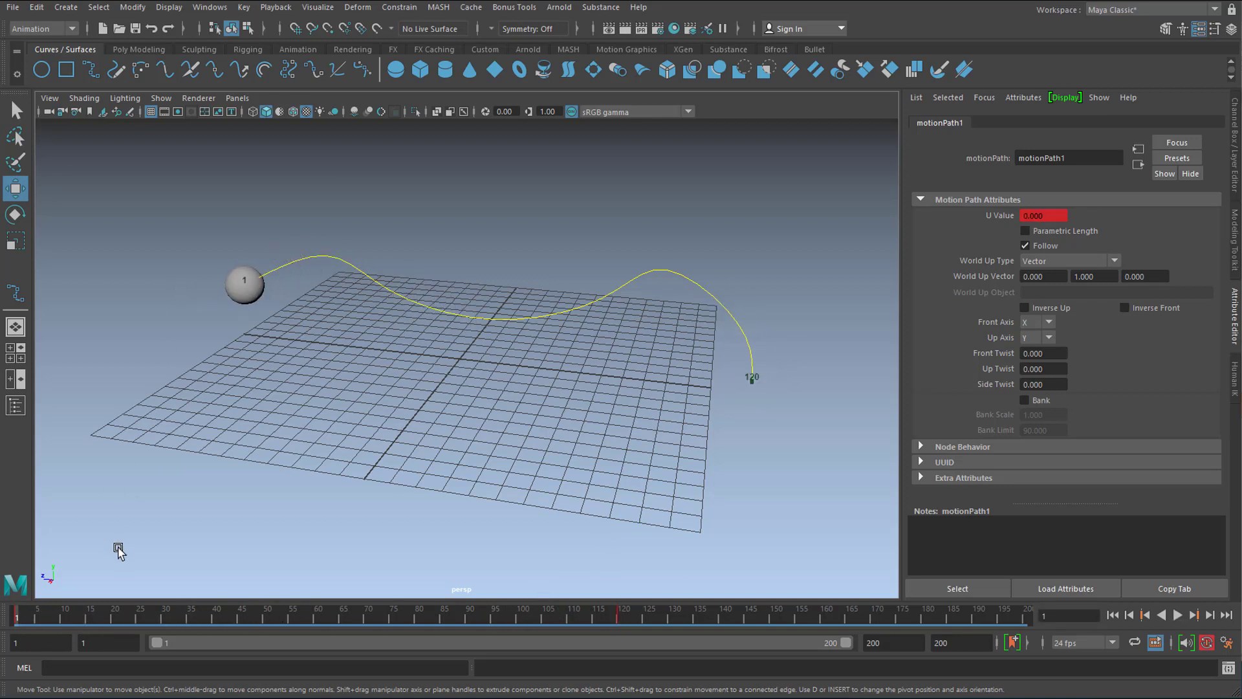
pyautogui.click(1178, 615)
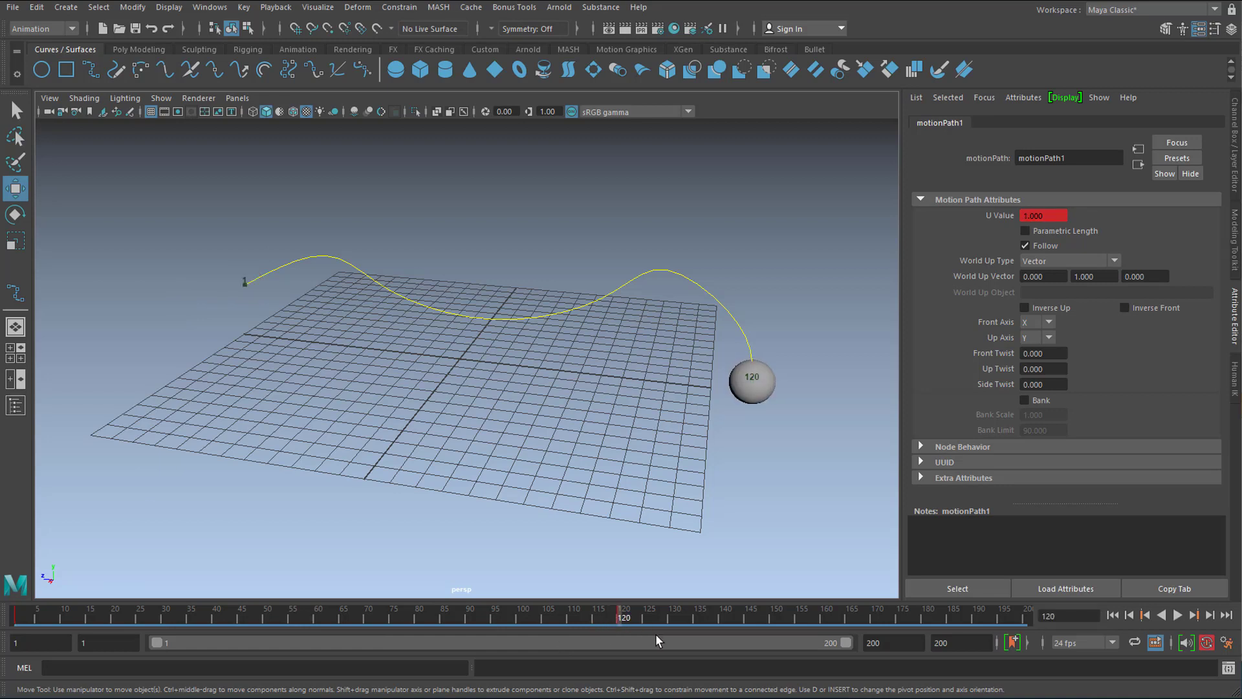
pyautogui.moveTo(996, 621)
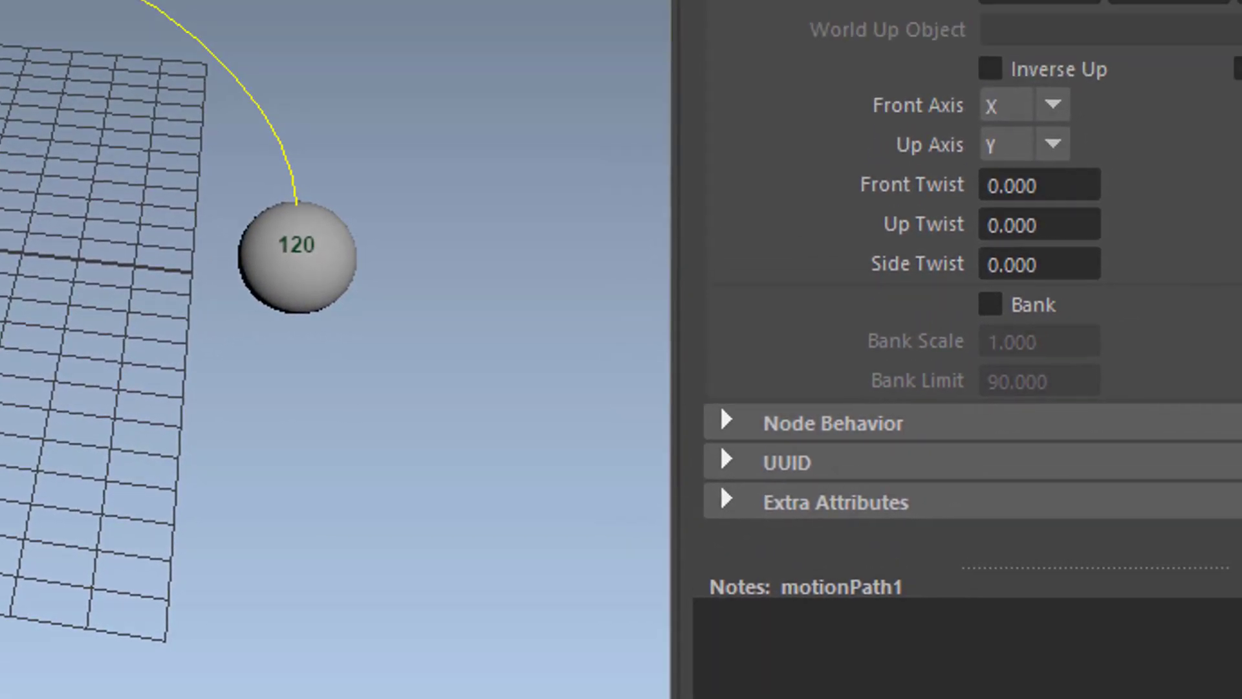
pyautogui.rightClick(876, 92)
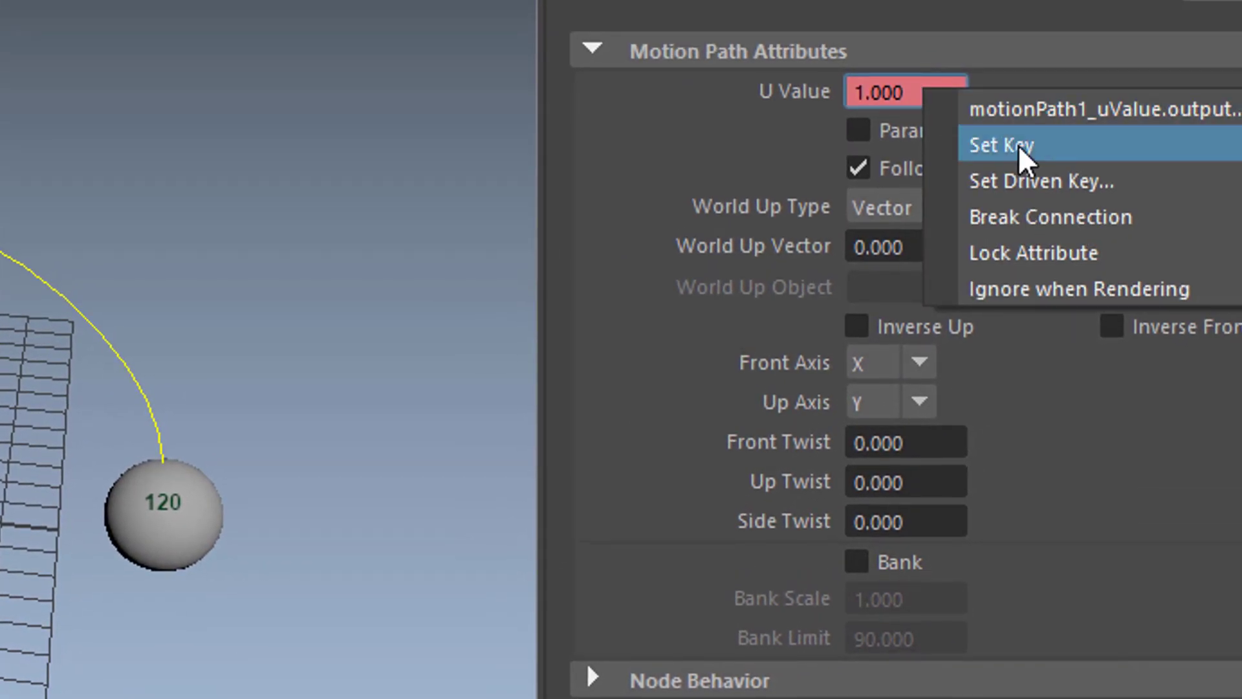
pyautogui.click(1001, 144)
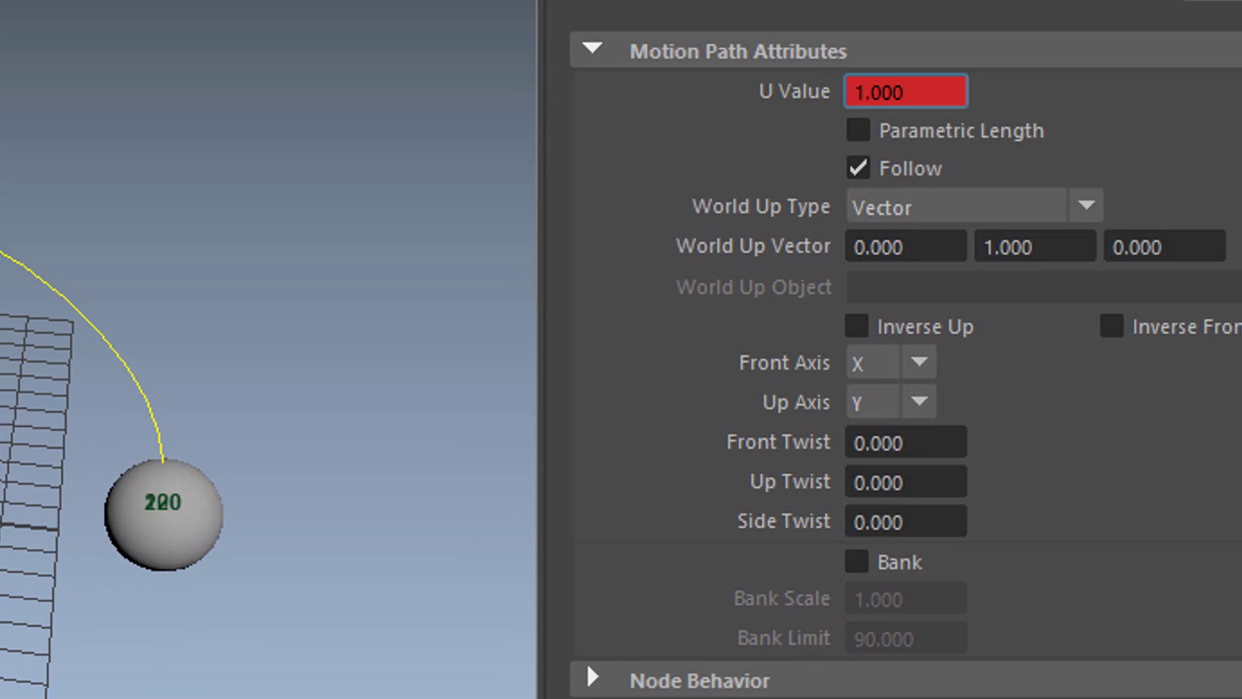
pyautogui.click(906, 90)
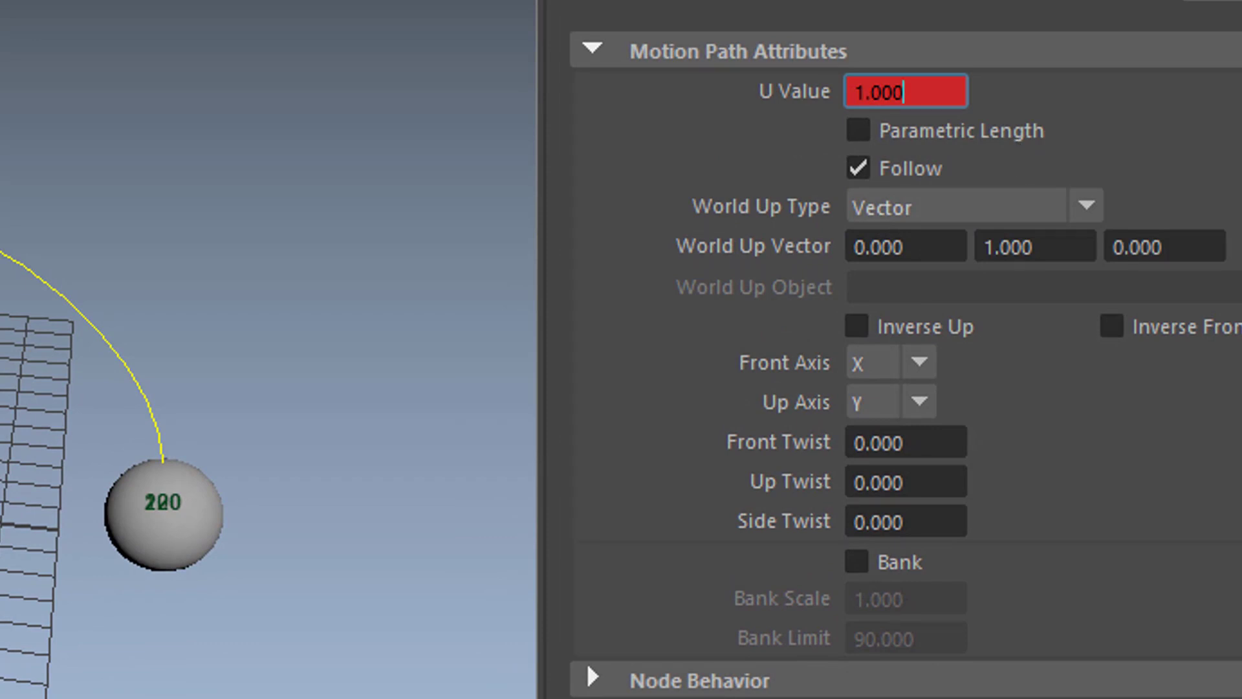
pyautogui.rightClick(205, 578)
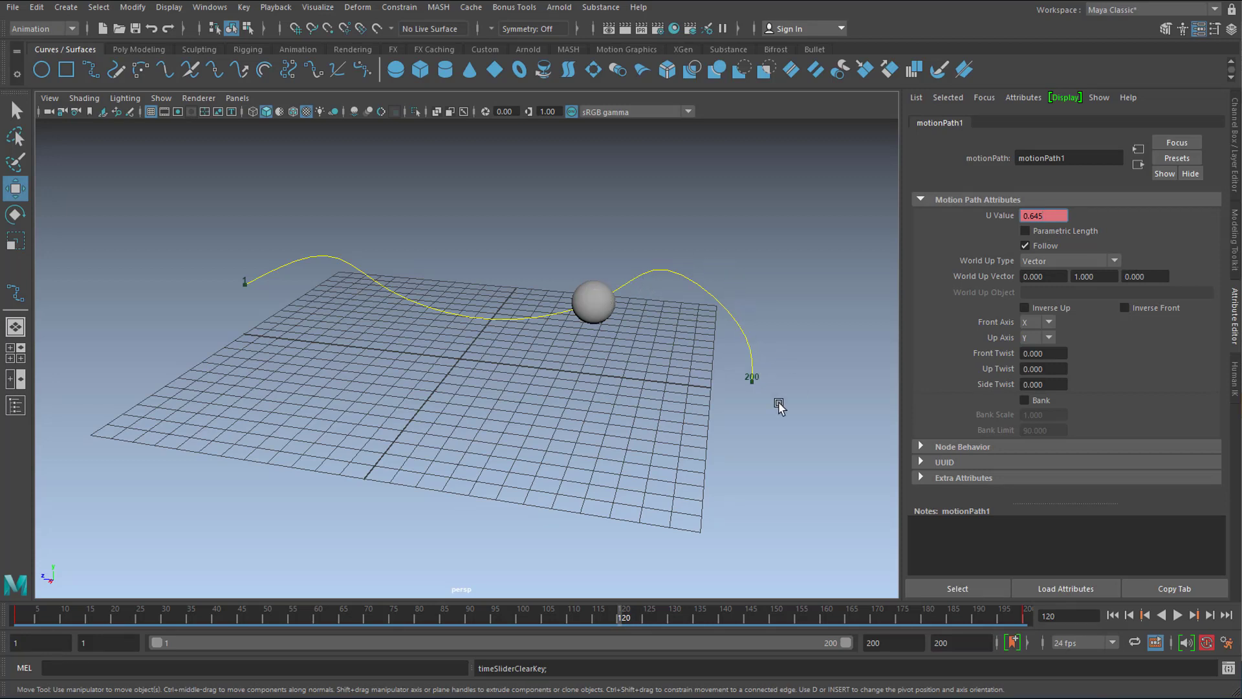
pyautogui.moveTo(1053, 228)
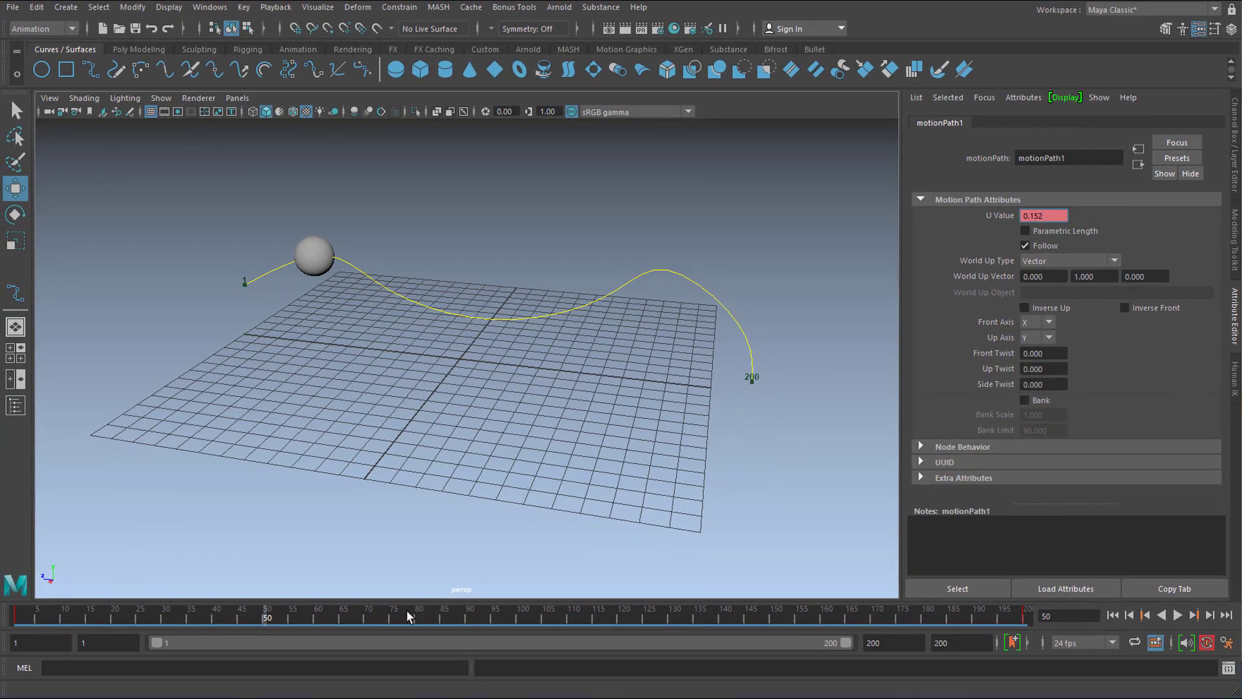
# Scrub the Time Slider to review the slower pacing, stopping around frame 87
pyautogui.click(1177, 615)
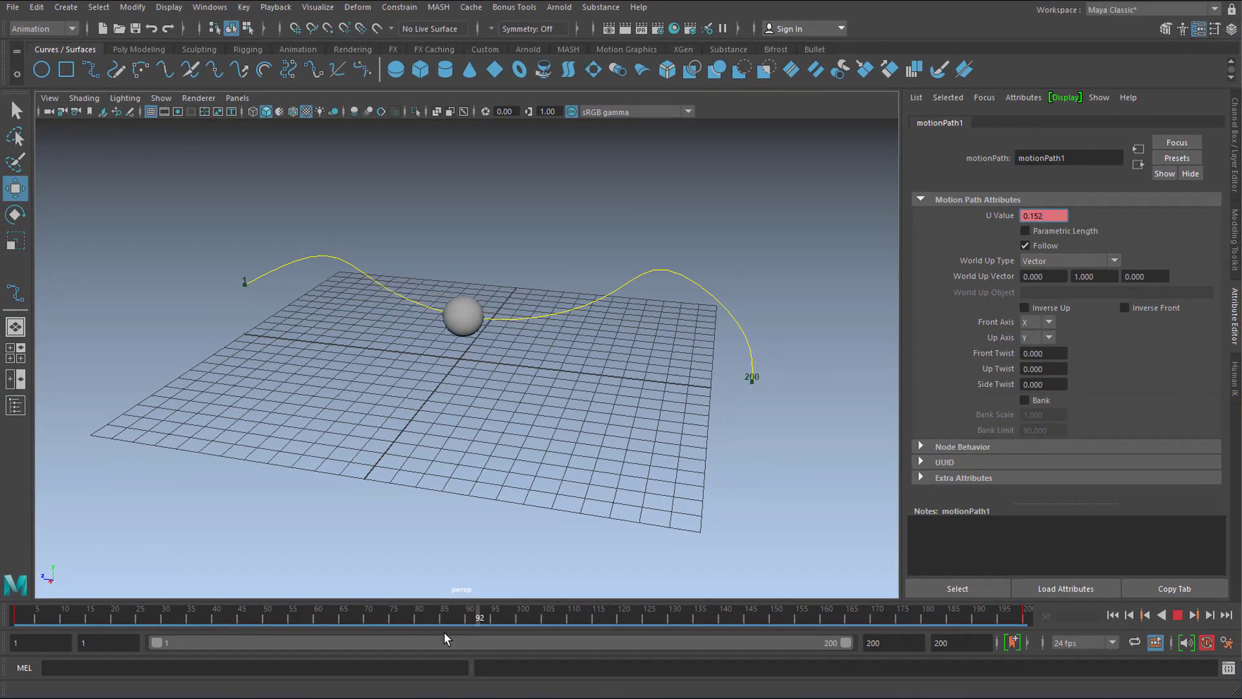
pyautogui.moveTo(479, 618); pyautogui.dragTo(435, 619)
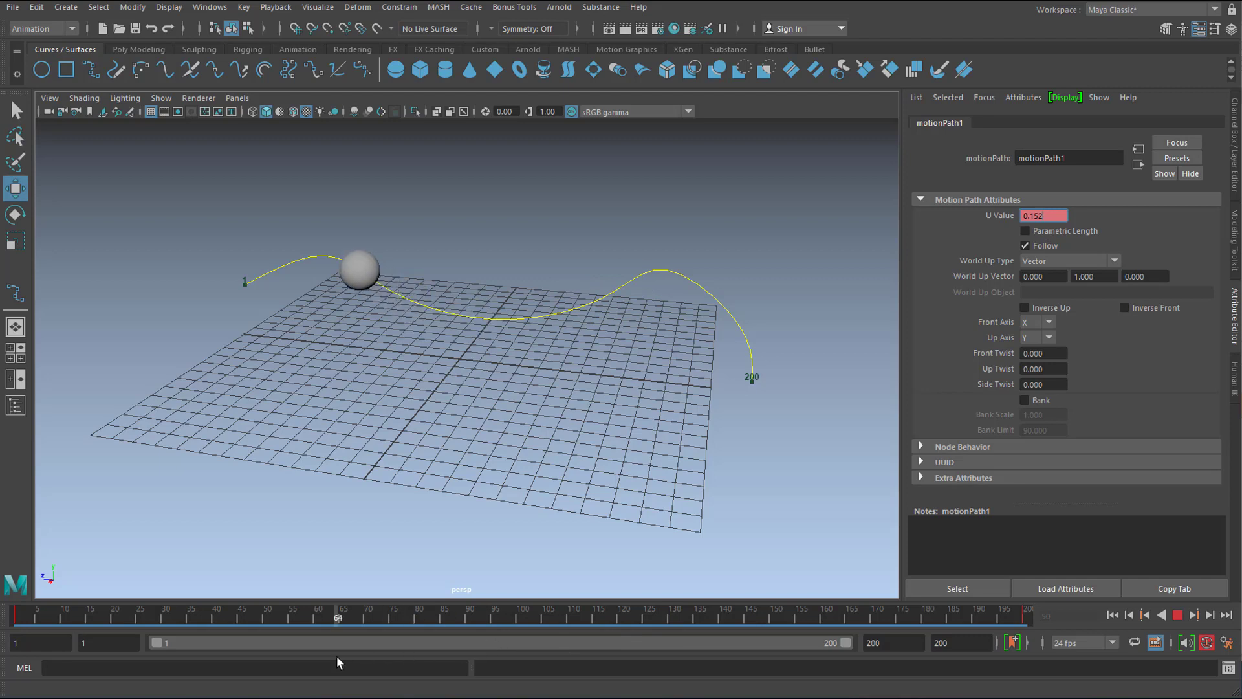
pyautogui.moveTo(337, 616); pyautogui.dragTo(358, 616)
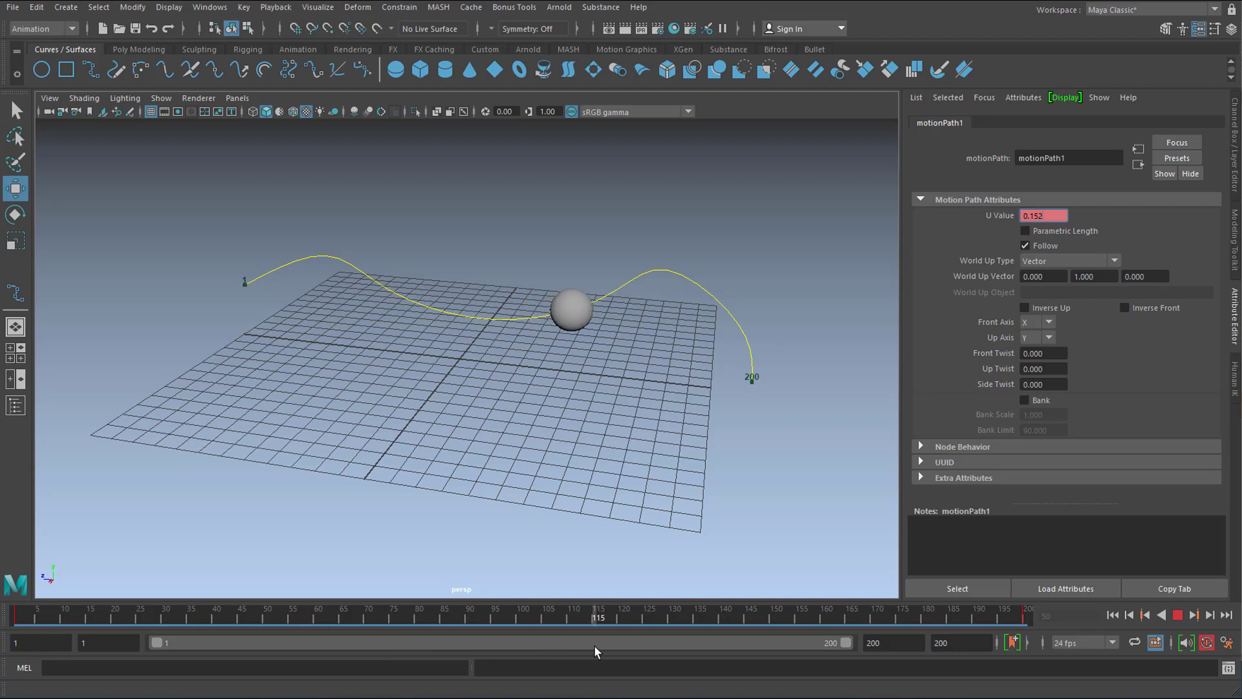
pyautogui.click(368, 612)
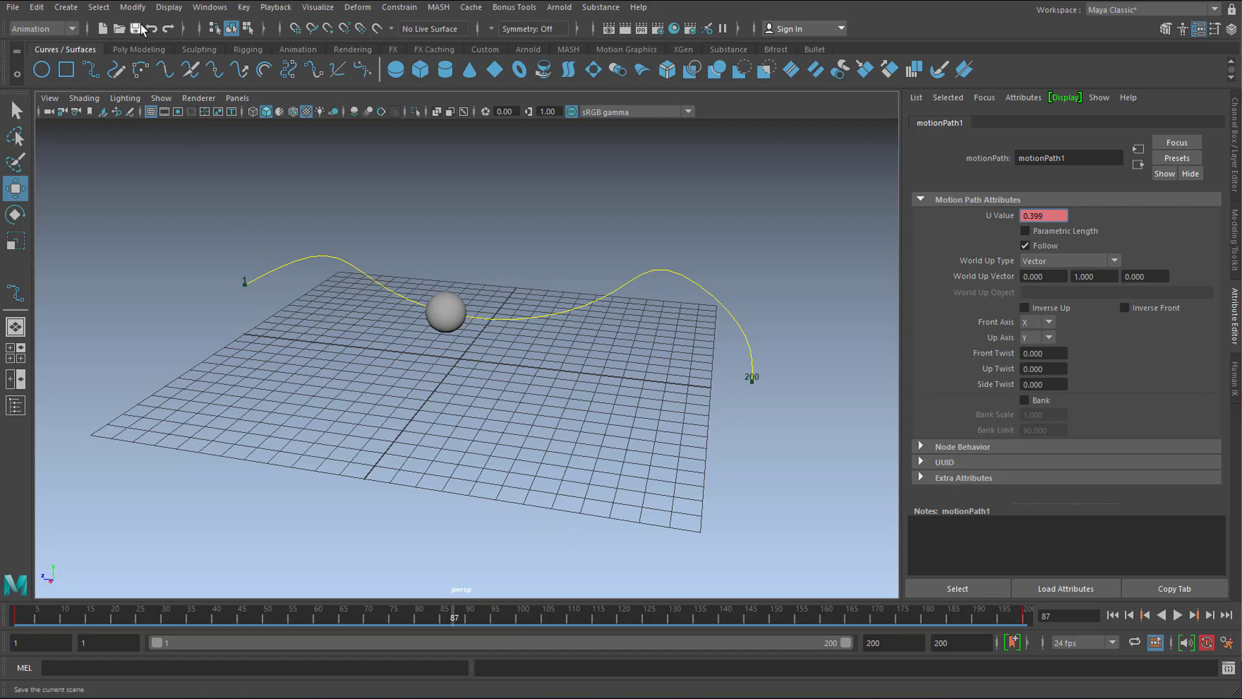
# Save the scene, bring up the U Value curve in the Graph Editor and insert a key near frame 68
pyautogui.click(210, 8)
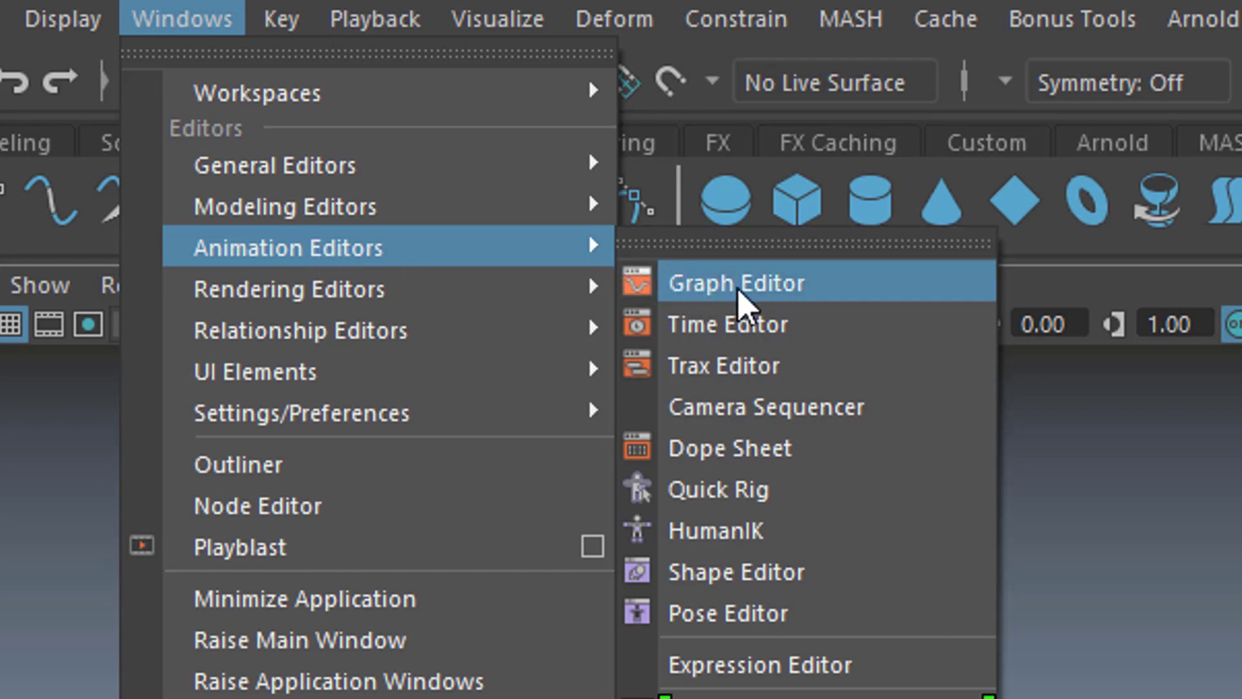
pyautogui.click(736, 283)
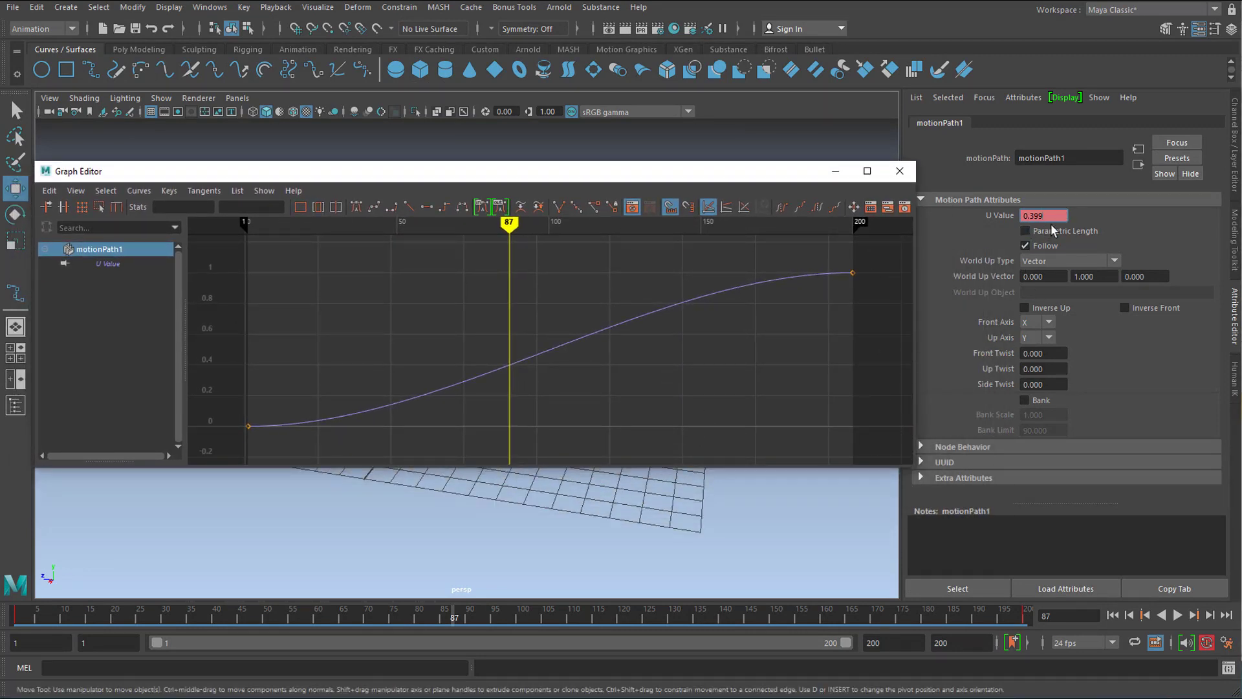
pyautogui.click(109, 263)
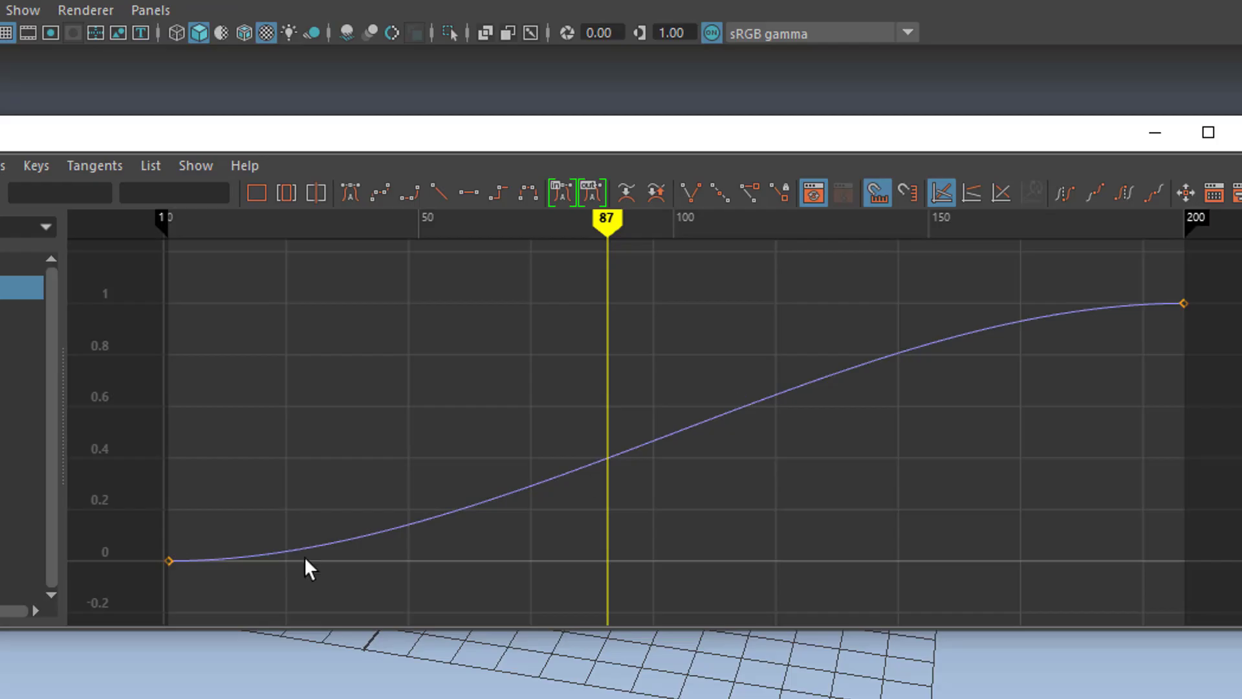
pyautogui.moveTo(1181, 290)
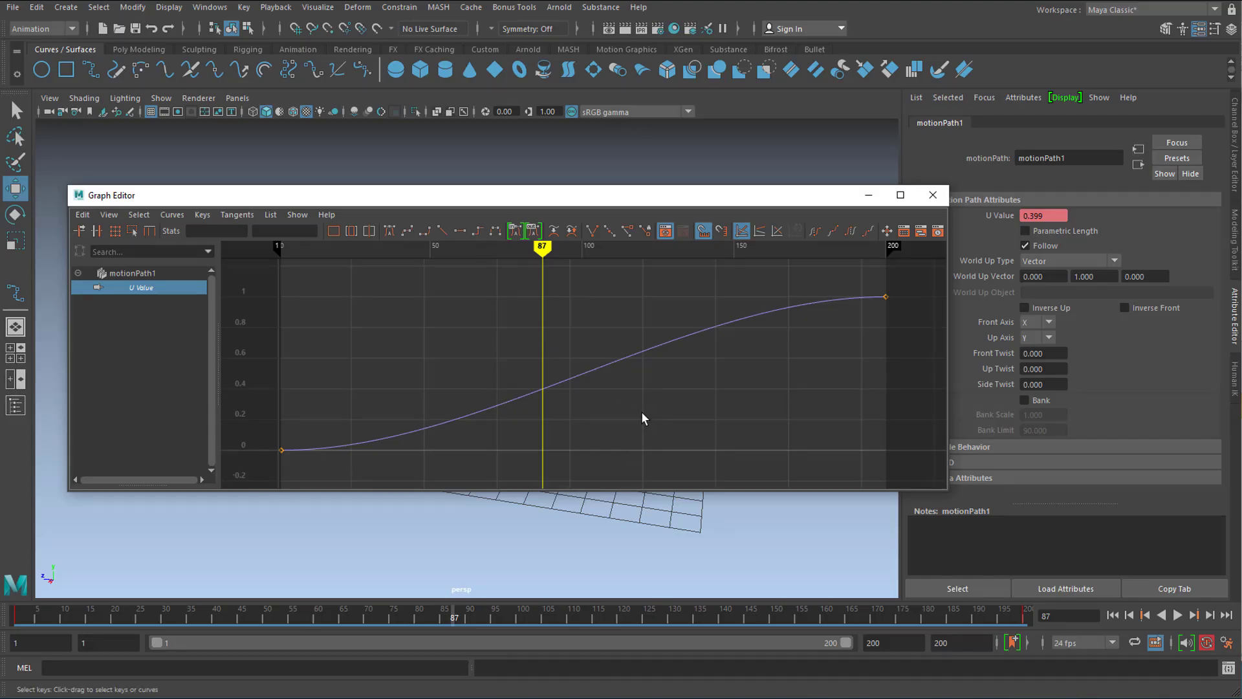
pyautogui.moveTo(514, 255)
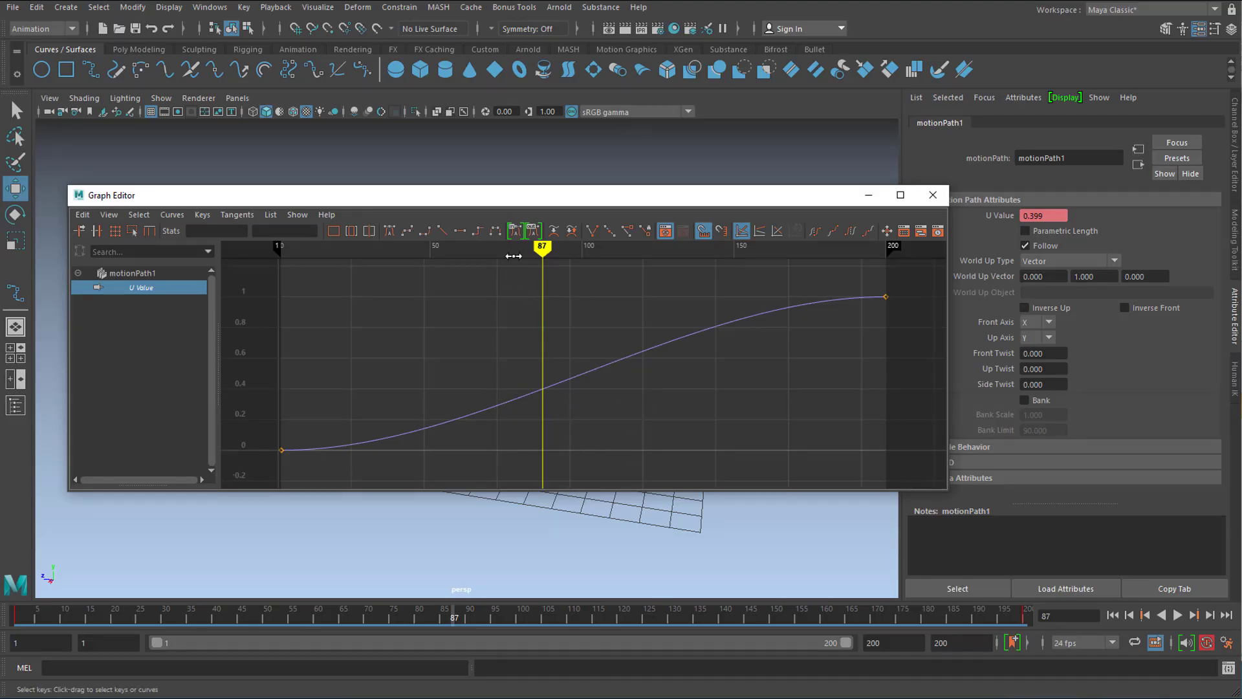
pyautogui.moveTo(542, 246); pyautogui.dragTo(509, 246)
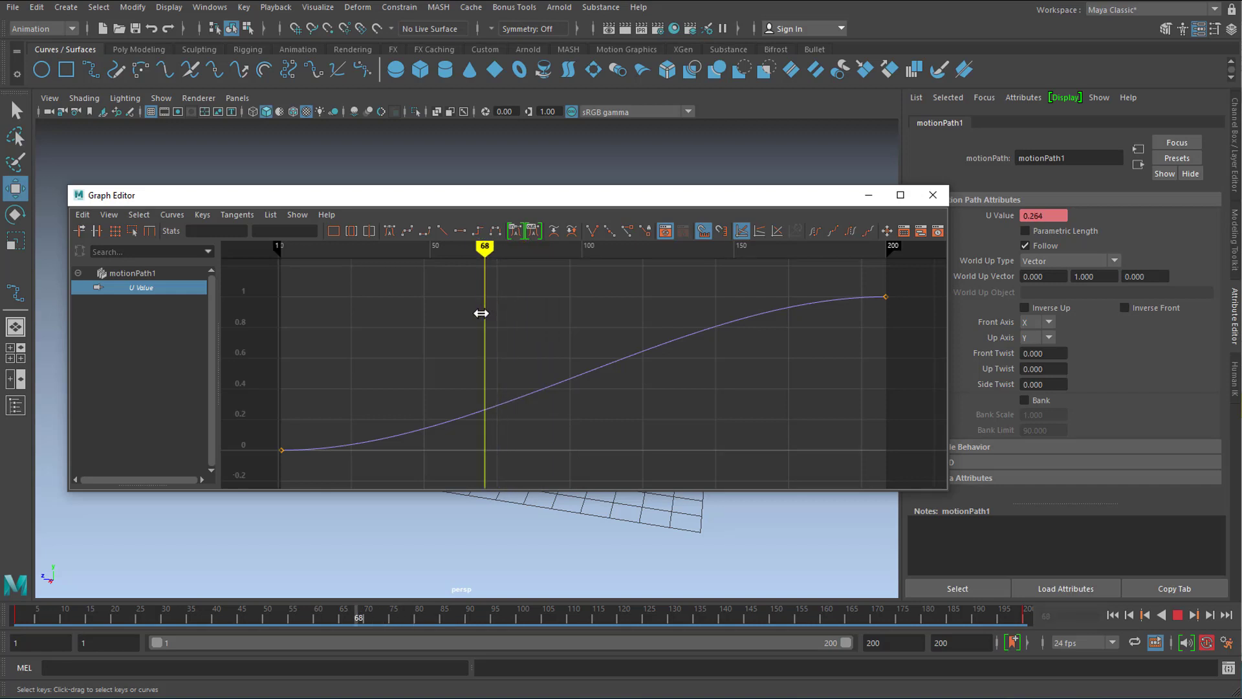
pyautogui.rightClick(482, 313)
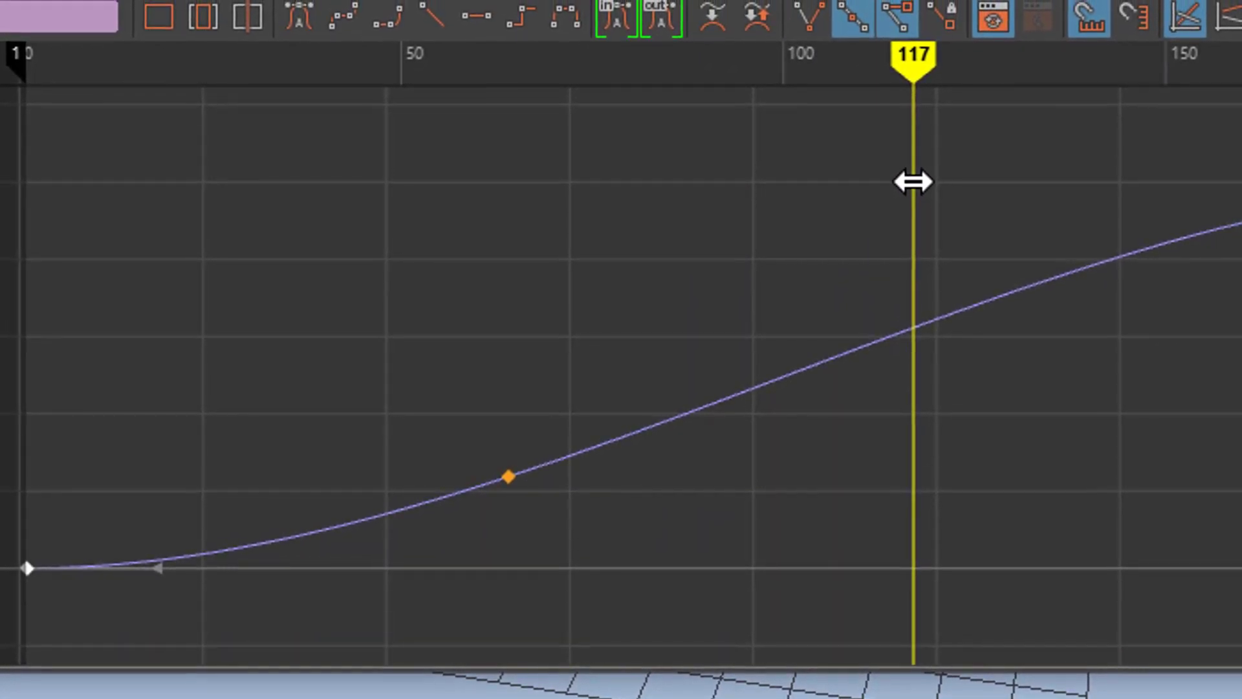
pyautogui.moveTo(907, 348)
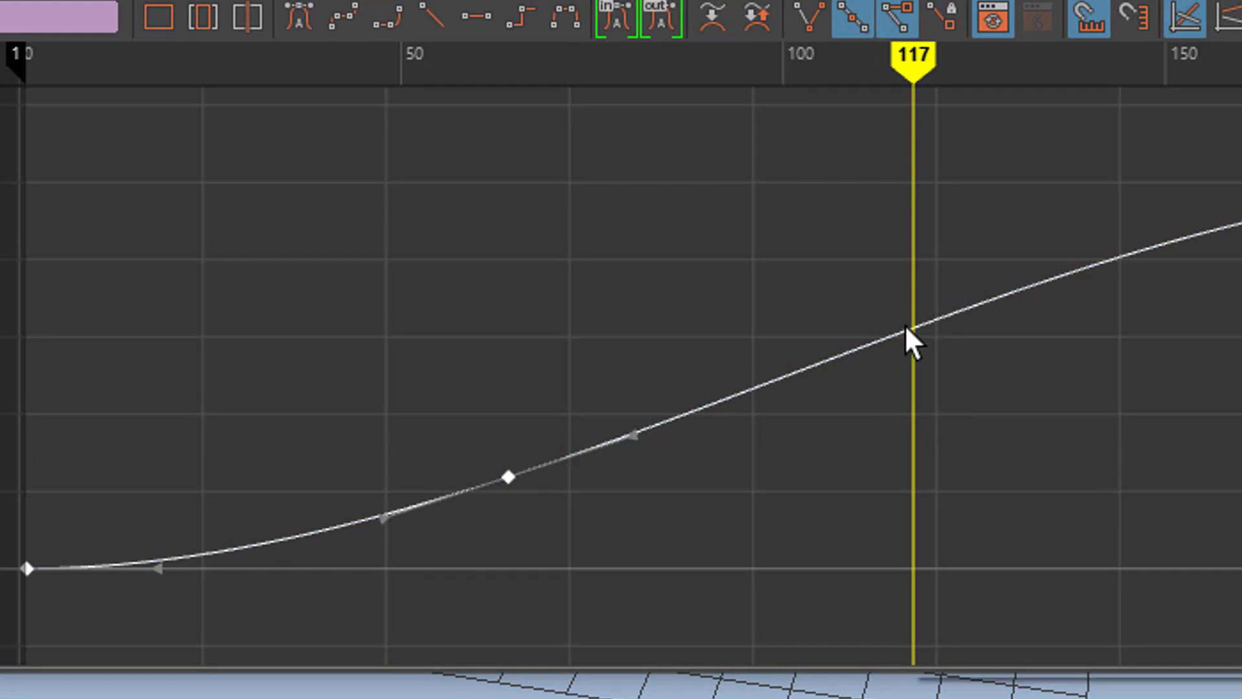
# Insert a second interior key on the U Value curve at frame 117
pyautogui.click(911, 329)
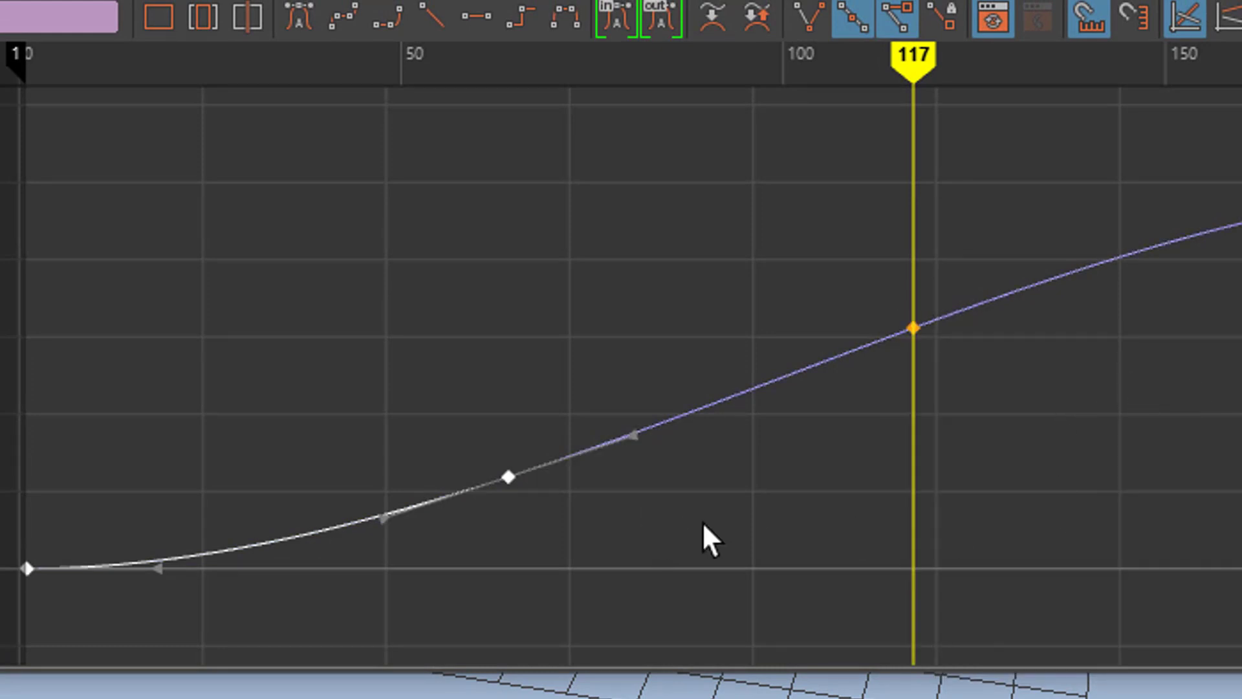
pyautogui.moveTo(694, 563)
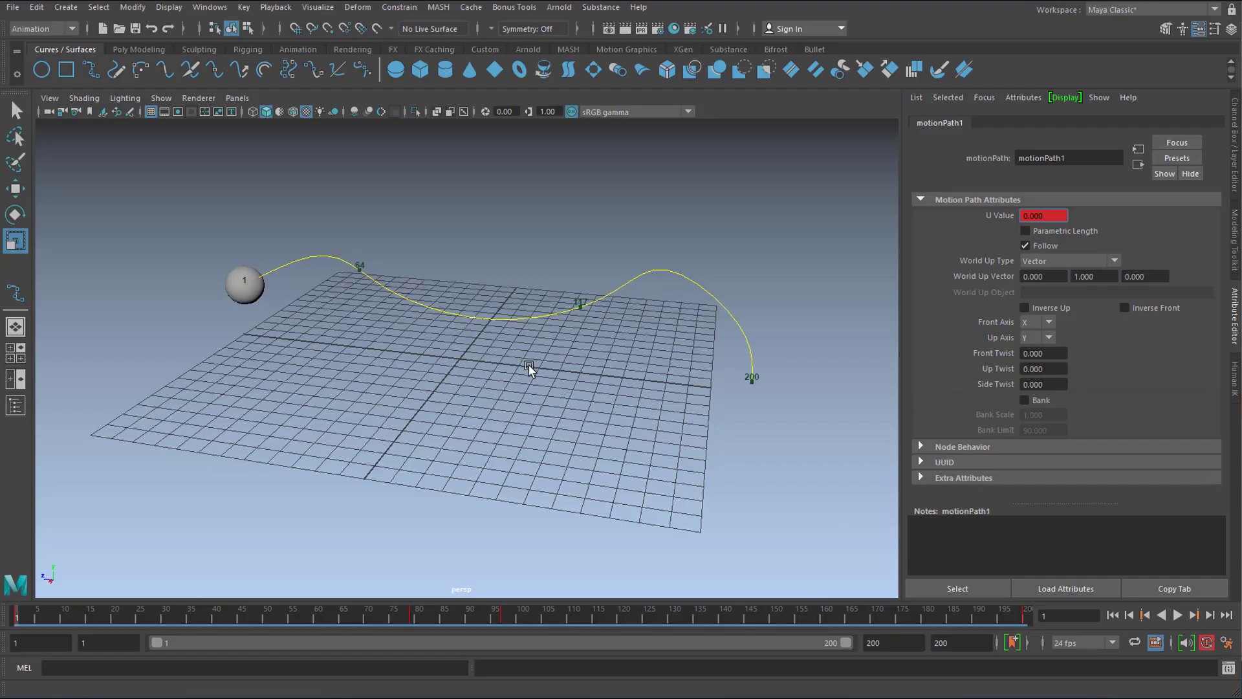
pyautogui.moveTo(617, 357)
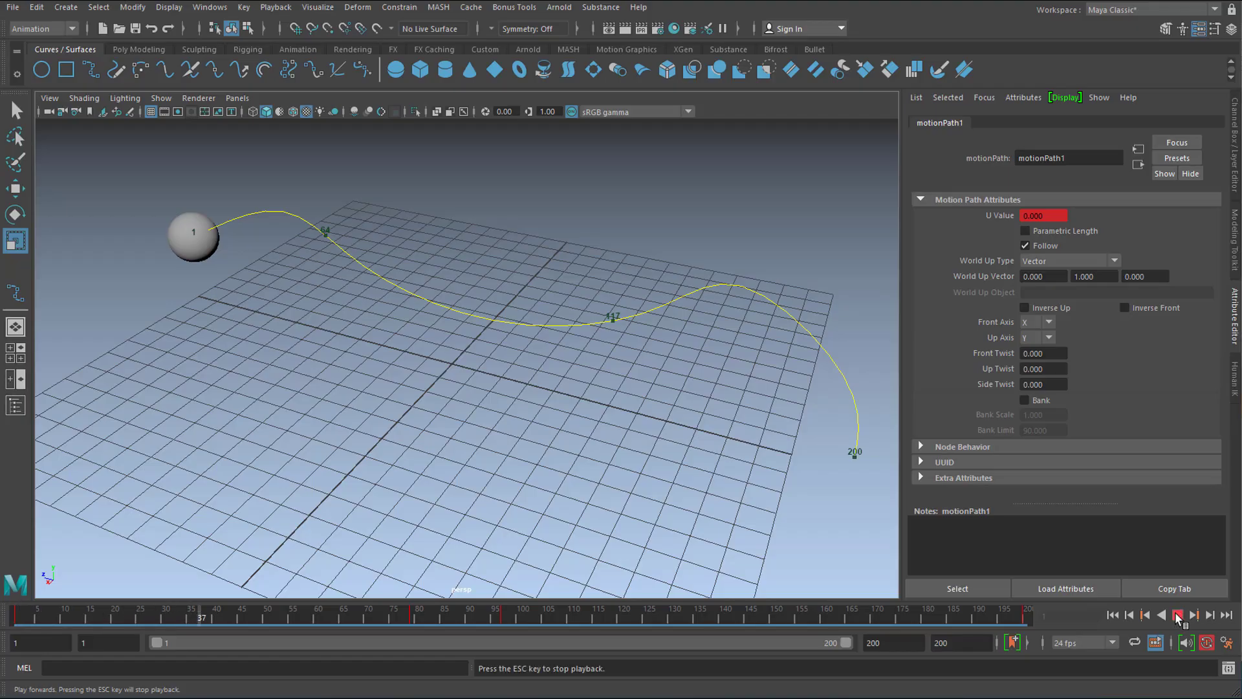
pyautogui.click(1178, 615)
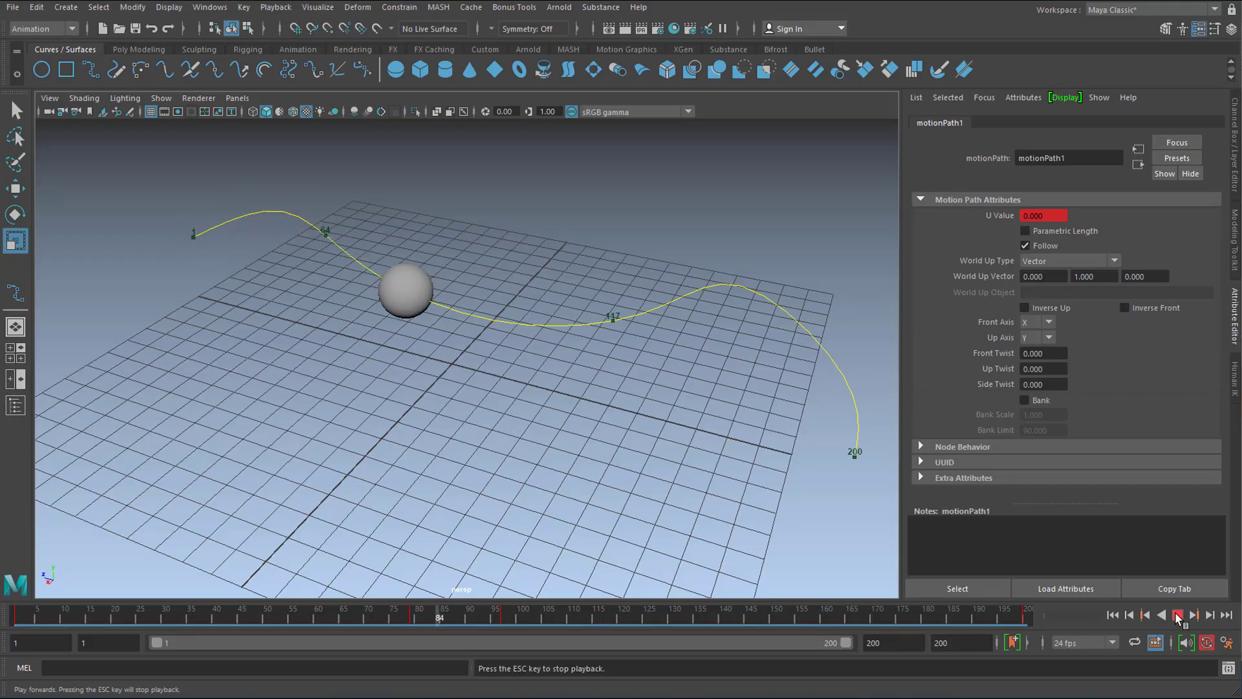
pyautogui.click(1177, 615)
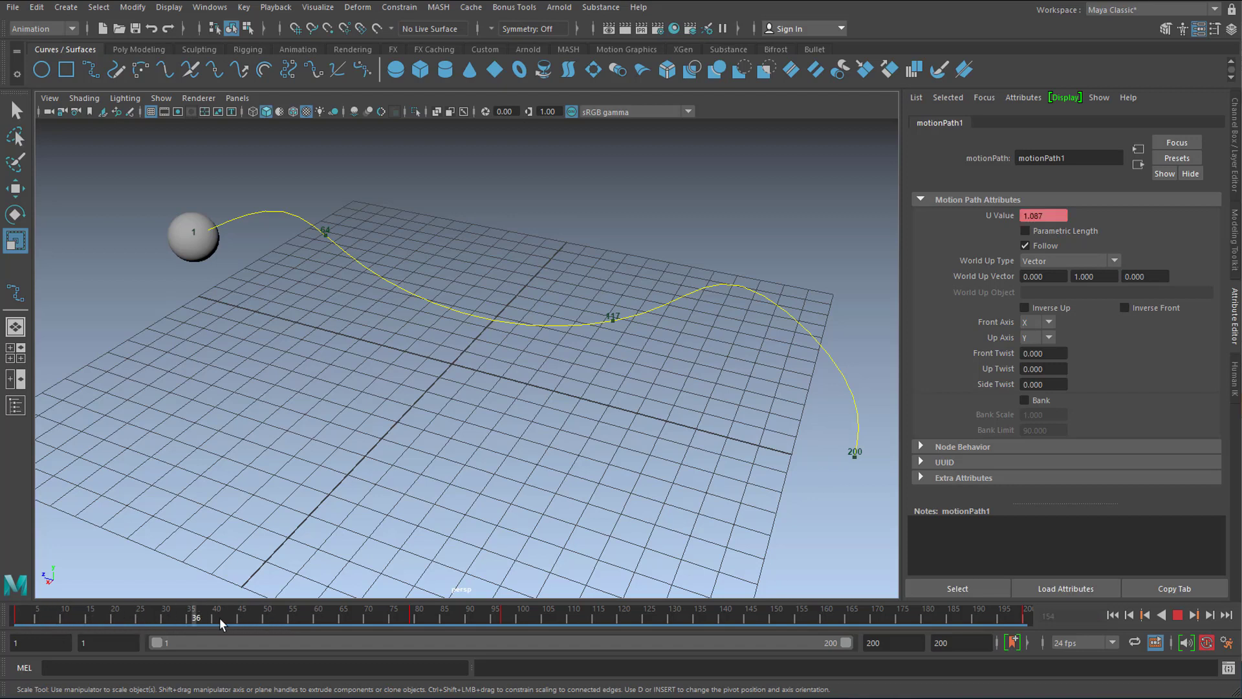
pyautogui.click(338, 616)
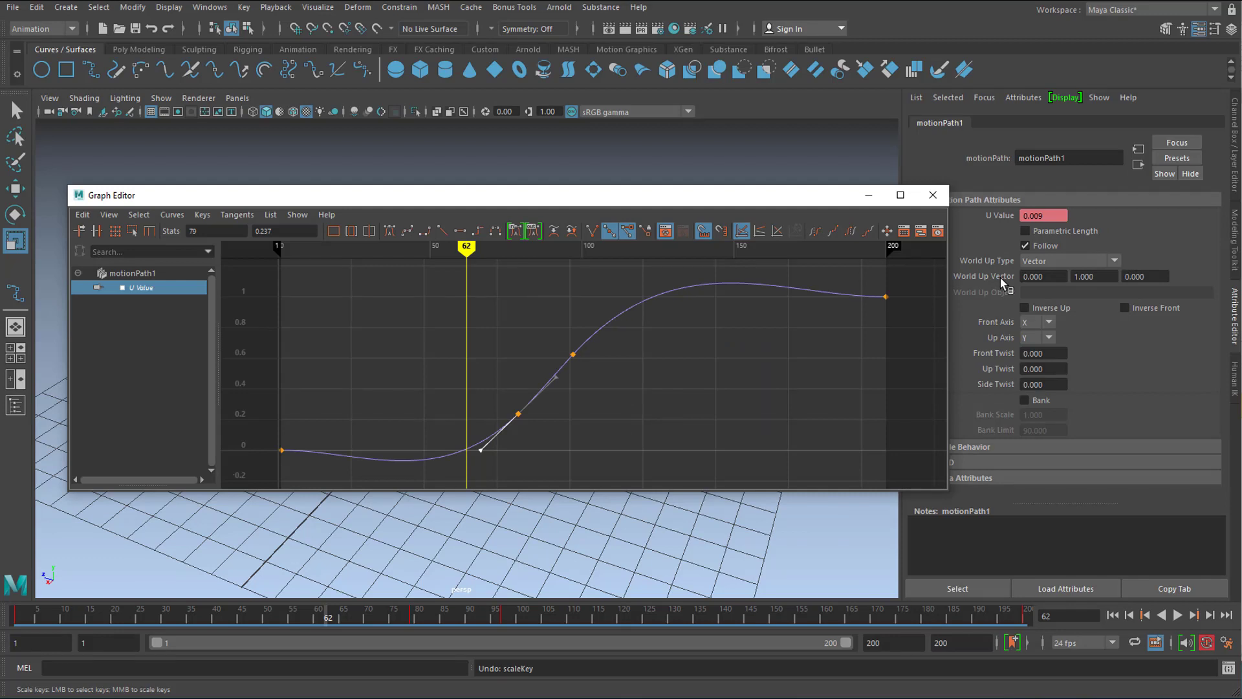
pyautogui.moveTo(402, 466)
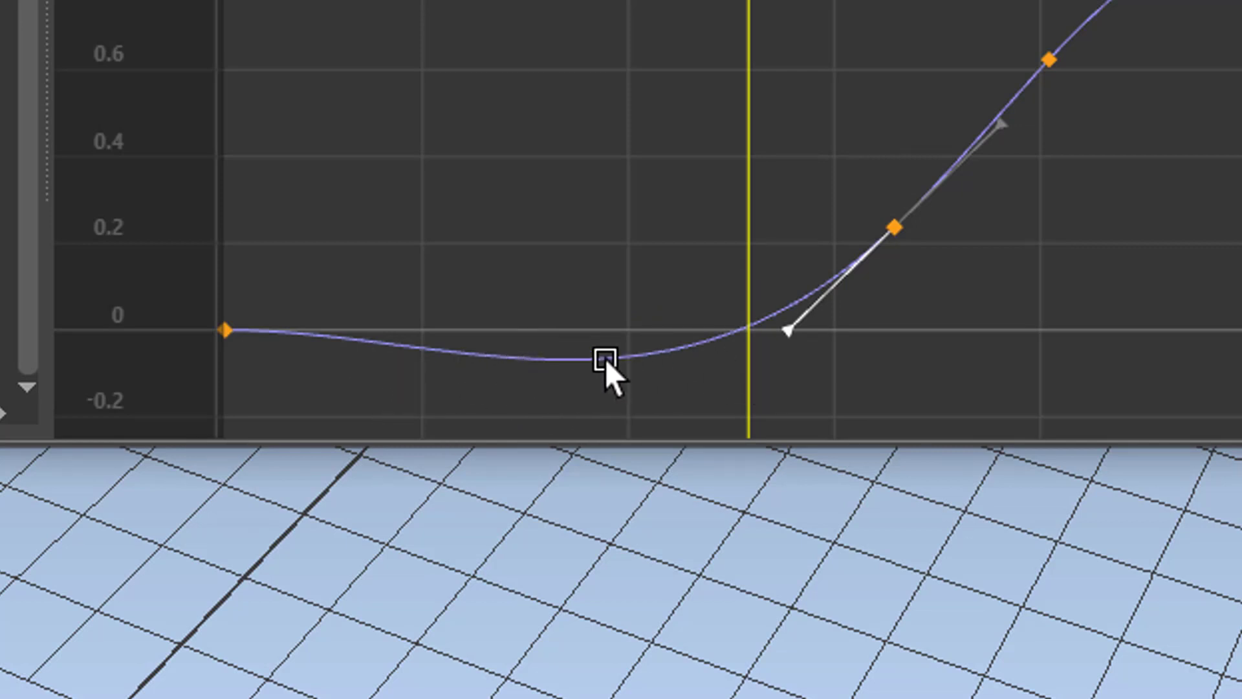
pyautogui.moveTo(860, 332)
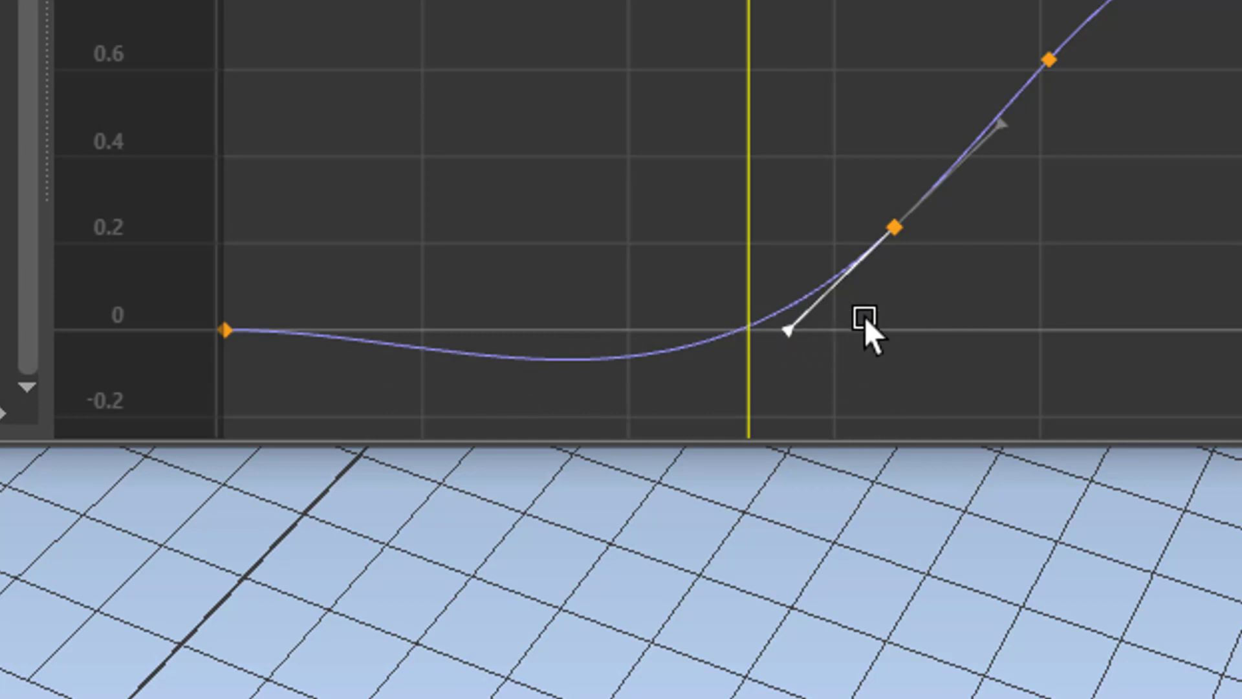
pyautogui.moveTo(840, 373)
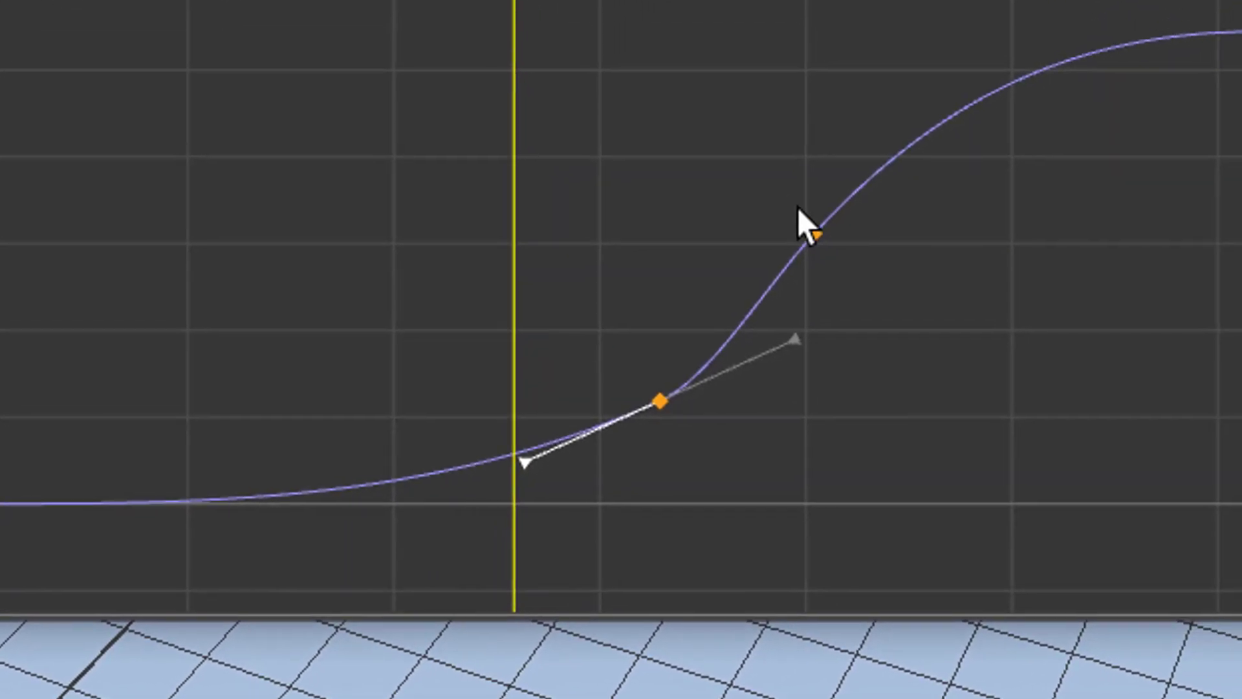
# Drag a middle key's tangent for a sharper mid-path rise that eases into frame 200
pyautogui.moveTo(813, 234); pyautogui.dragTo(807, 261)
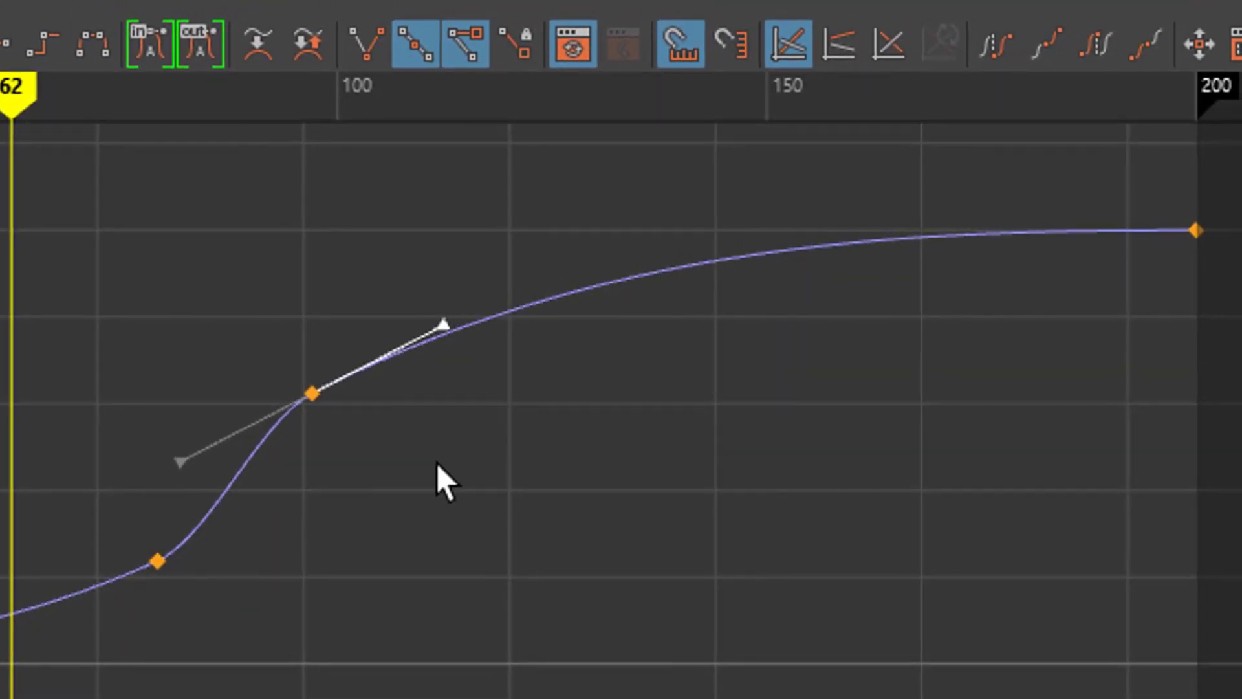
pyautogui.moveTo(194, 567)
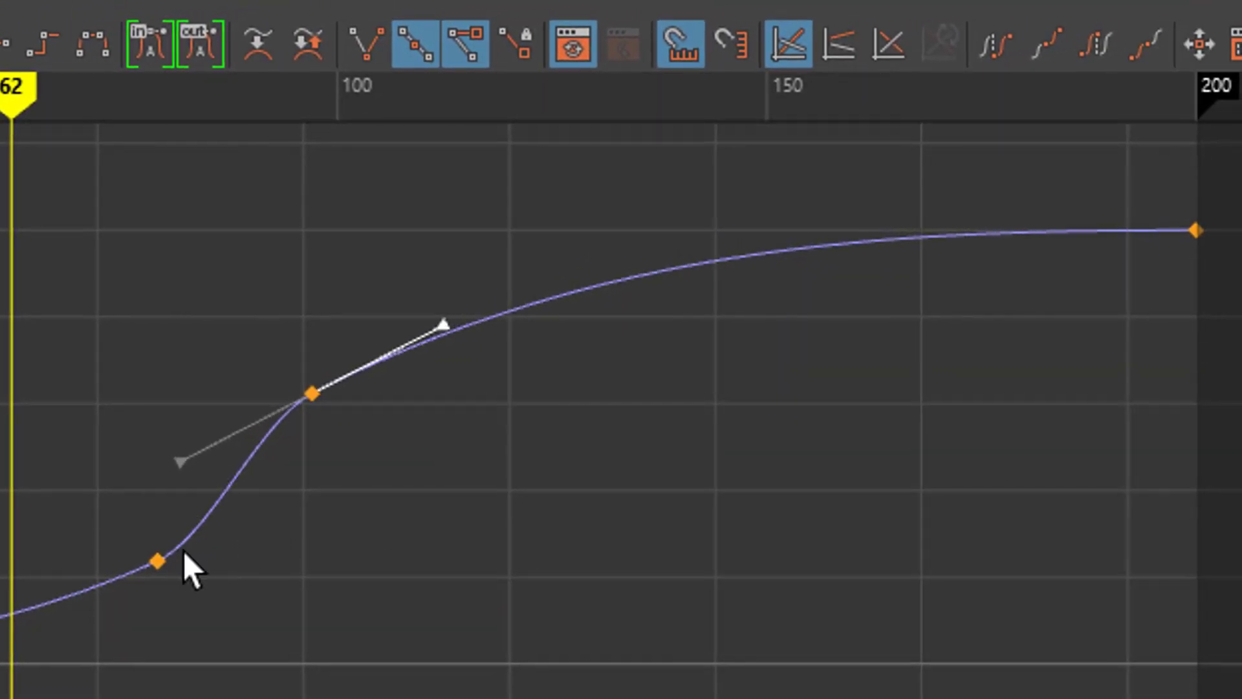
pyautogui.moveTo(171, 686)
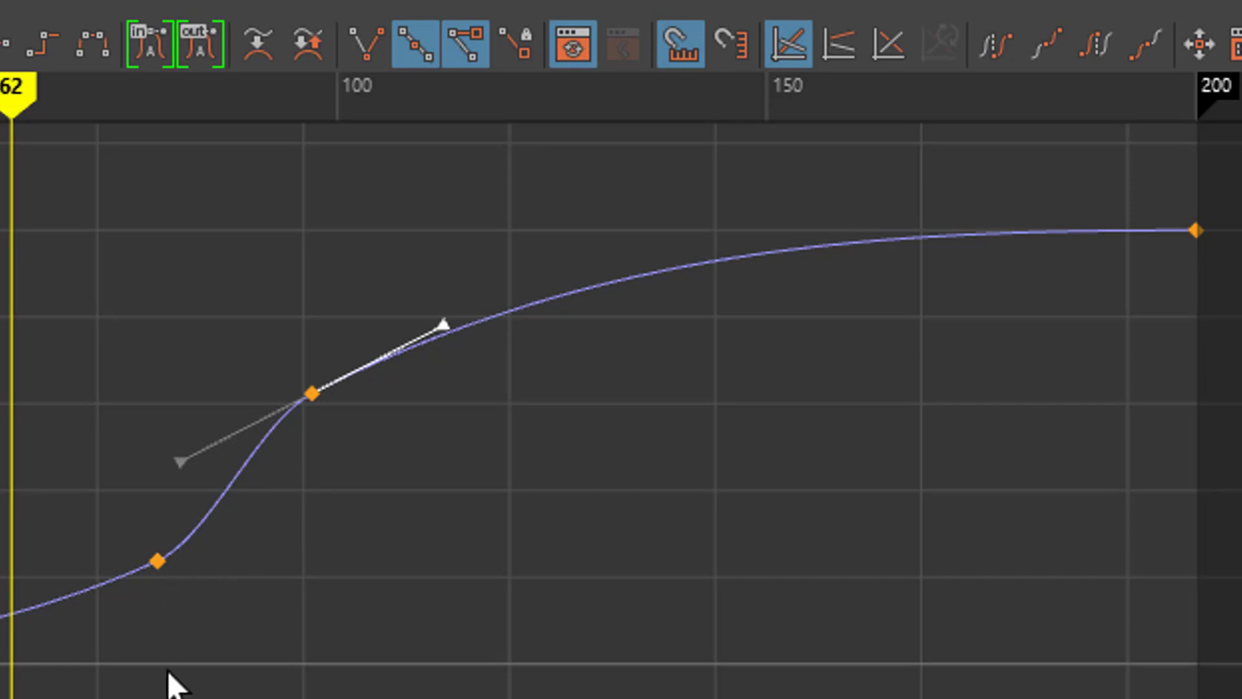
pyautogui.moveTo(254, 673)
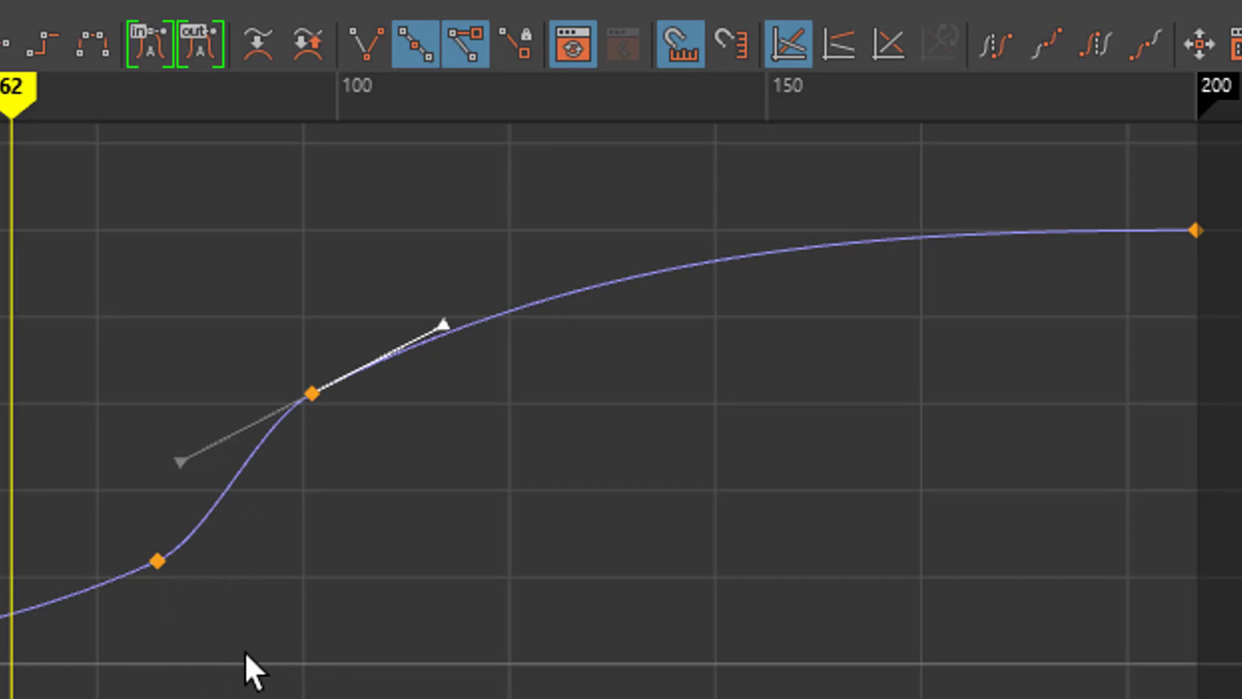
pyautogui.moveTo(171, 677)
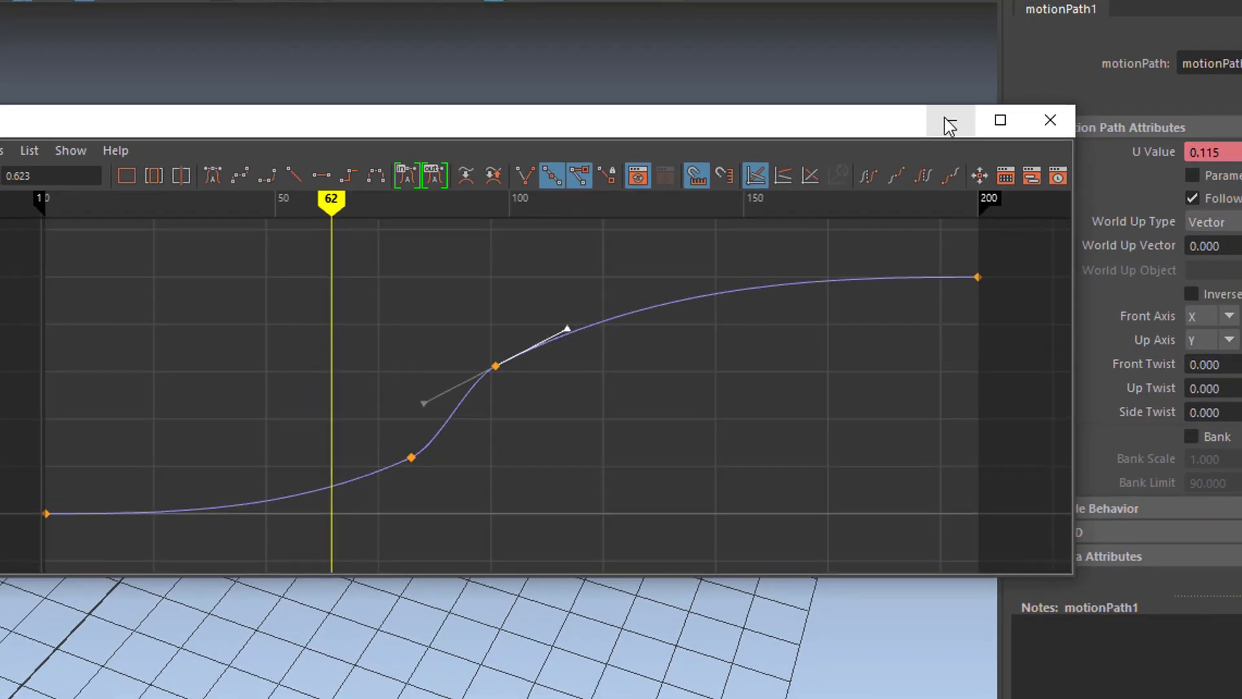
pyautogui.click(948, 121)
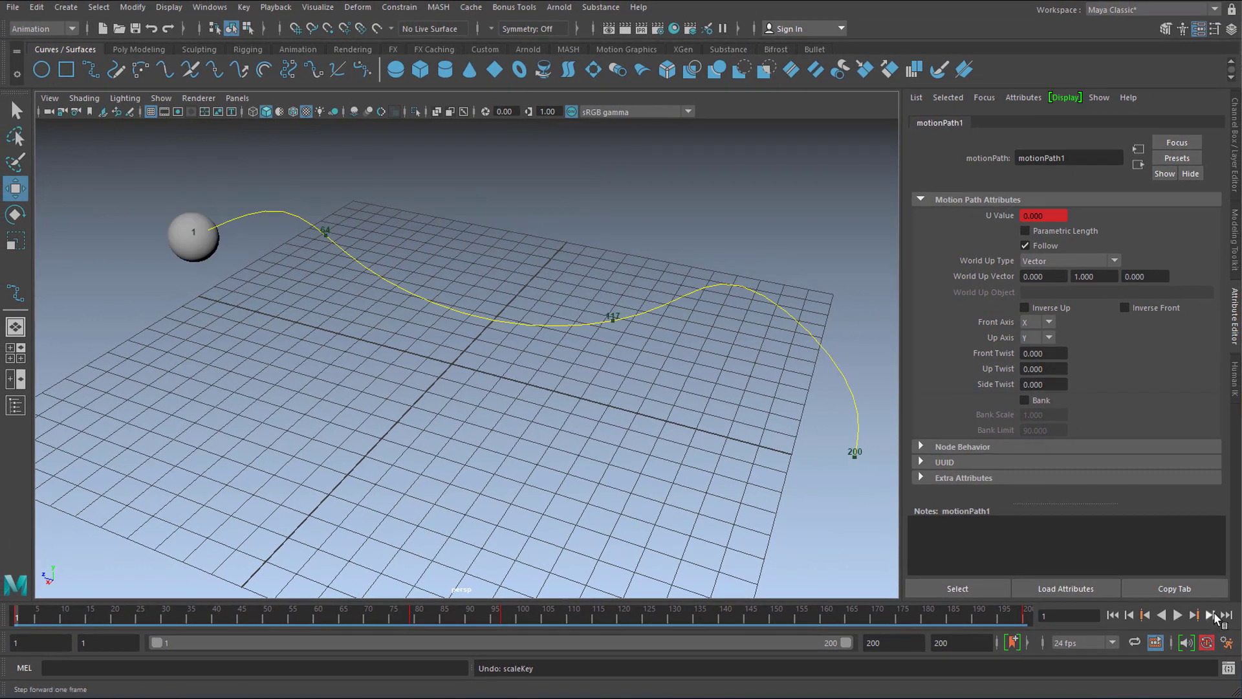
pyautogui.click(1178, 615)
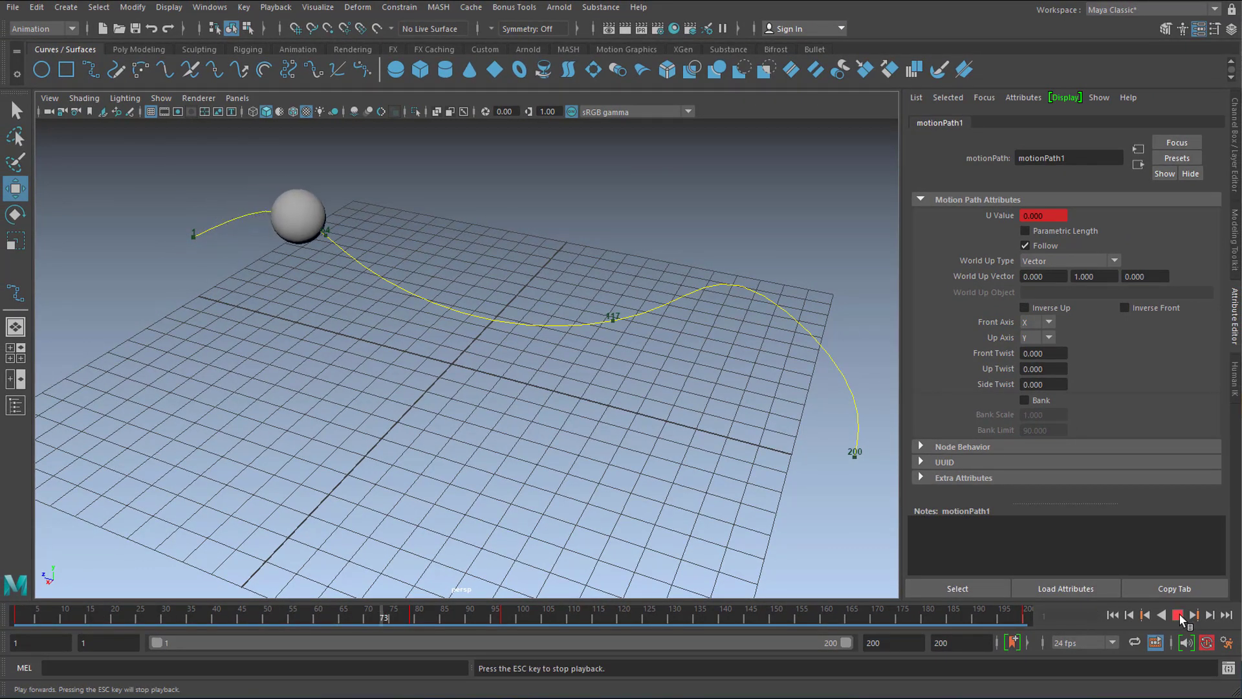
pyautogui.click(1180, 614)
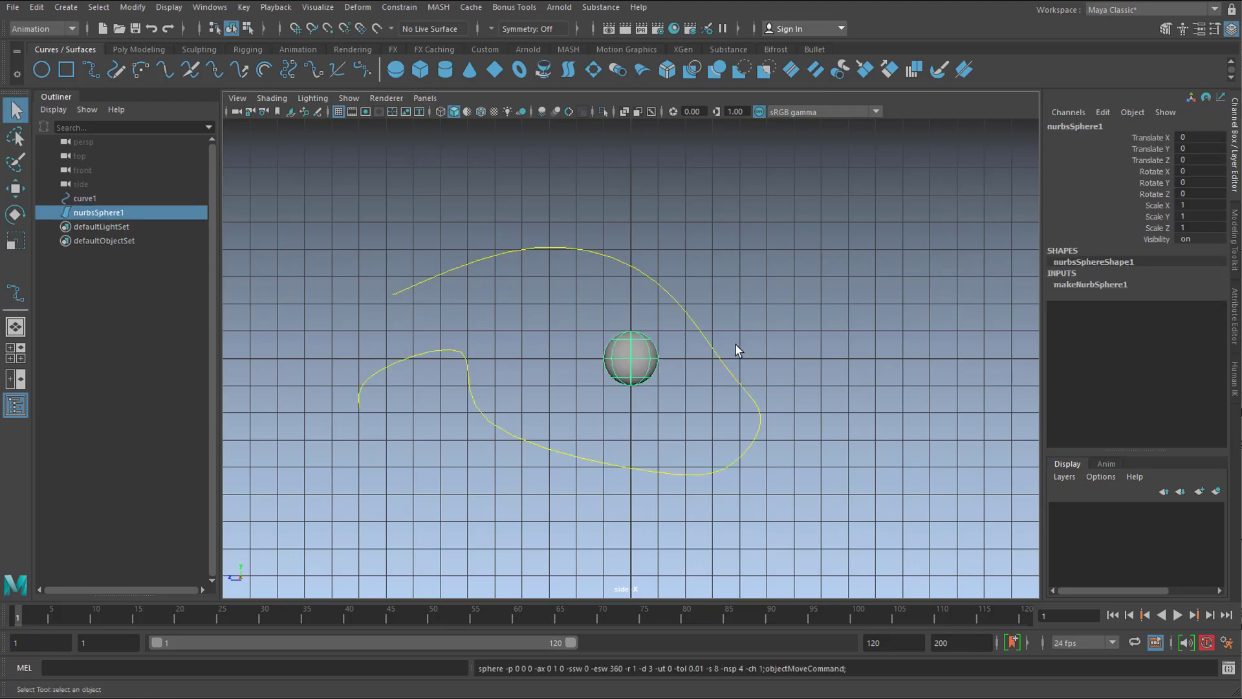
# Attach the sphere to the curve as a motion path, play it and show motionPath1's attributes
pyautogui.click(85, 198)
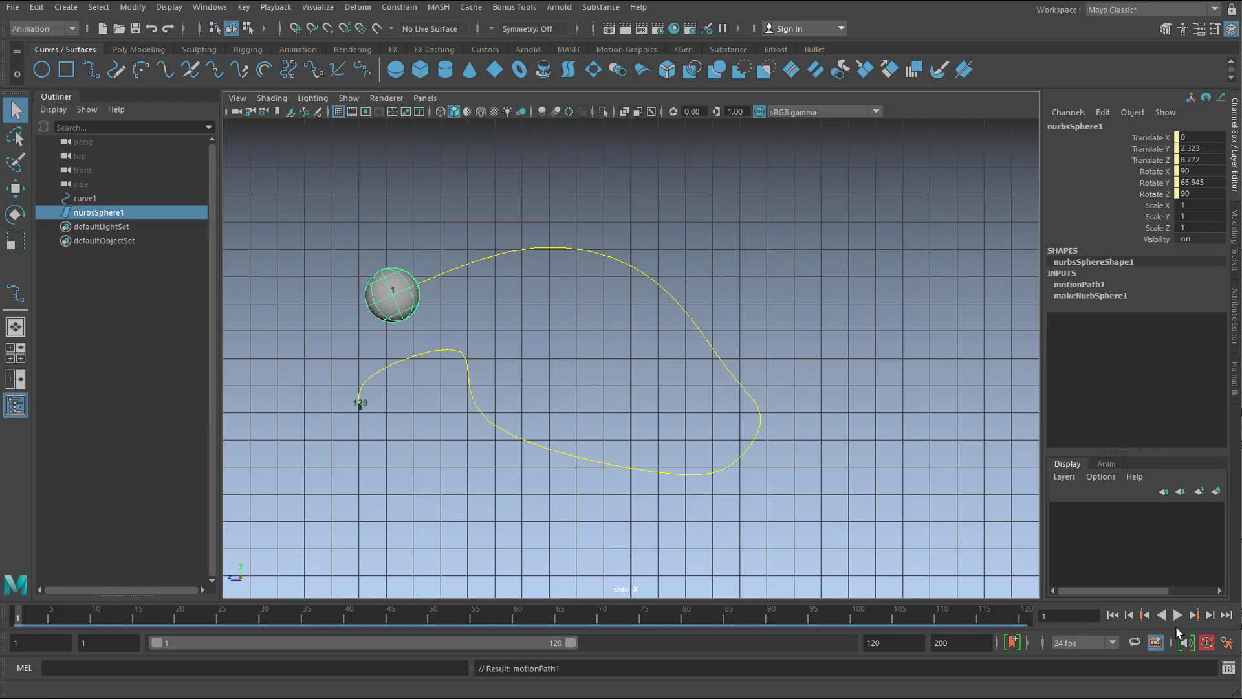
pyautogui.click(1177, 615)
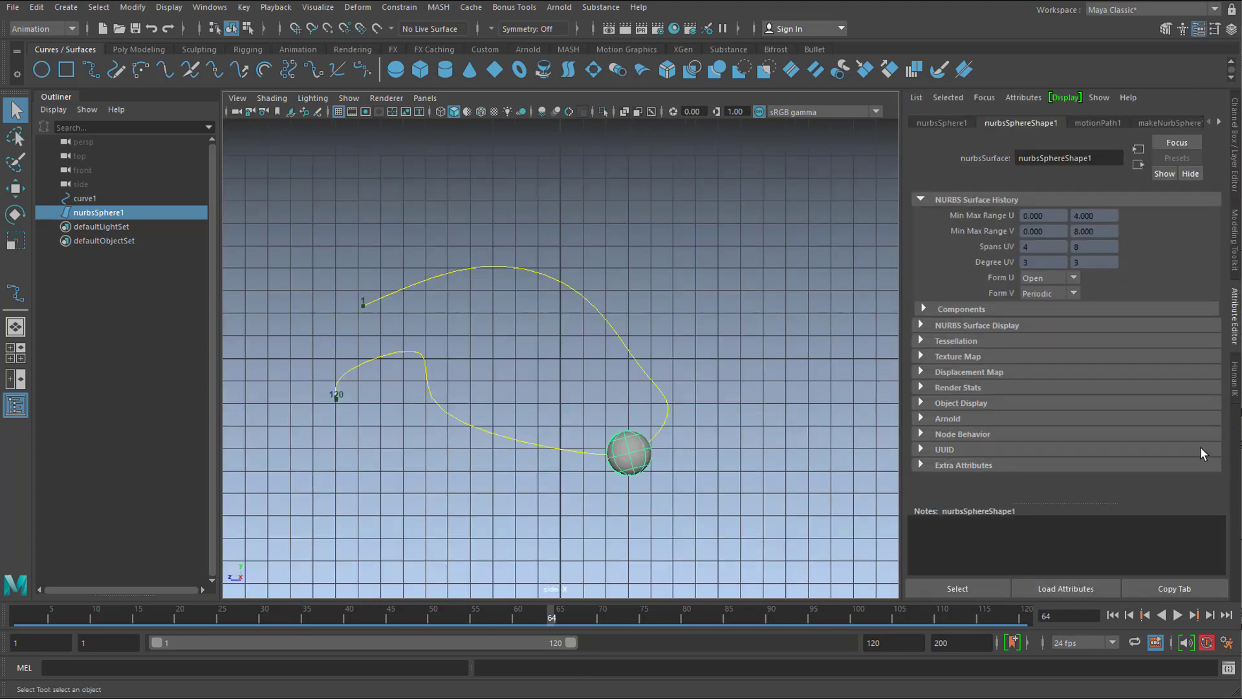
pyautogui.click(1097, 121)
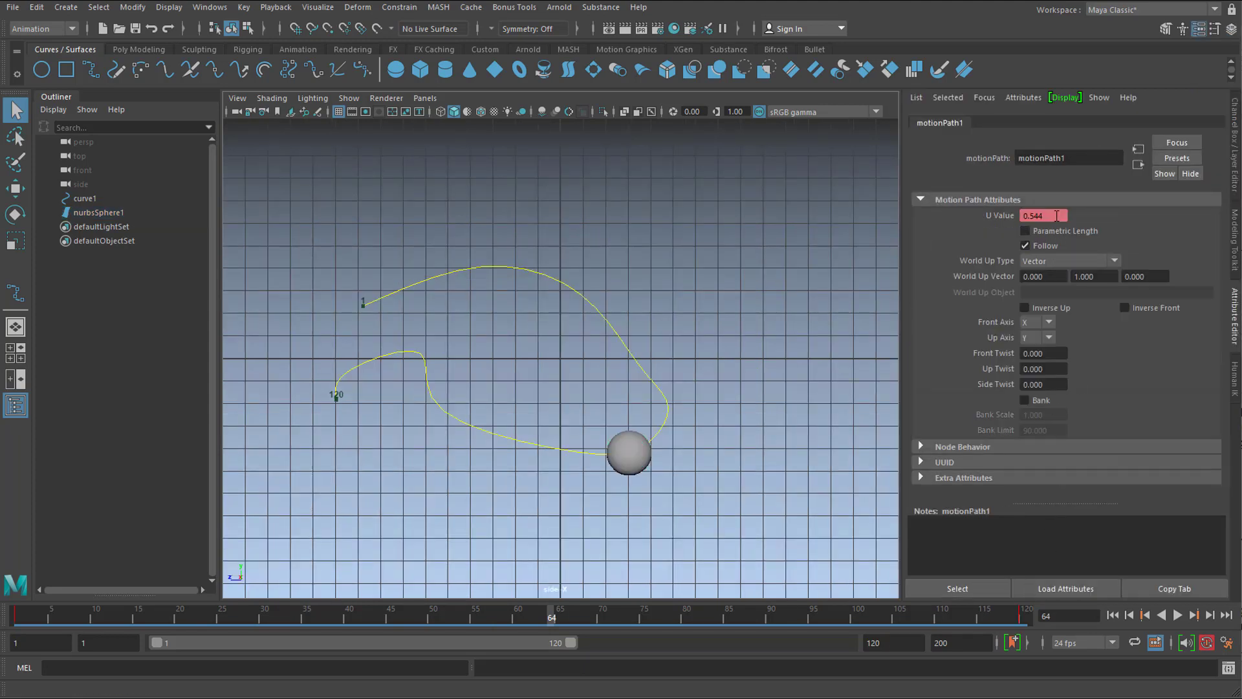
# Break the U Value connection and move to frame 1 to start keying it by hand
pyautogui.rightClick(1043, 217)
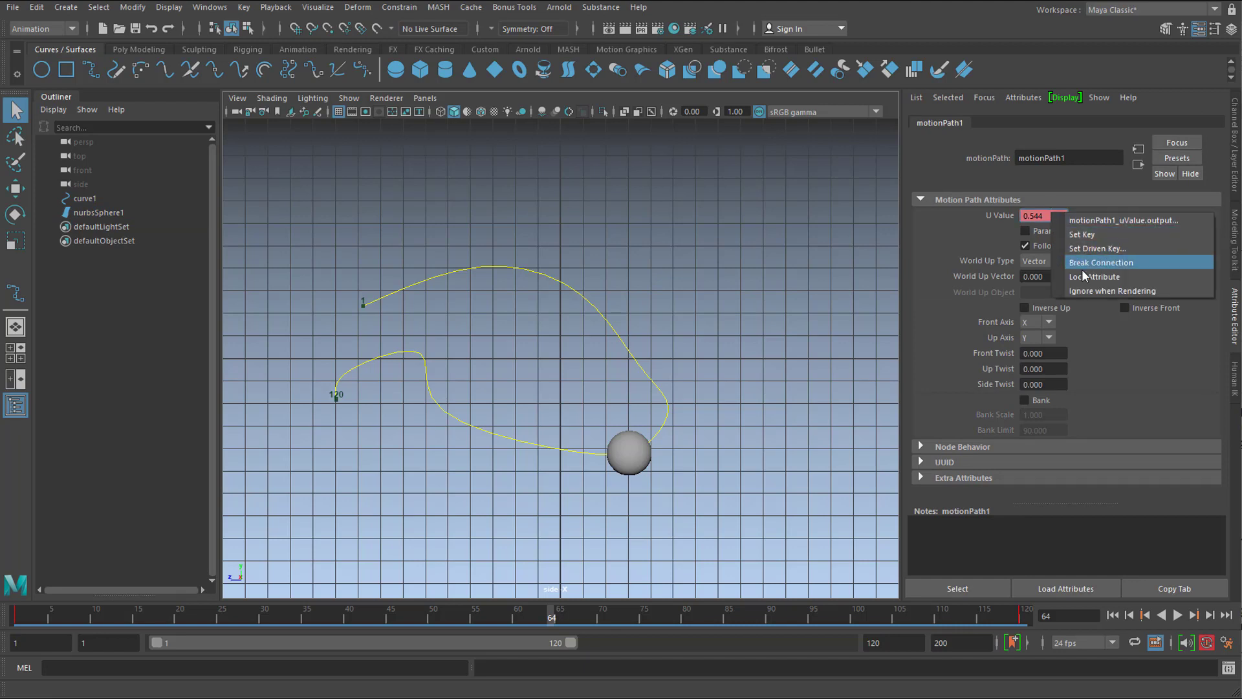
pyautogui.click(1100, 262)
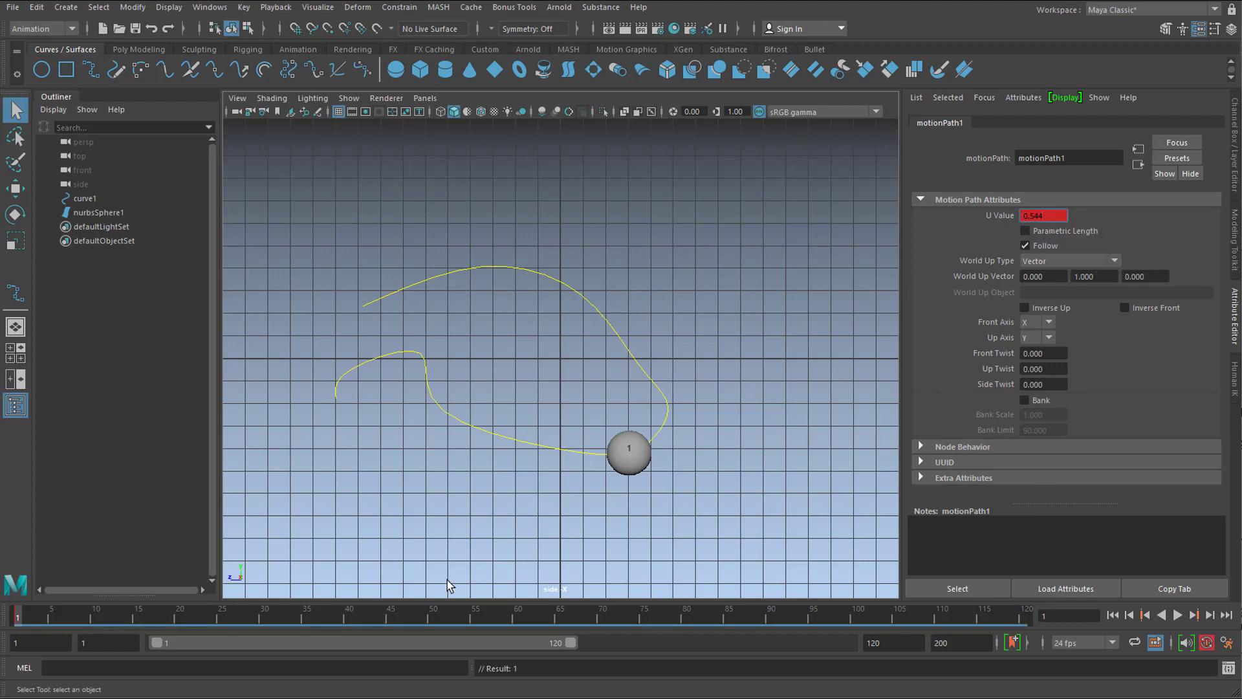
pyautogui.click(94, 616)
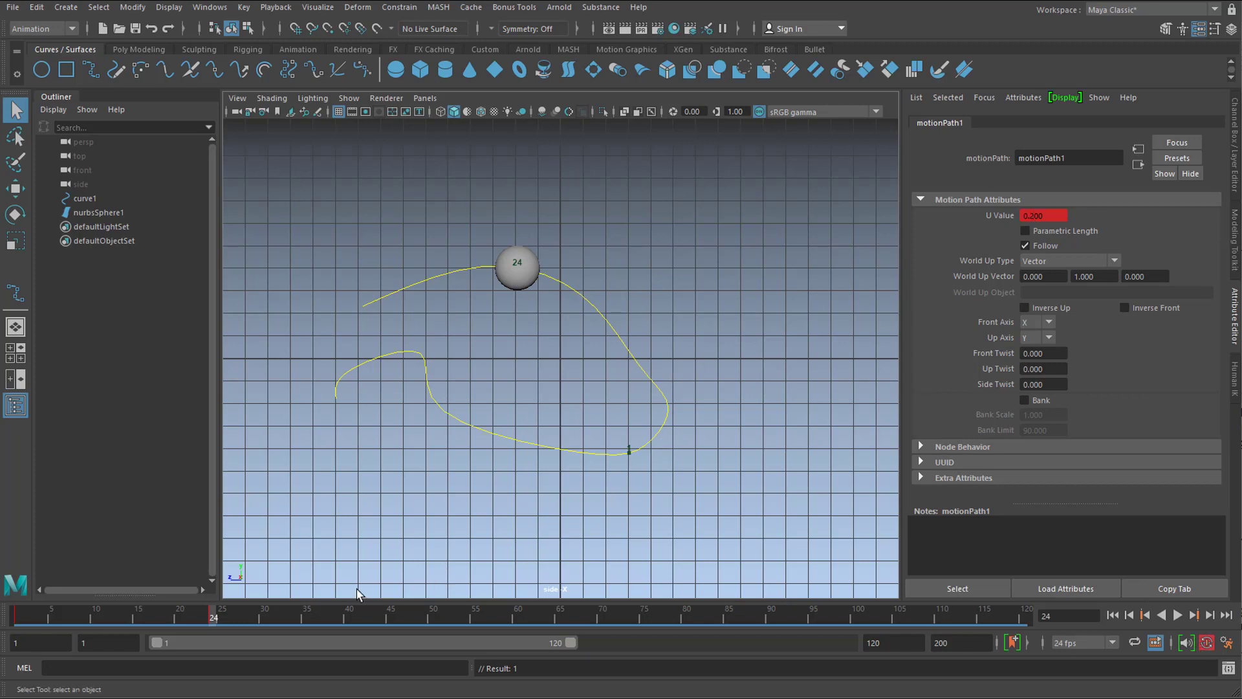
# Key U Value 1.000 at a later frame near 95, then play and stop the hand-keyed motion
pyautogui.click(1178, 615)
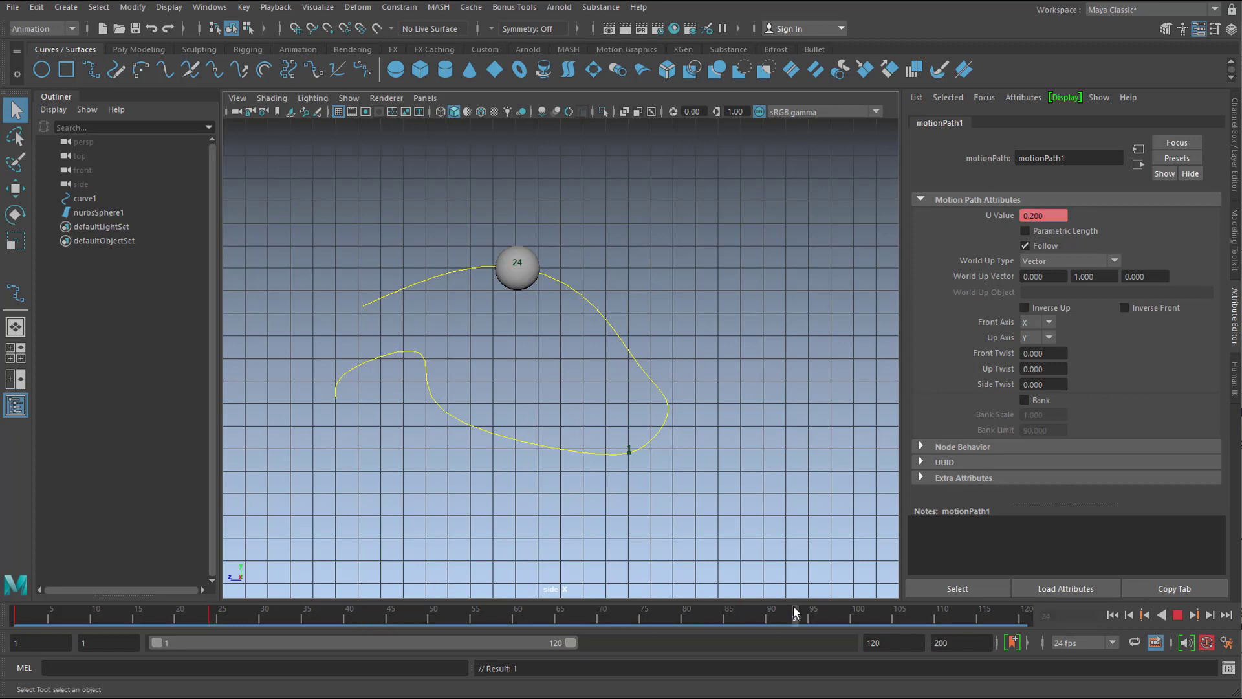
pyautogui.click(812, 610)
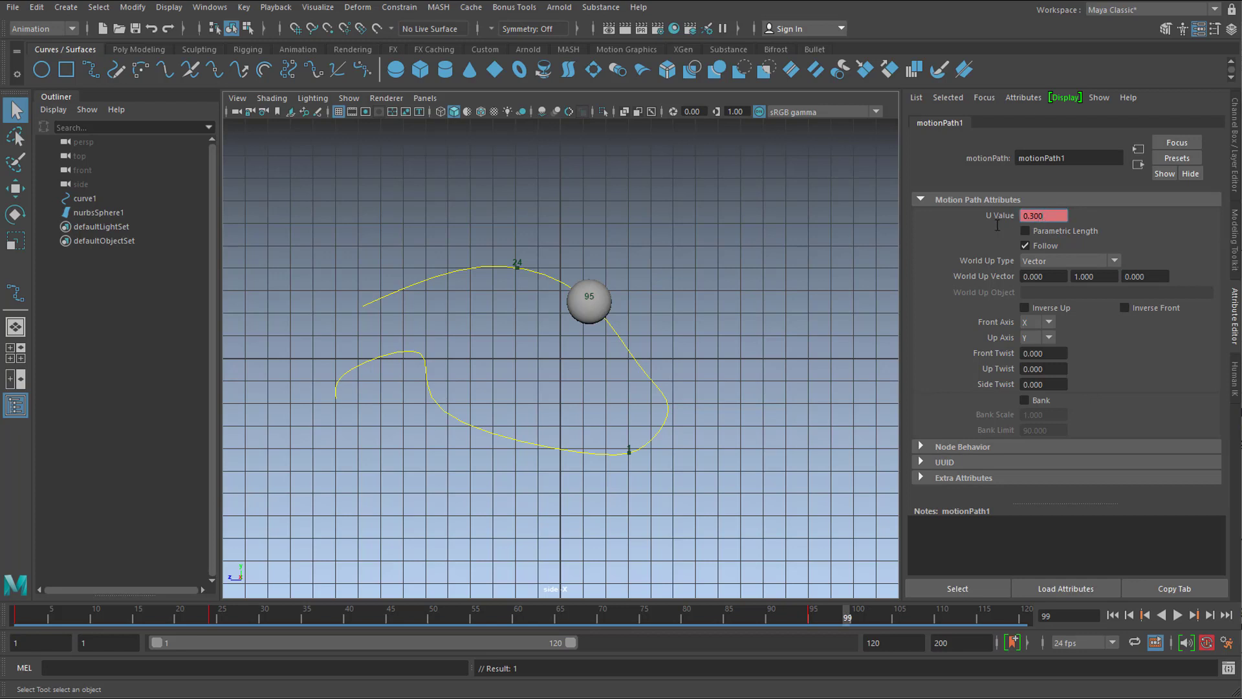
pyautogui.write('1.000')
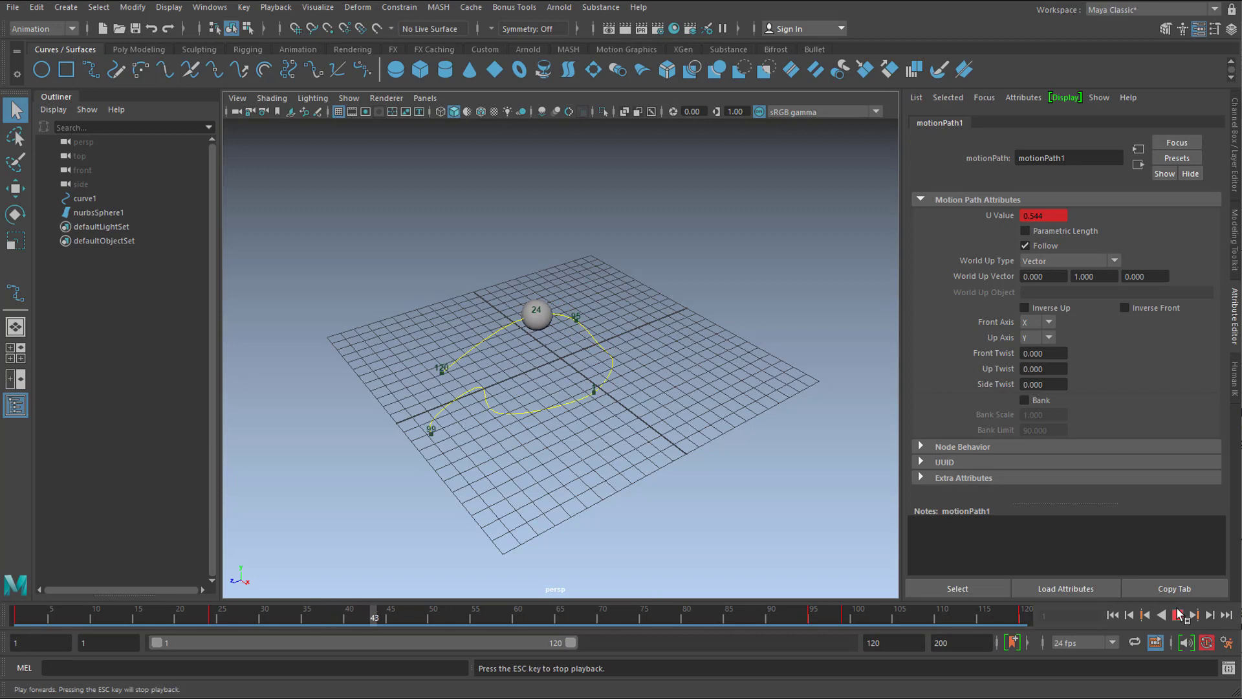
pyautogui.click(1164, 613)
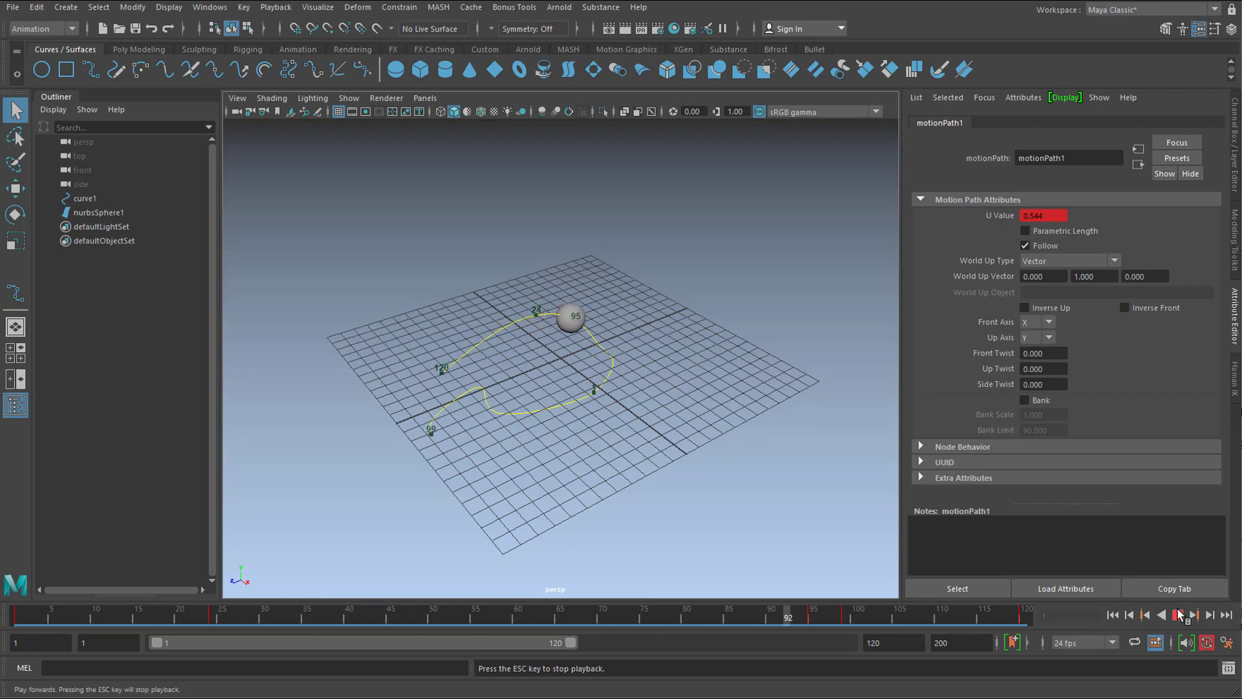